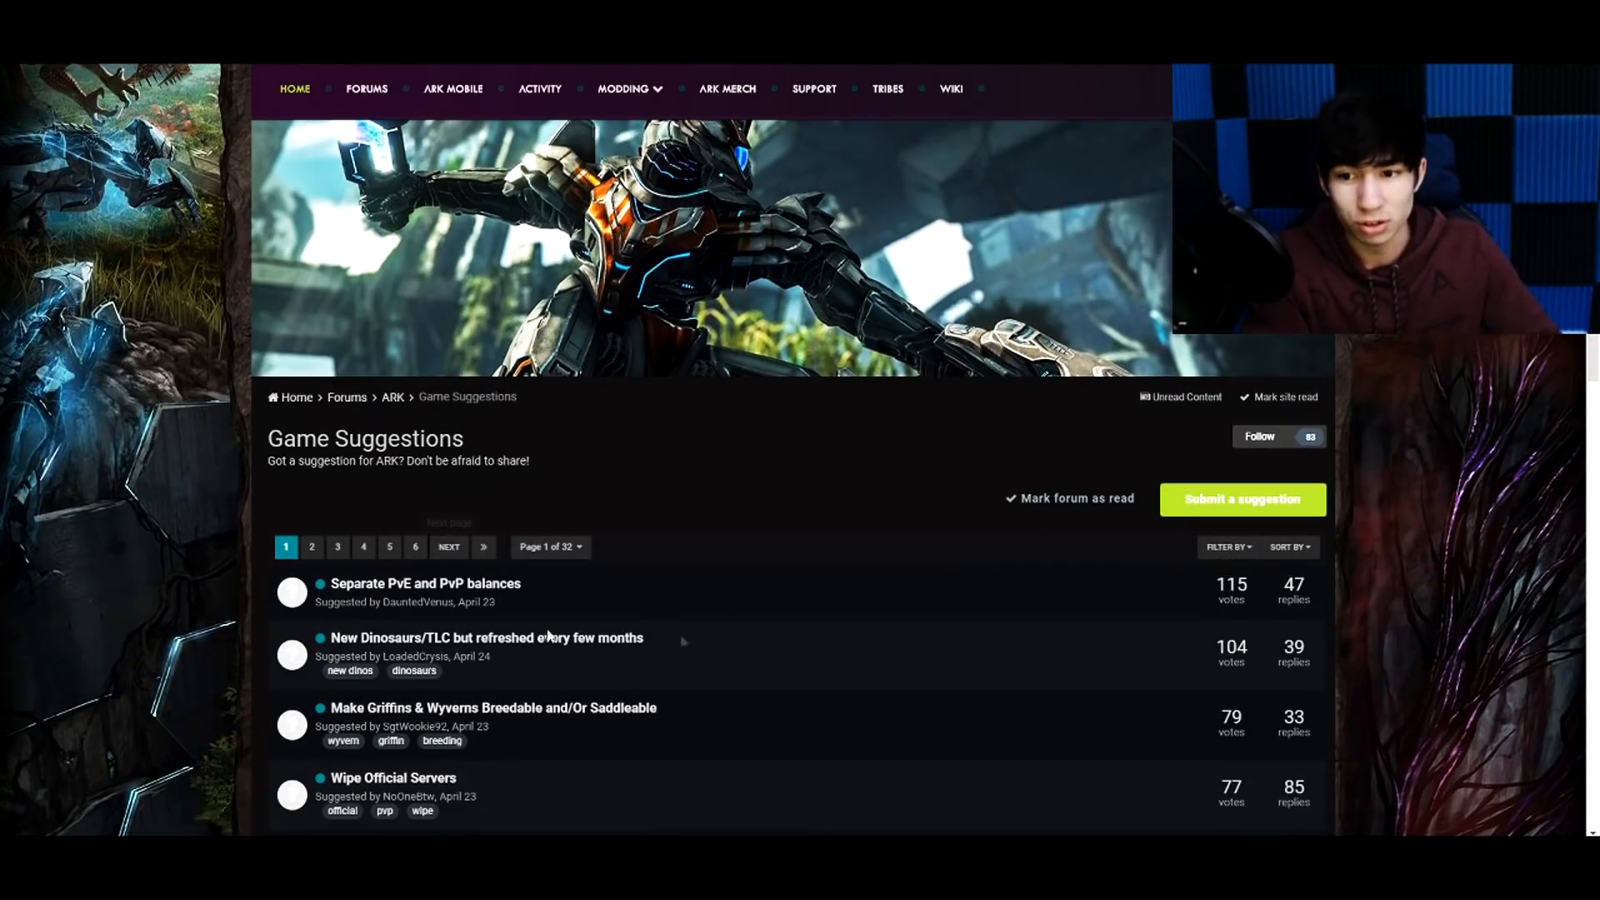
- Scroll through the roundup's PvE/PvP, new content and server wipe developer responses
{"action": "scroll", "scroll_direction": "down", "scroll_amount": 3}
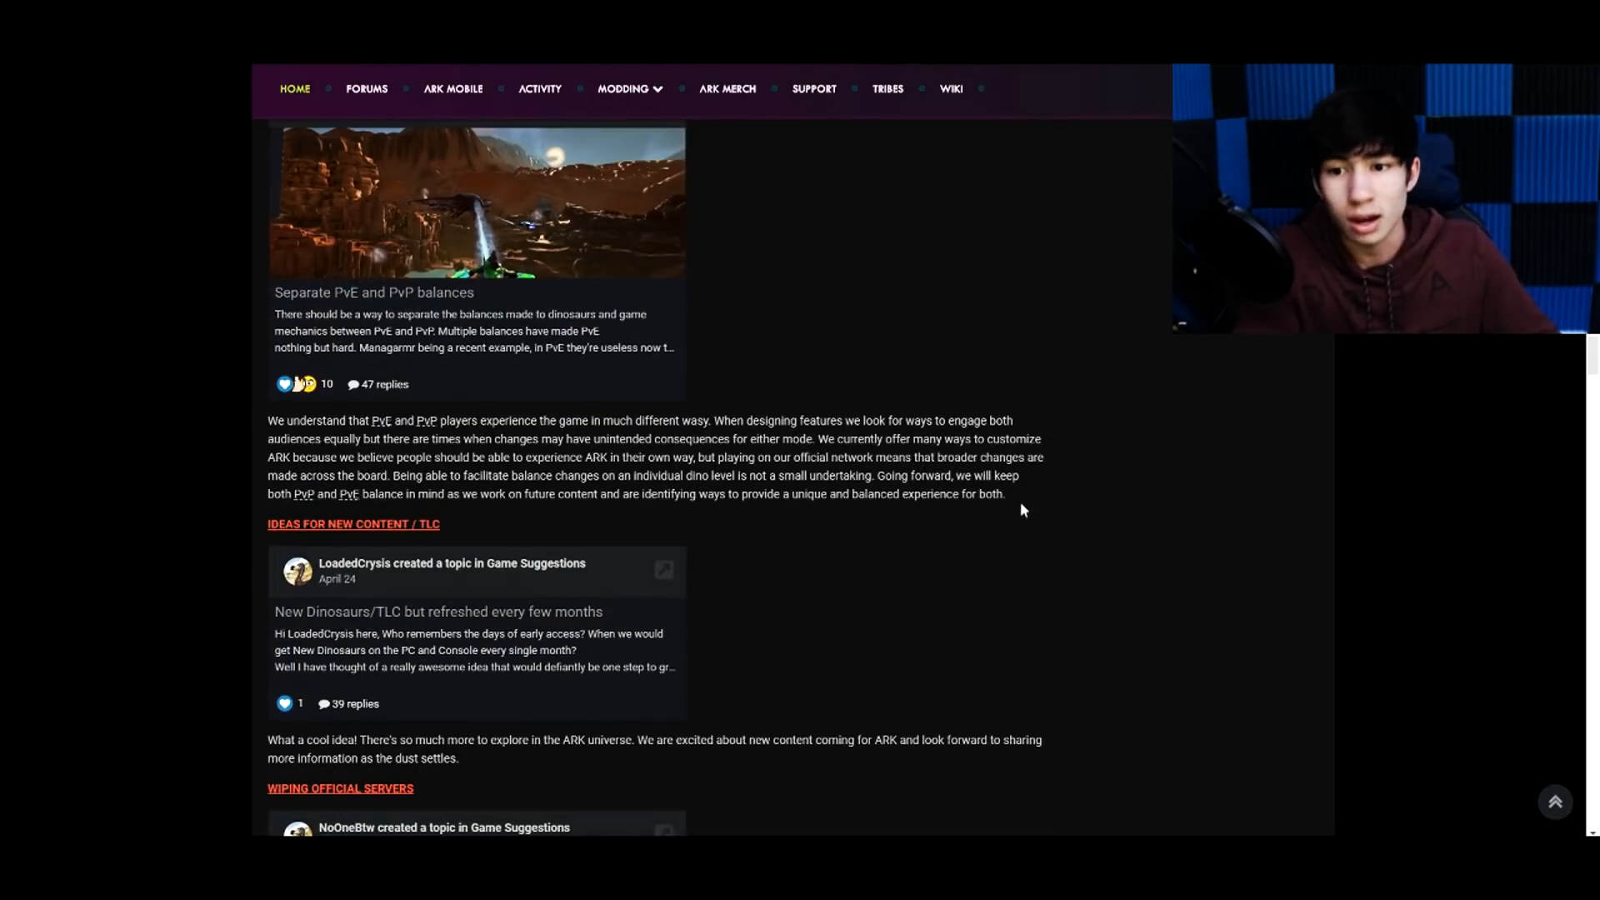
{"action": "scroll", "scroll_direction": "down", "scroll_amount": 3}
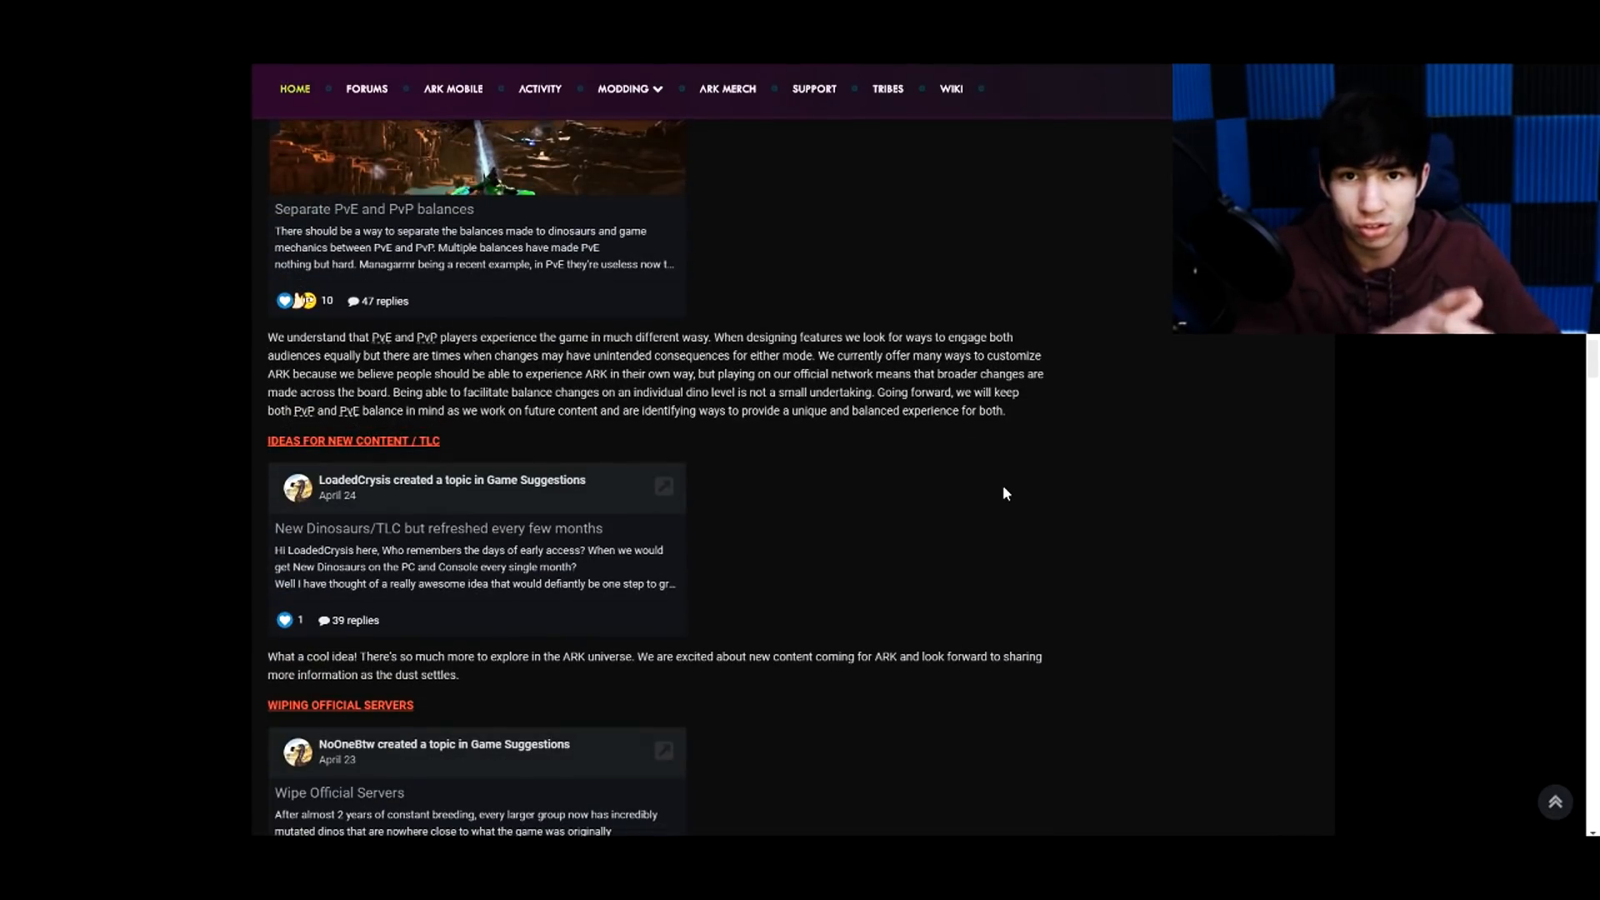
{"action": "scroll", "scroll_direction": "down", "scroll_amount": 3}
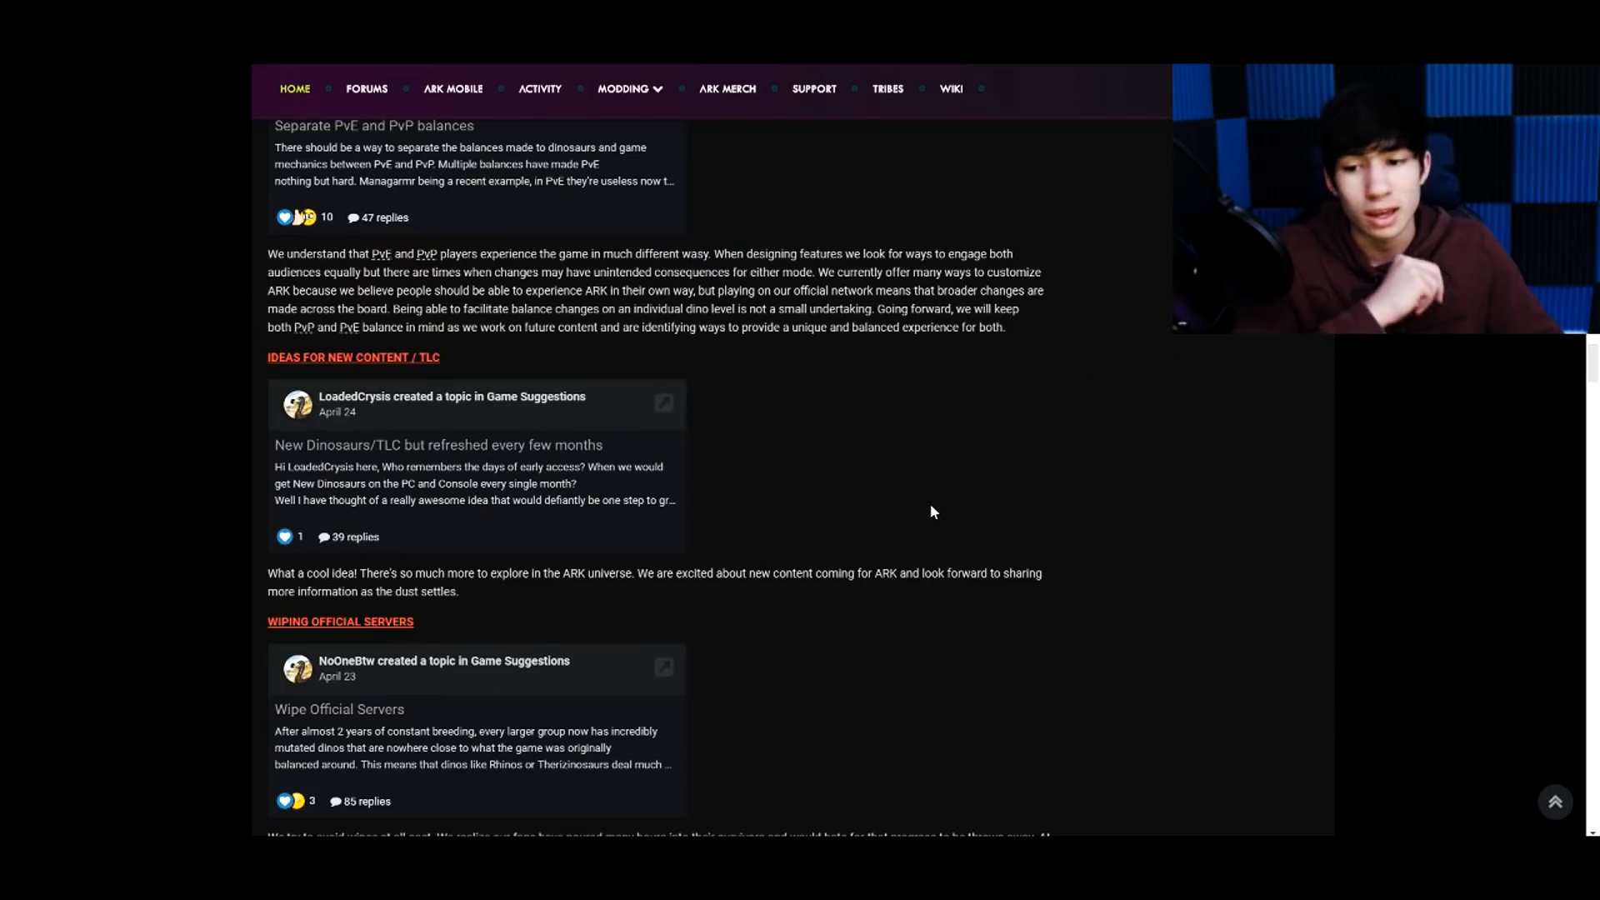
{"action": "mouse_move", "coordinate": [928, 505]}
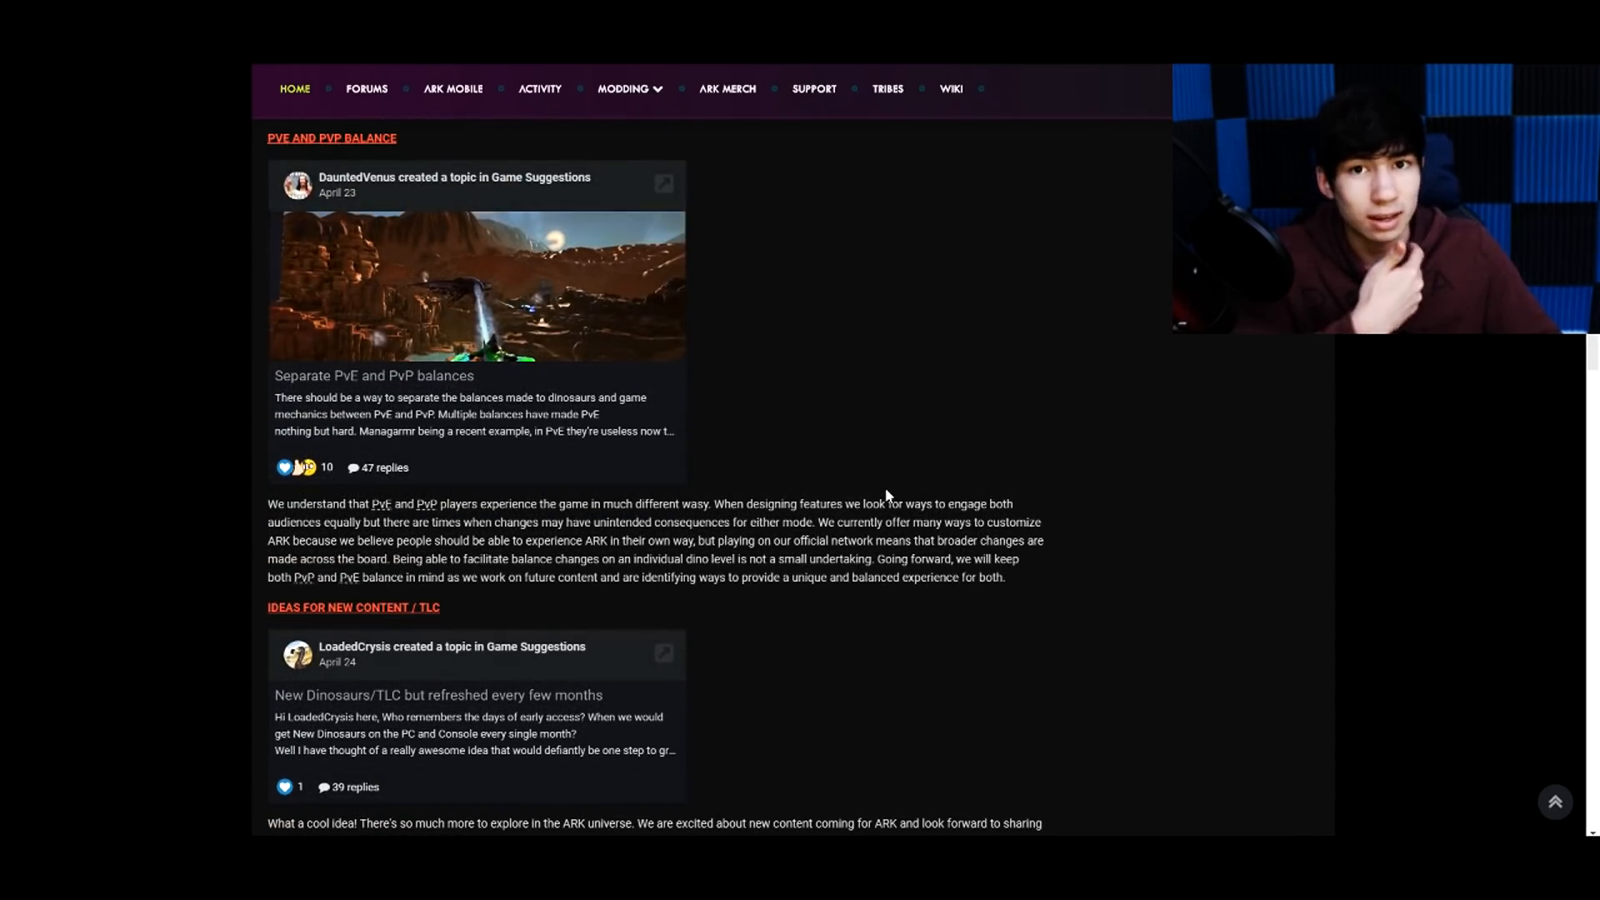
{"action": "mouse_move", "coordinate": [897, 486]}
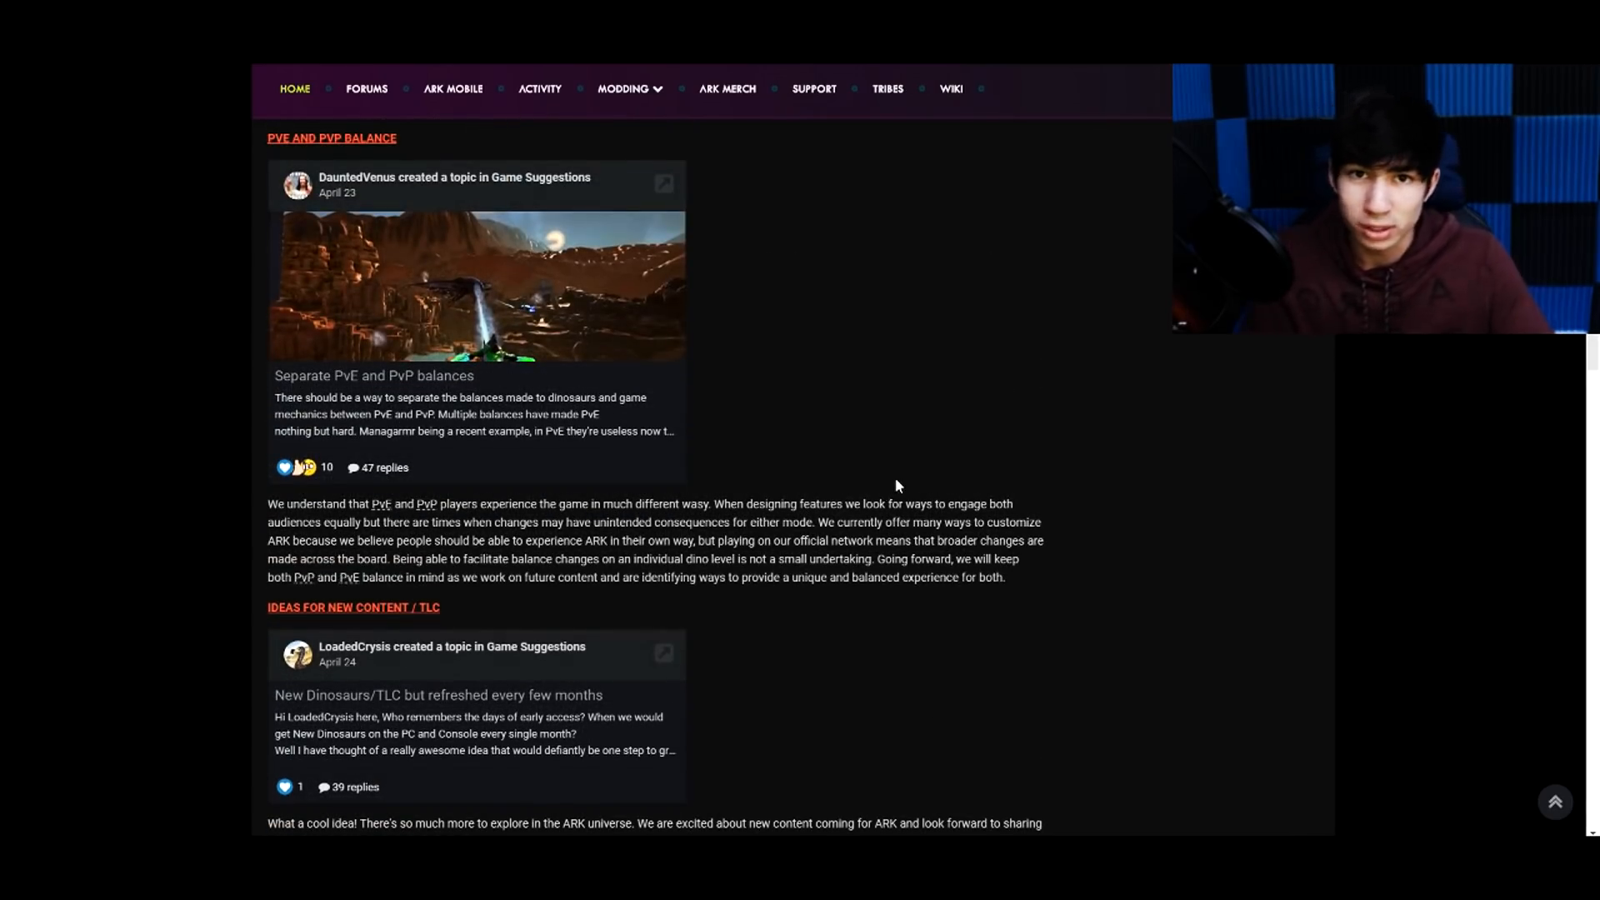
{"action": "scroll", "scroll_direction": "down", "scroll_amount": 3}
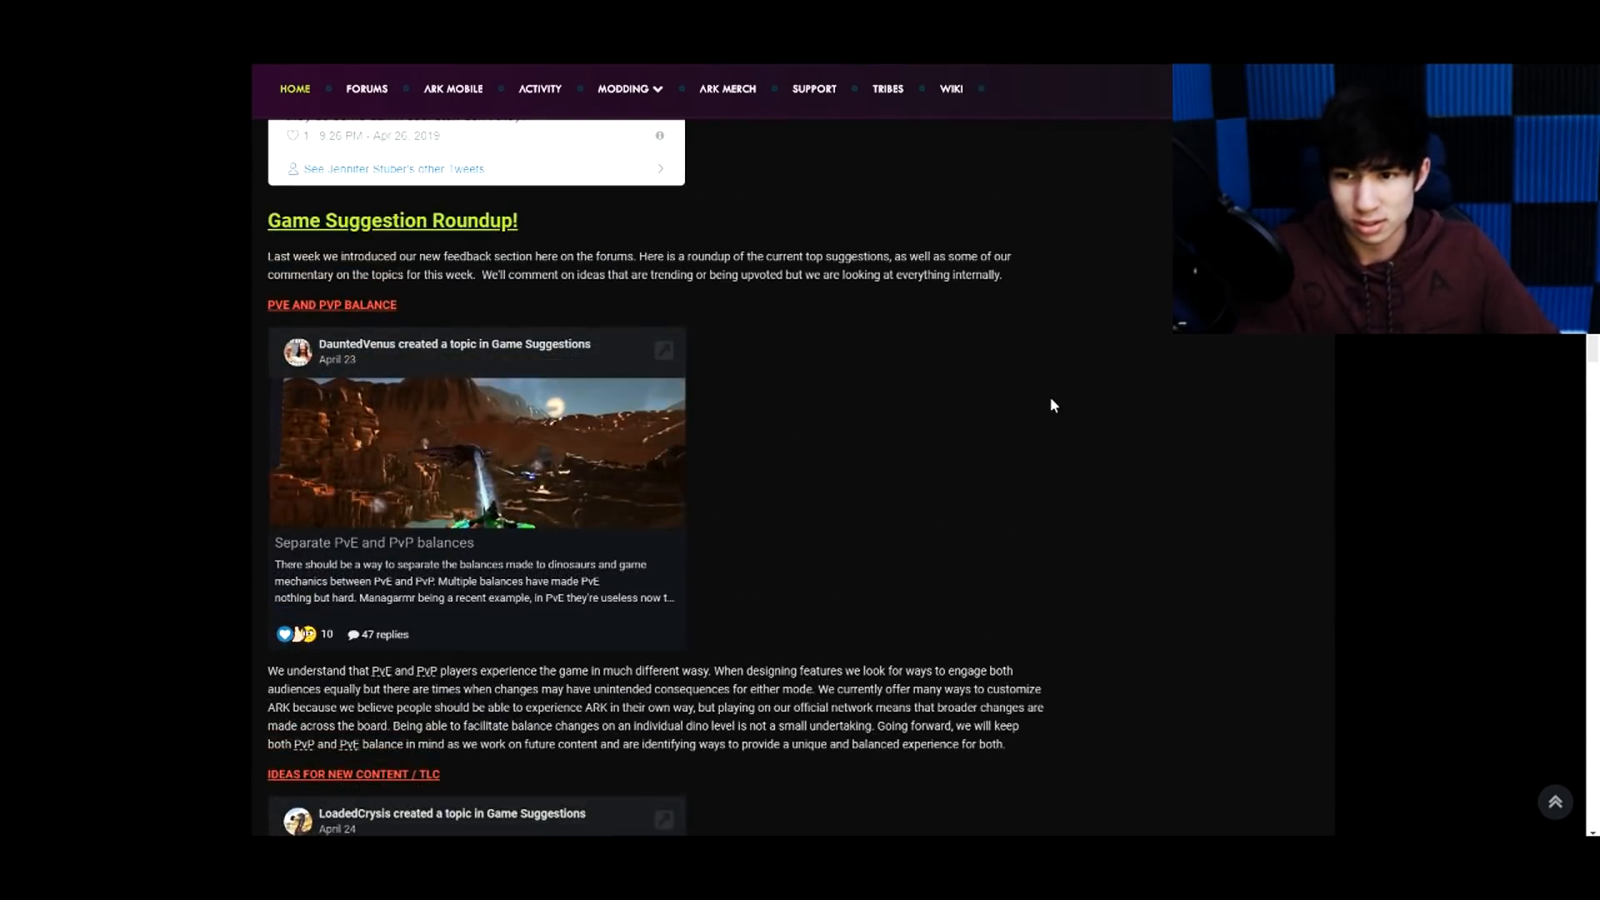
- Read further through the roundup sections up to the Wiping Official Servers response
{"action": "scroll", "scroll_direction": "down", "scroll_amount": 3}
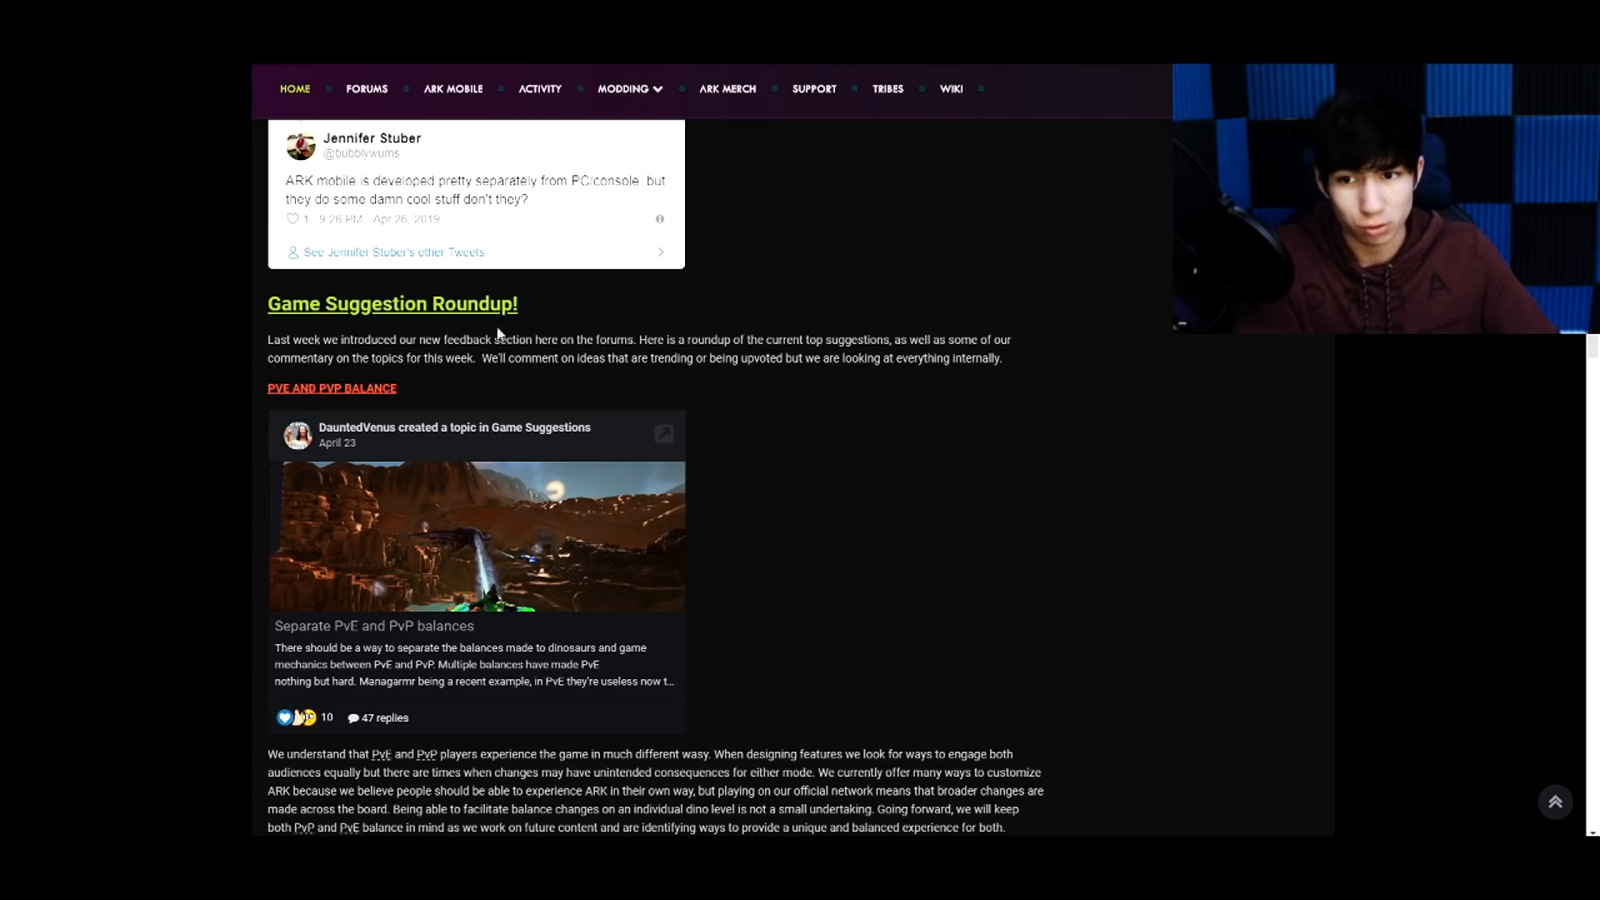
{"action": "mouse_move", "coordinate": [530, 718]}
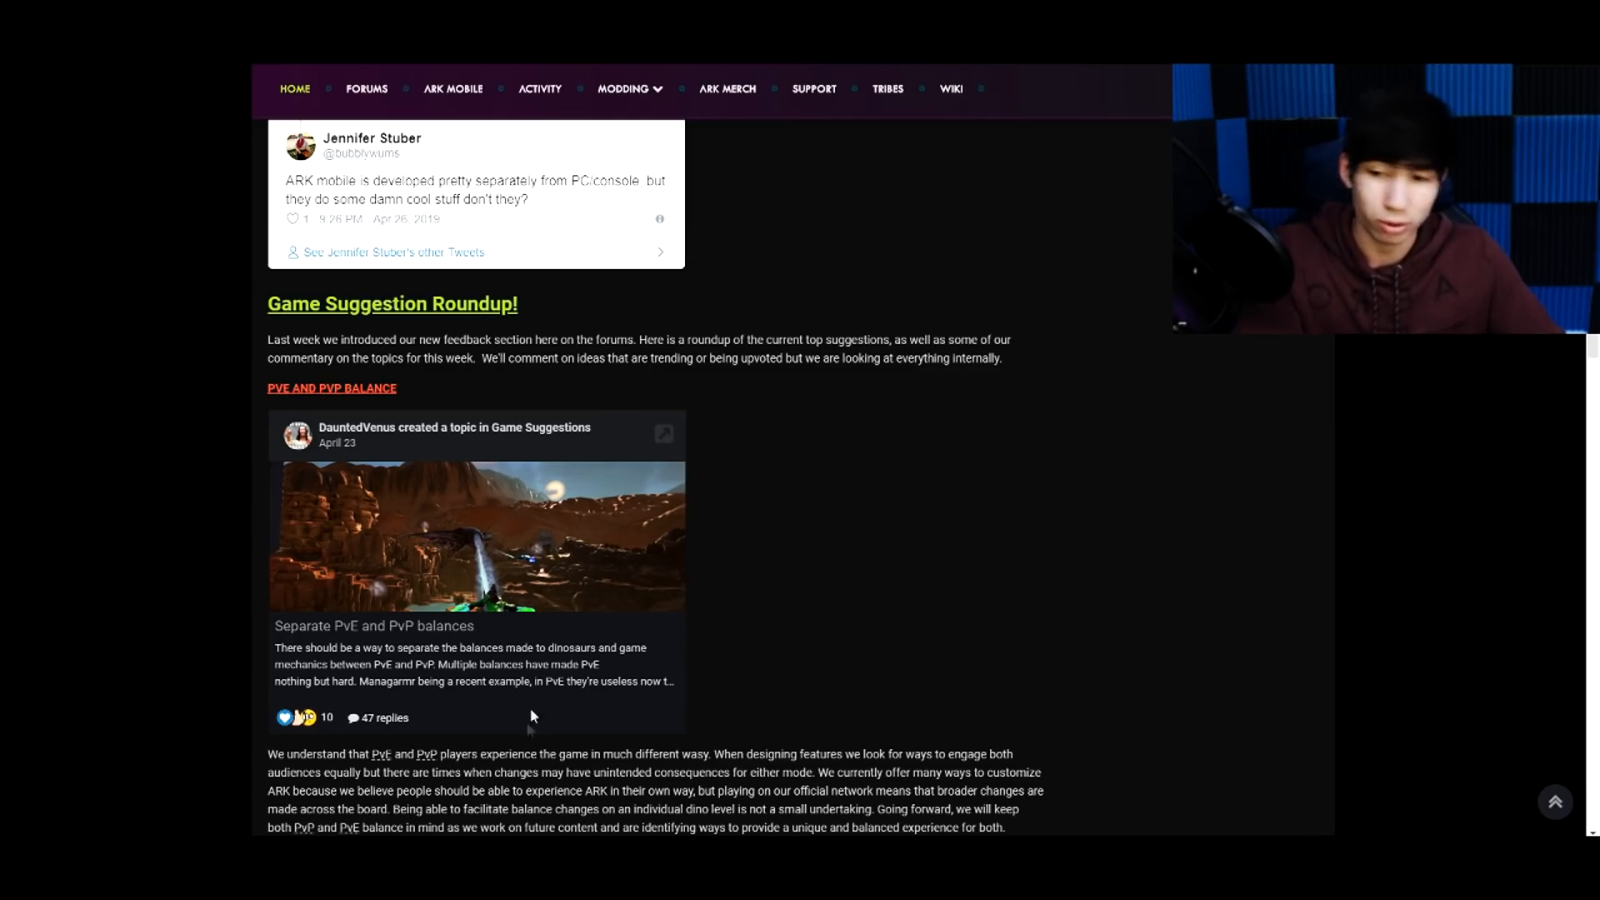
{"action": "scroll", "scroll_direction": "down", "scroll_amount": 3}
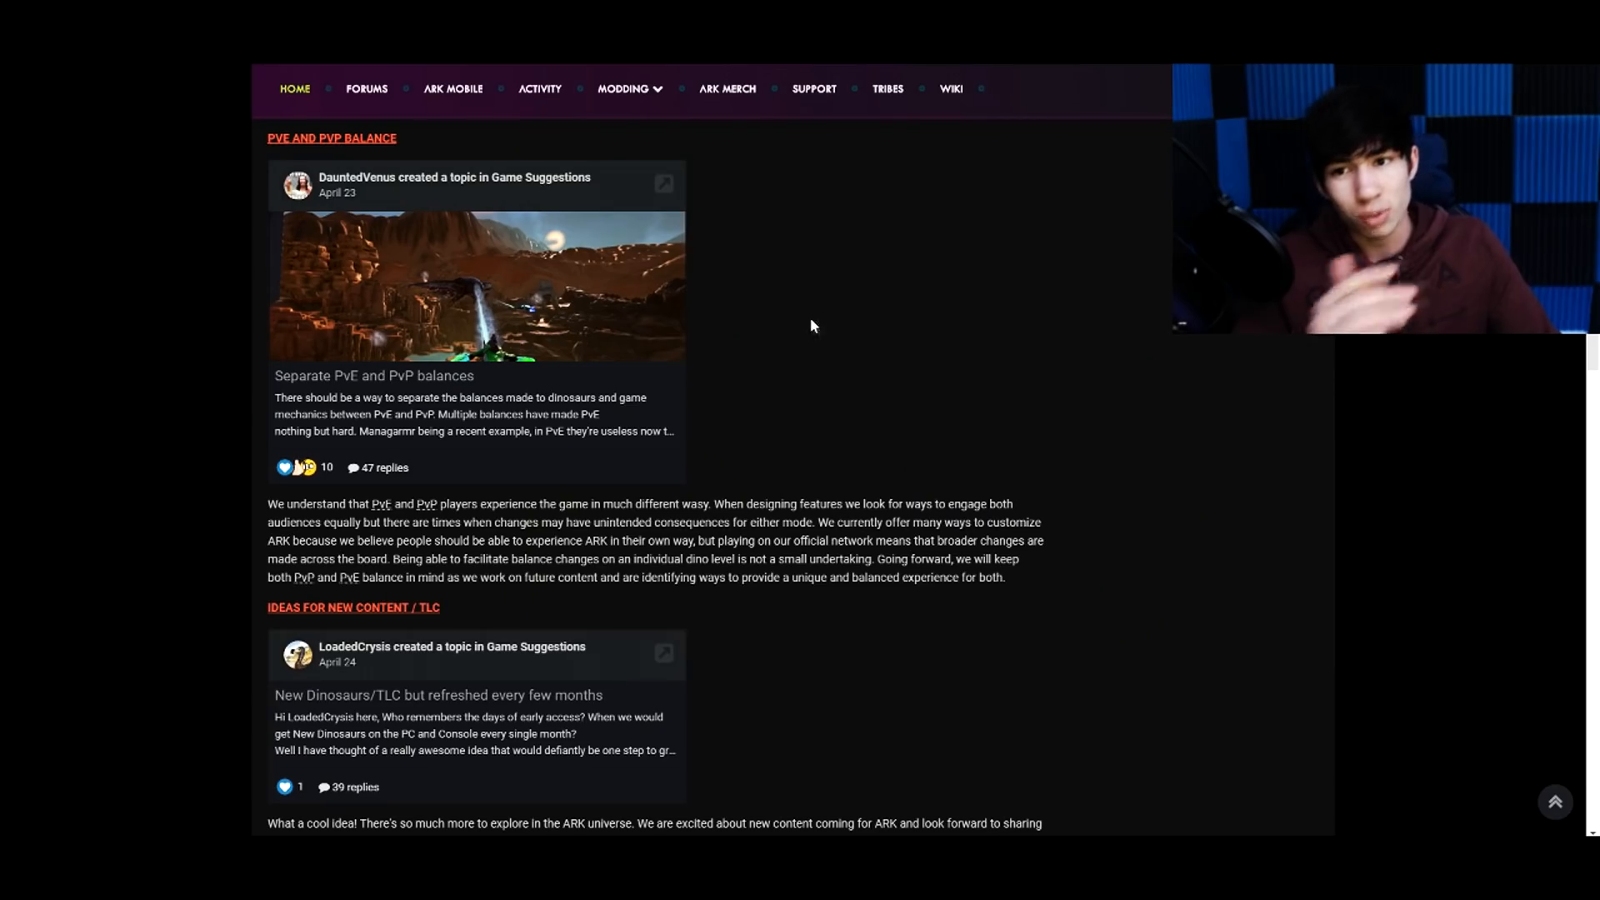
{"action": "mouse_move", "coordinate": [296, 153]}
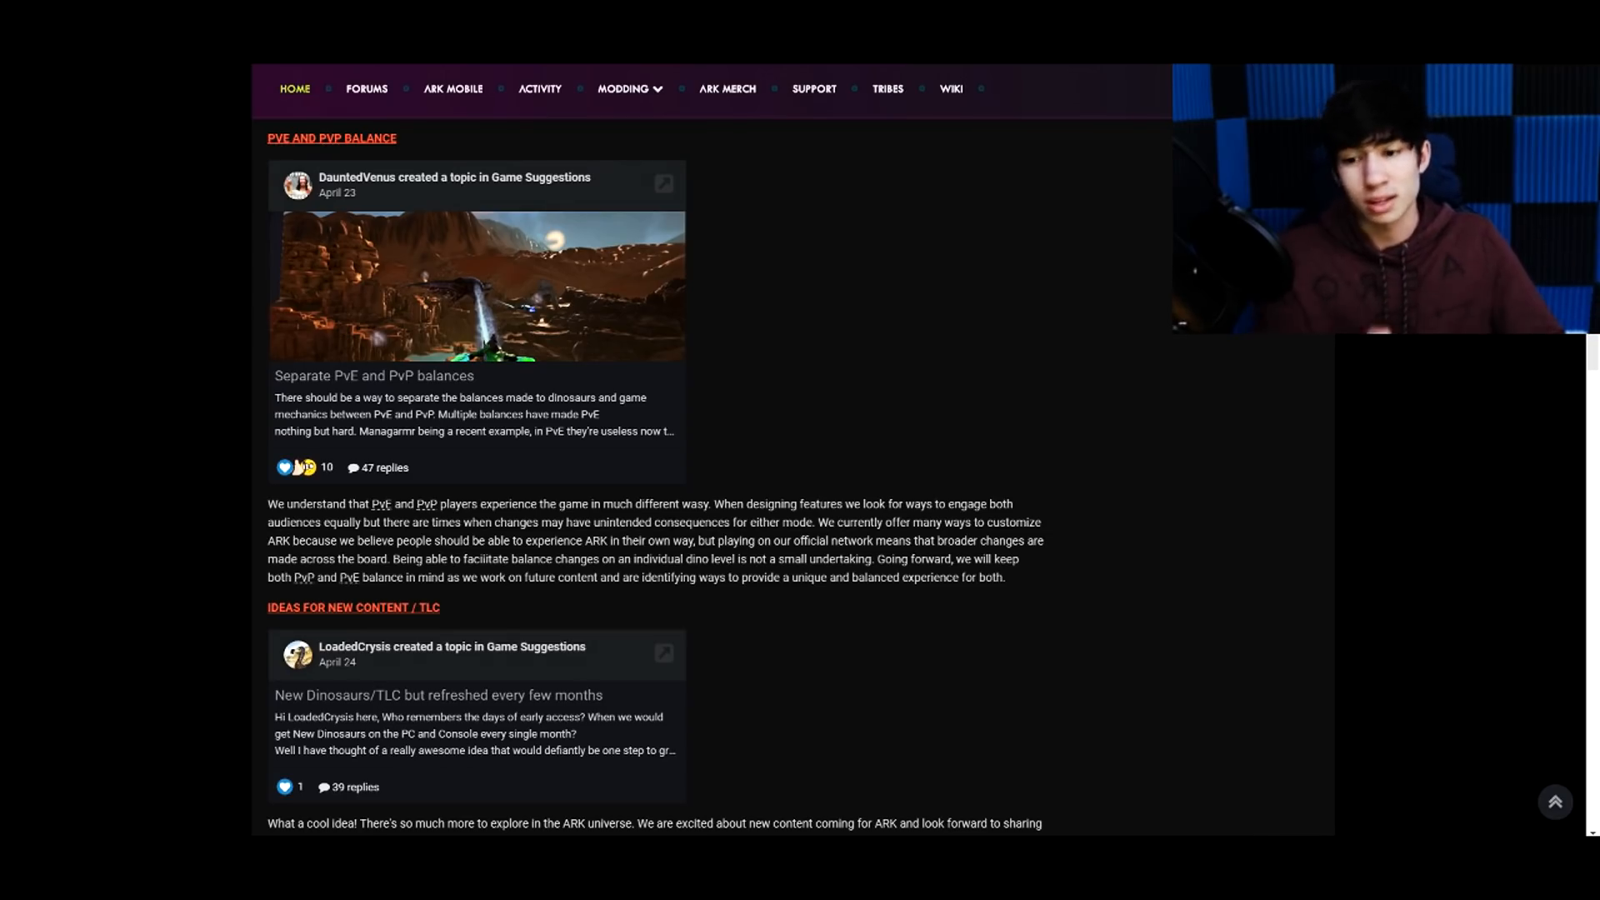
{"action": "scroll", "scroll_direction": "down", "scroll_amount": 3}
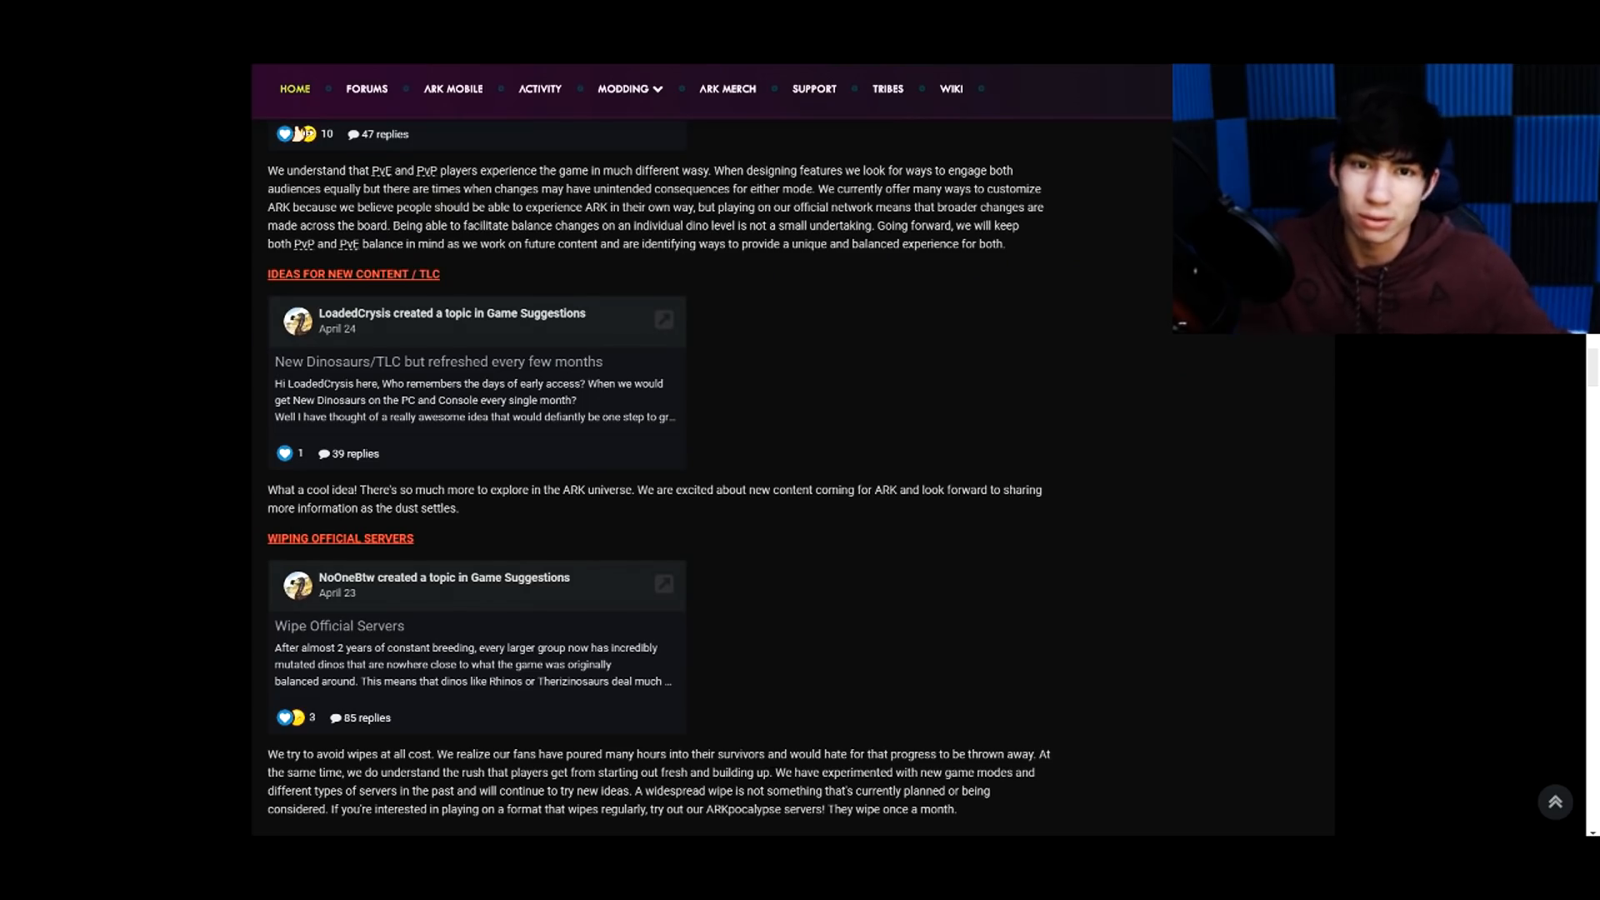
{"action": "scroll", "scroll_direction": "down", "scroll_amount": 3}
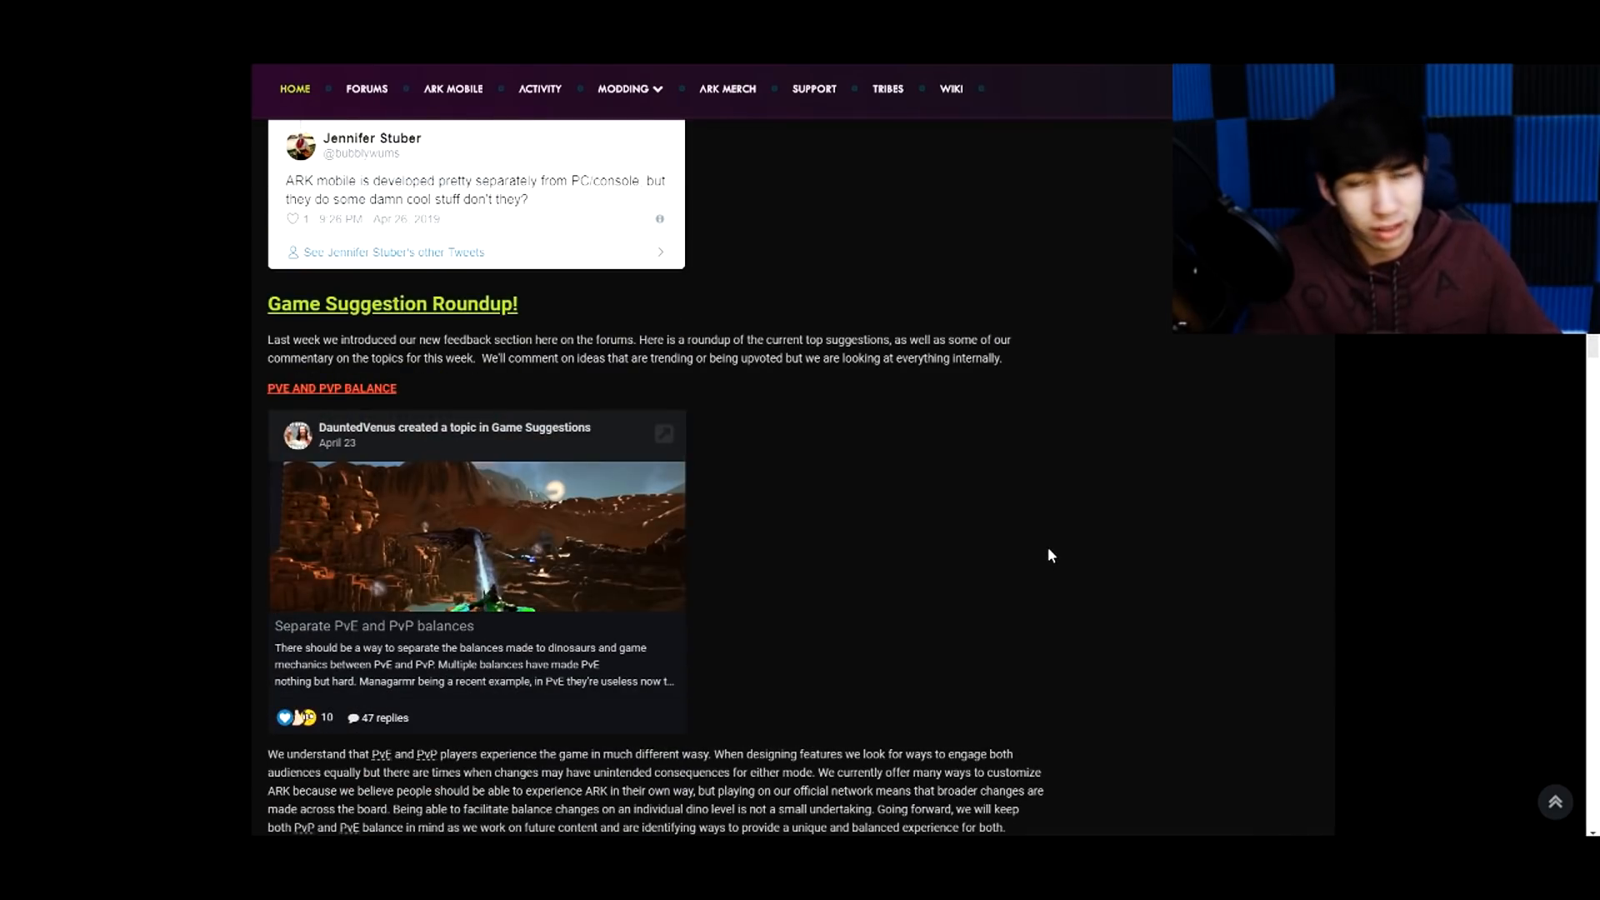
{"action": "mouse_move", "coordinate": [1031, 581]}
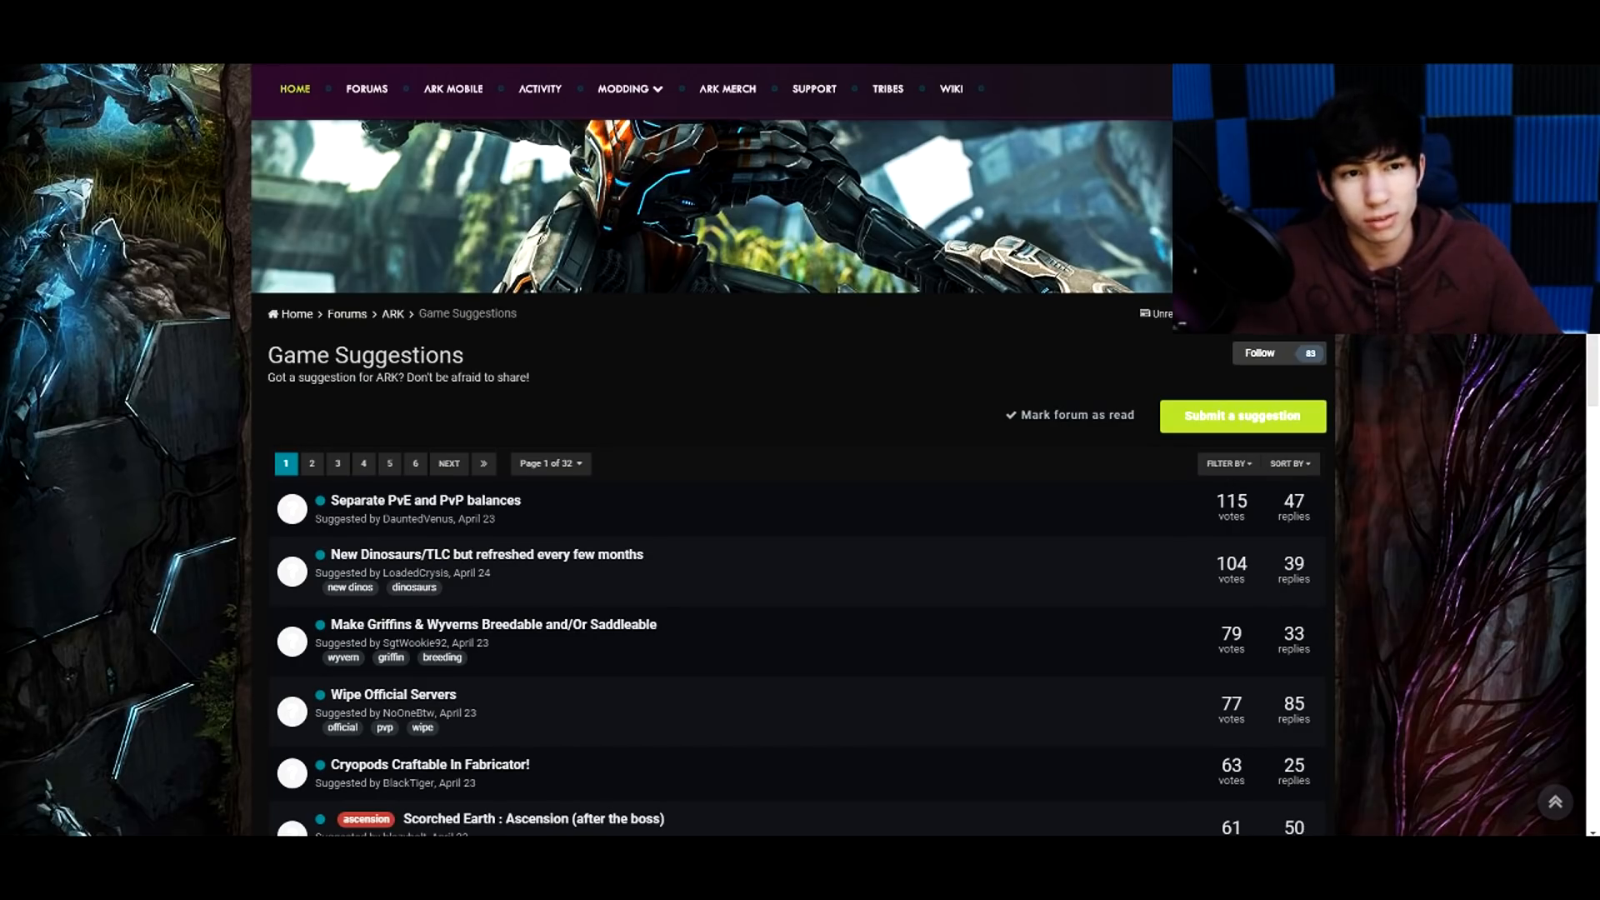
- Open Oceania DLC from New dlc > Ideas for dlcs and scroll its bosses and locations
{"action": "left_click", "coordinate": [885, 89]}
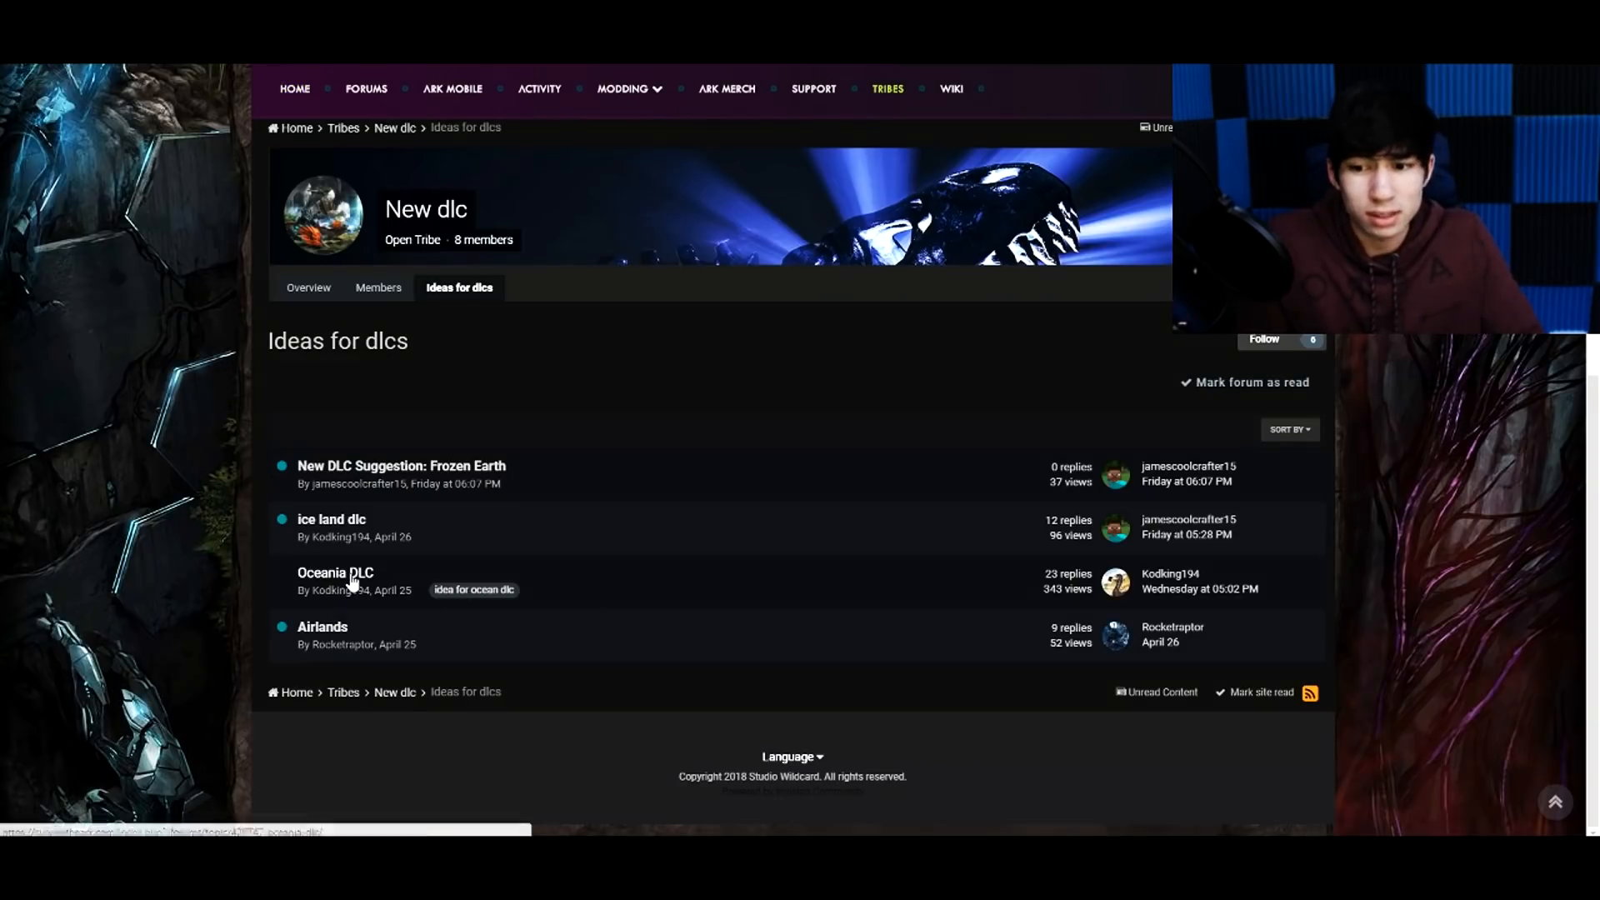
{"action": "left_click", "coordinate": [335, 572]}
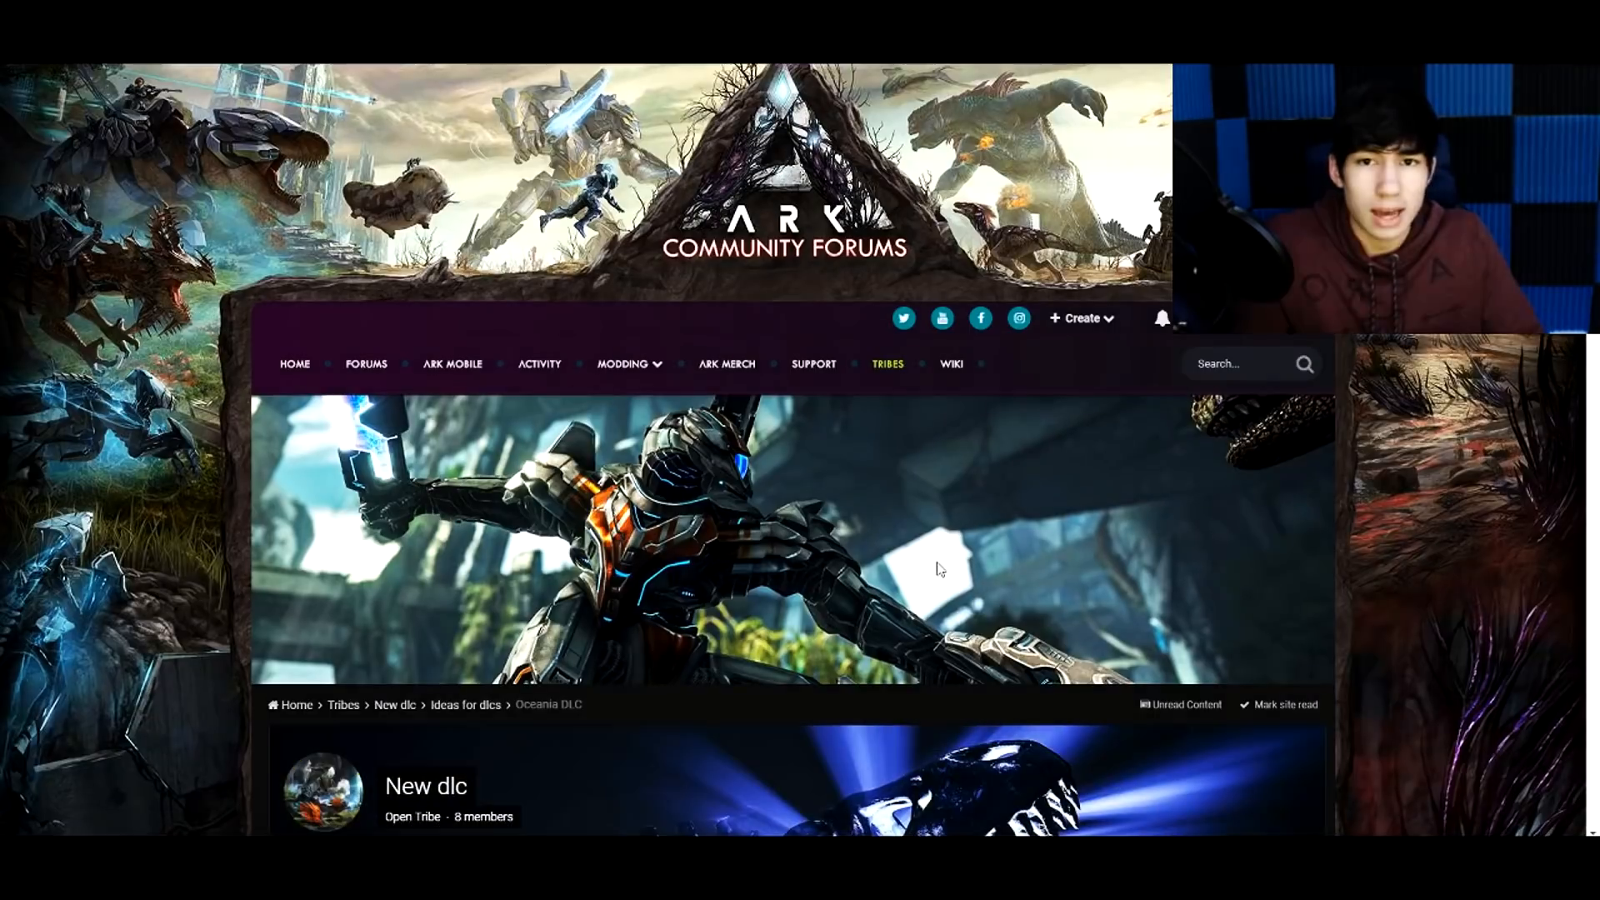
{"action": "scroll", "scroll_direction": "down", "scroll_amount": 3}
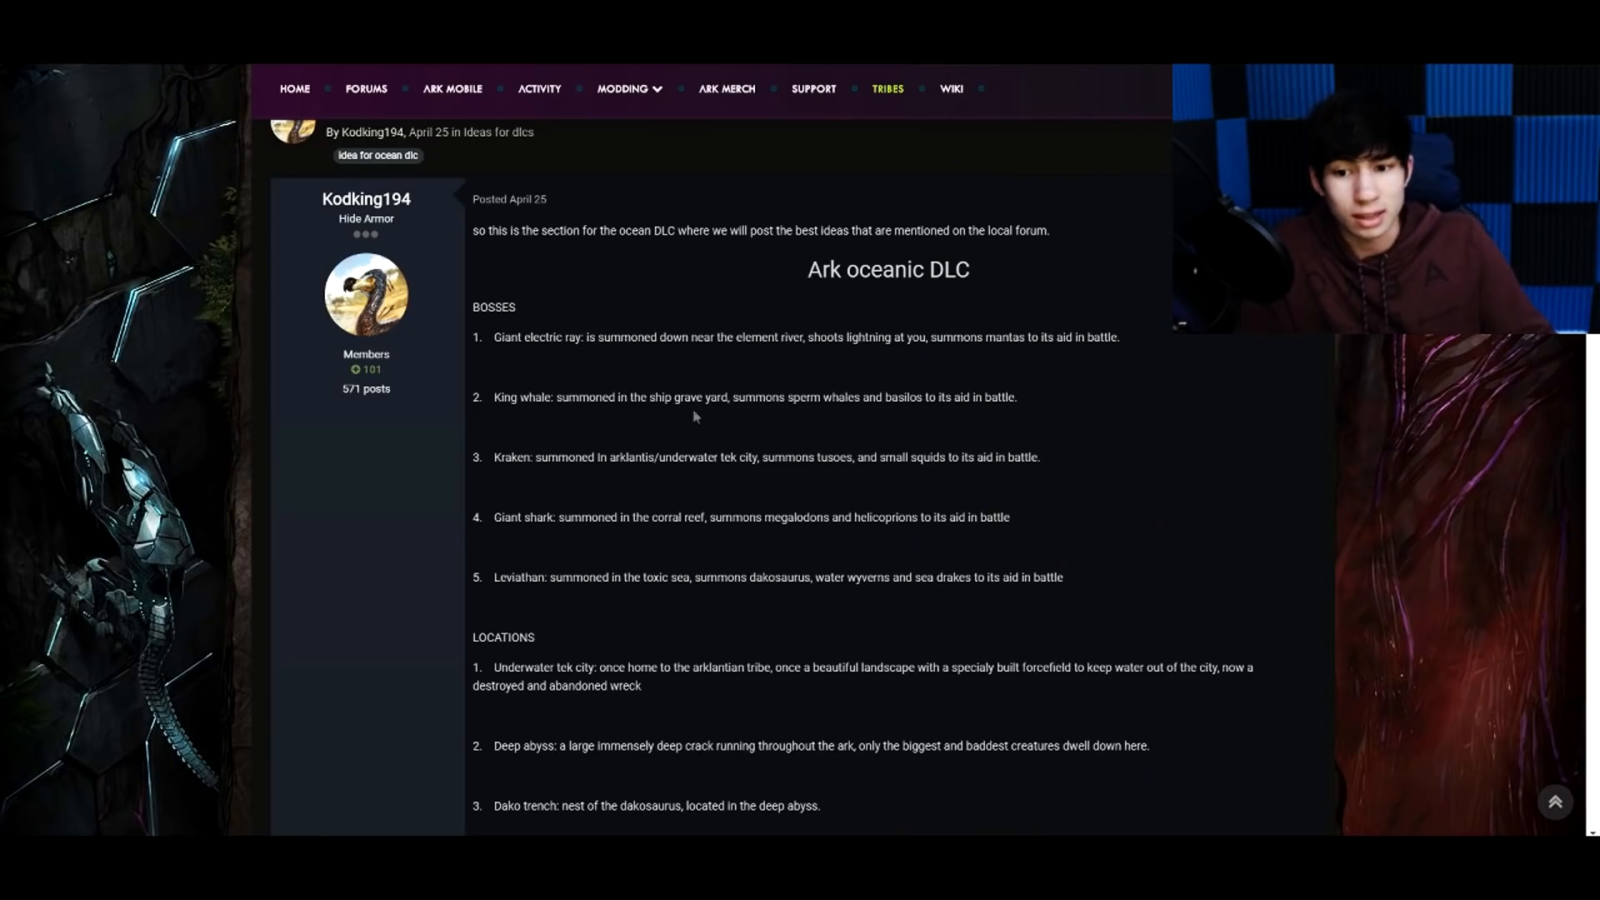
{"action": "scroll", "scroll_direction": "down", "scroll_amount": 3}
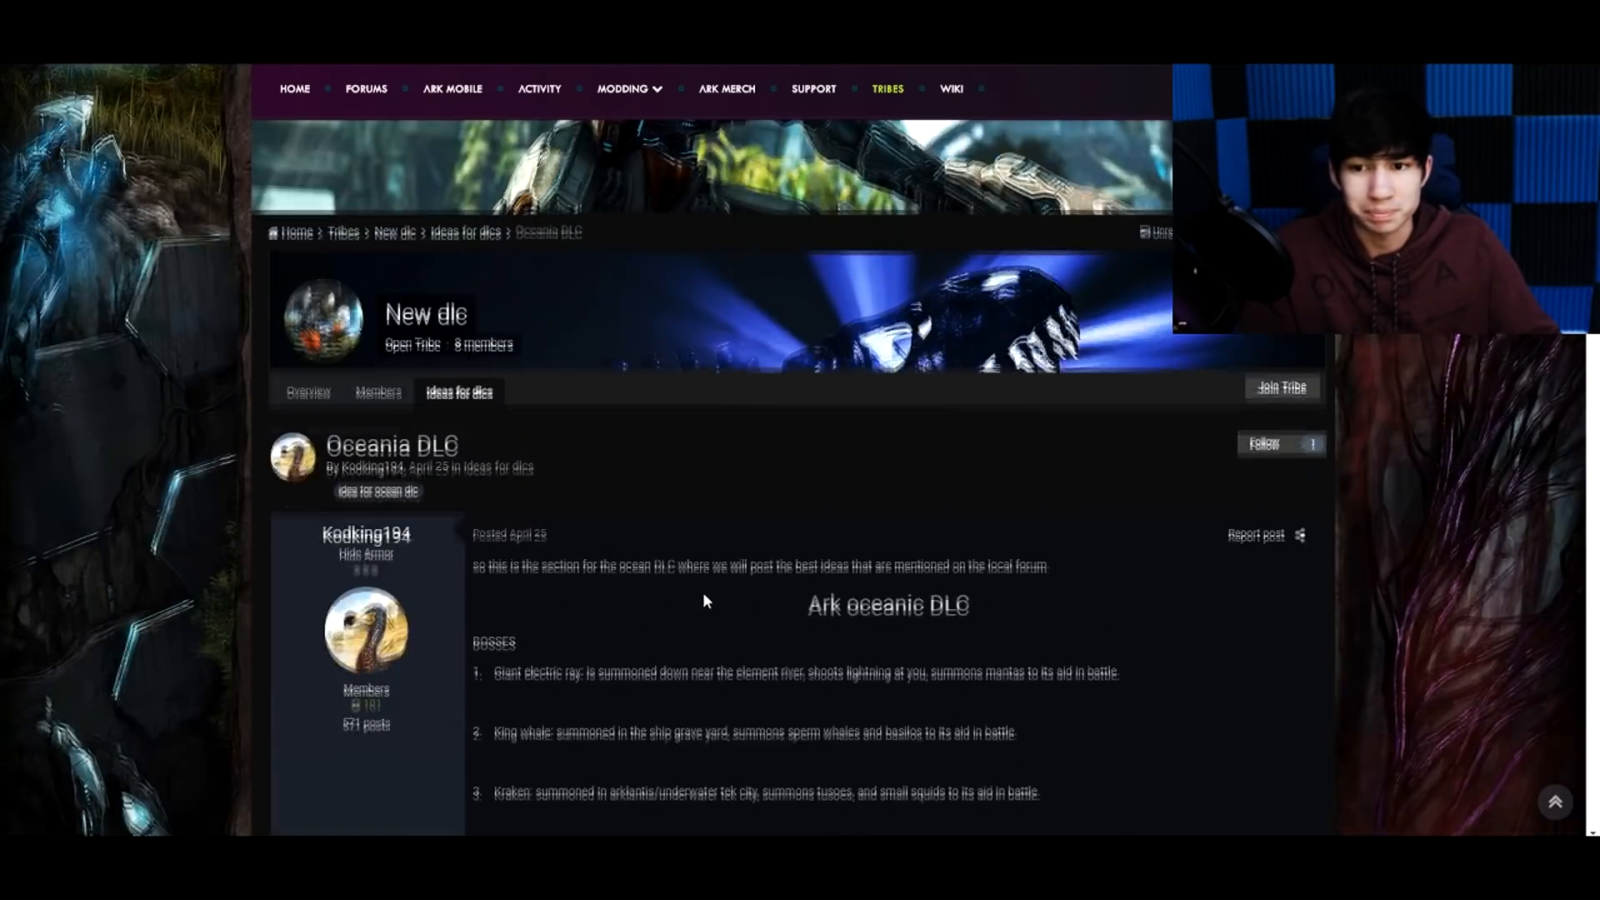
{"action": "scroll", "scroll_direction": "down", "scroll_amount": 3}
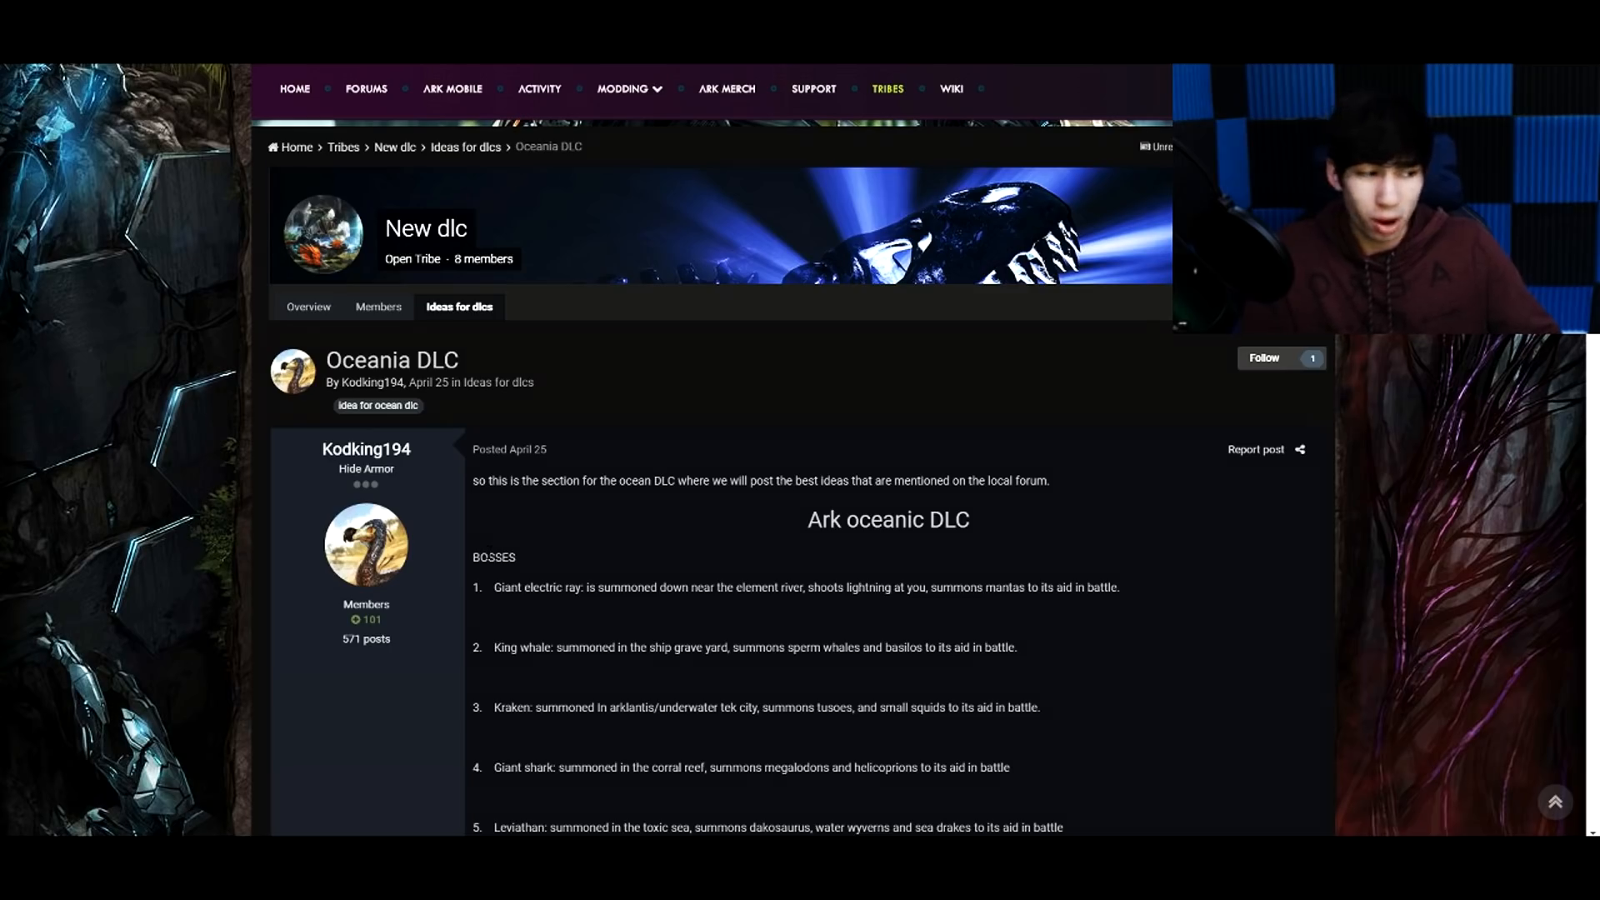
{"action": "scroll", "scroll_direction": "down", "scroll_amount": 3}
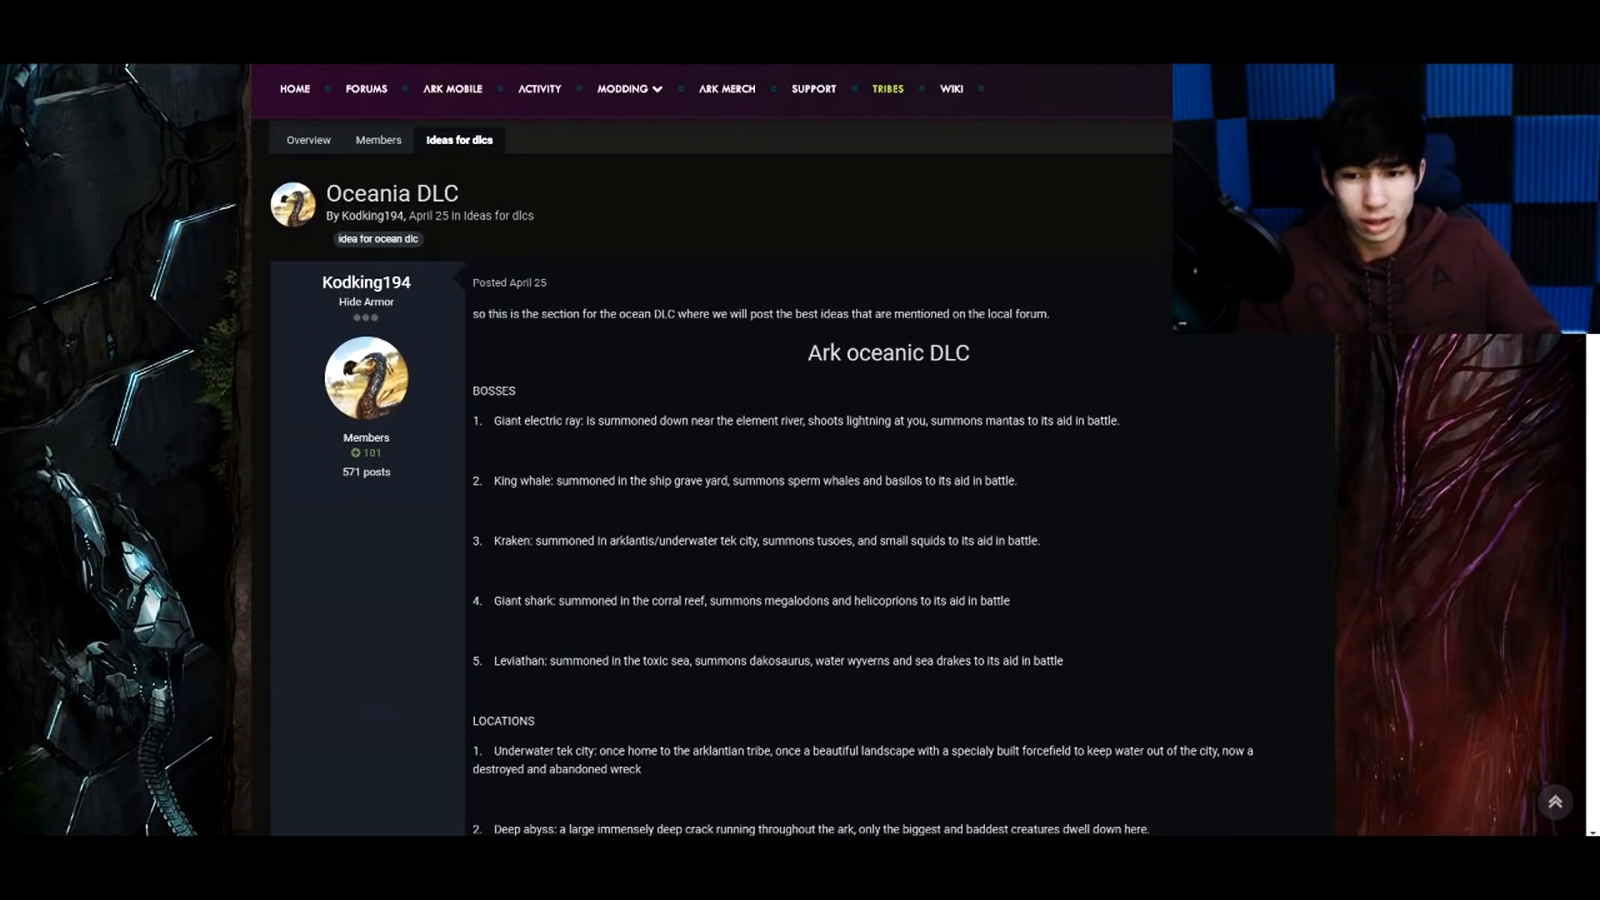
- Read the BOSSES list, highlighting and then clearing the Kraken entry
{"action": "left_click_drag", "start_coordinate": [495, 419], "coordinate": [568, 419]}
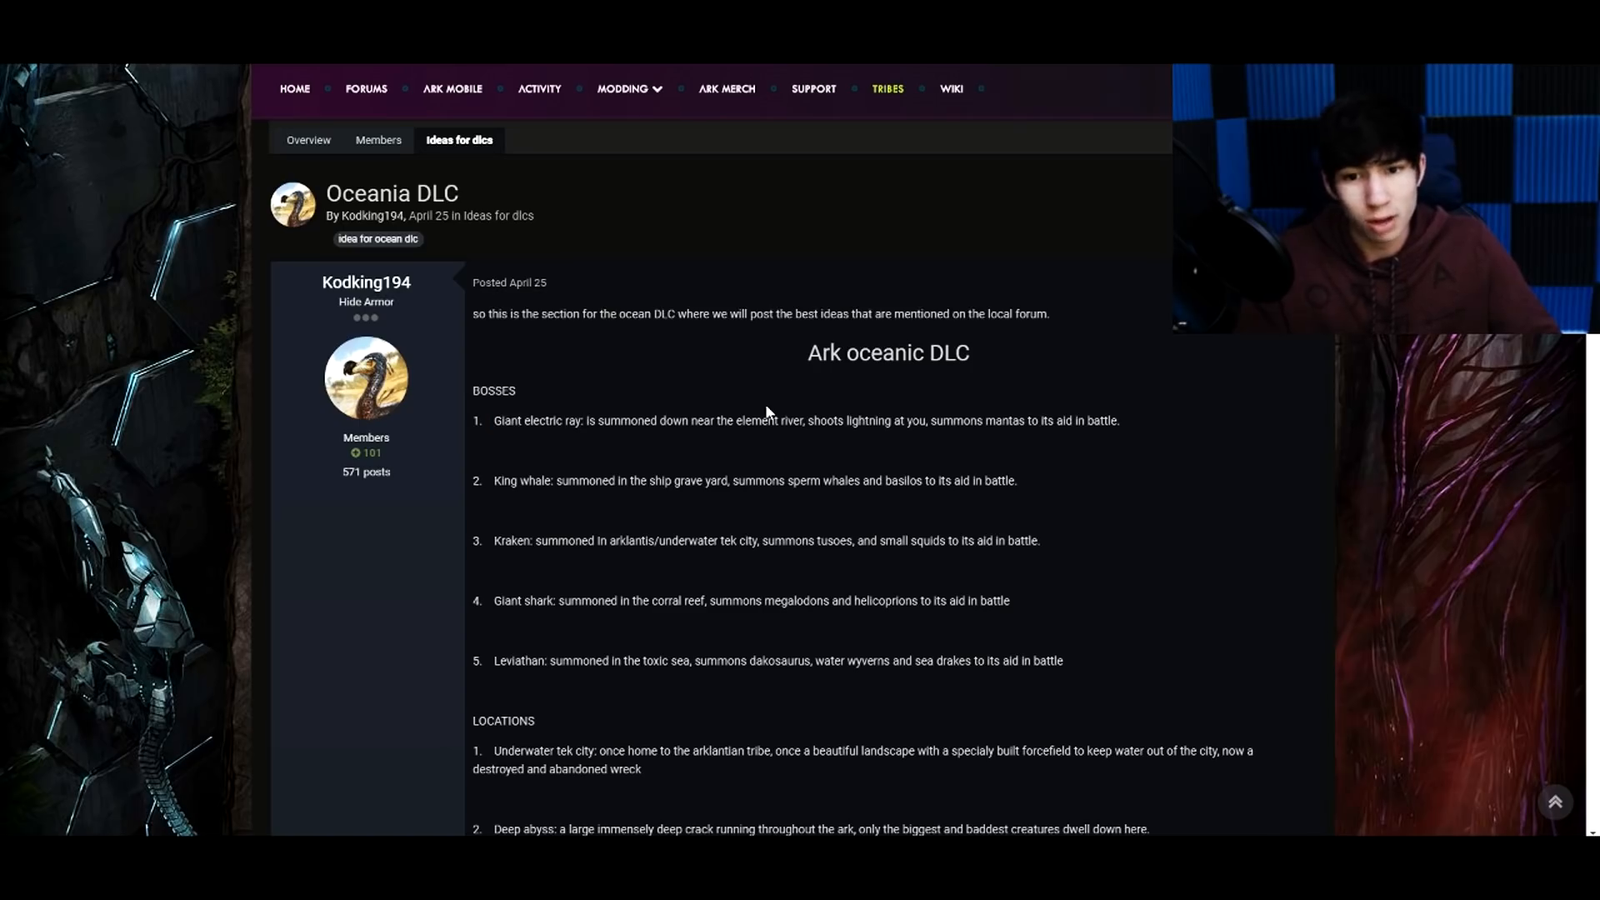
{"action": "mouse_move", "coordinate": [1008, 409]}
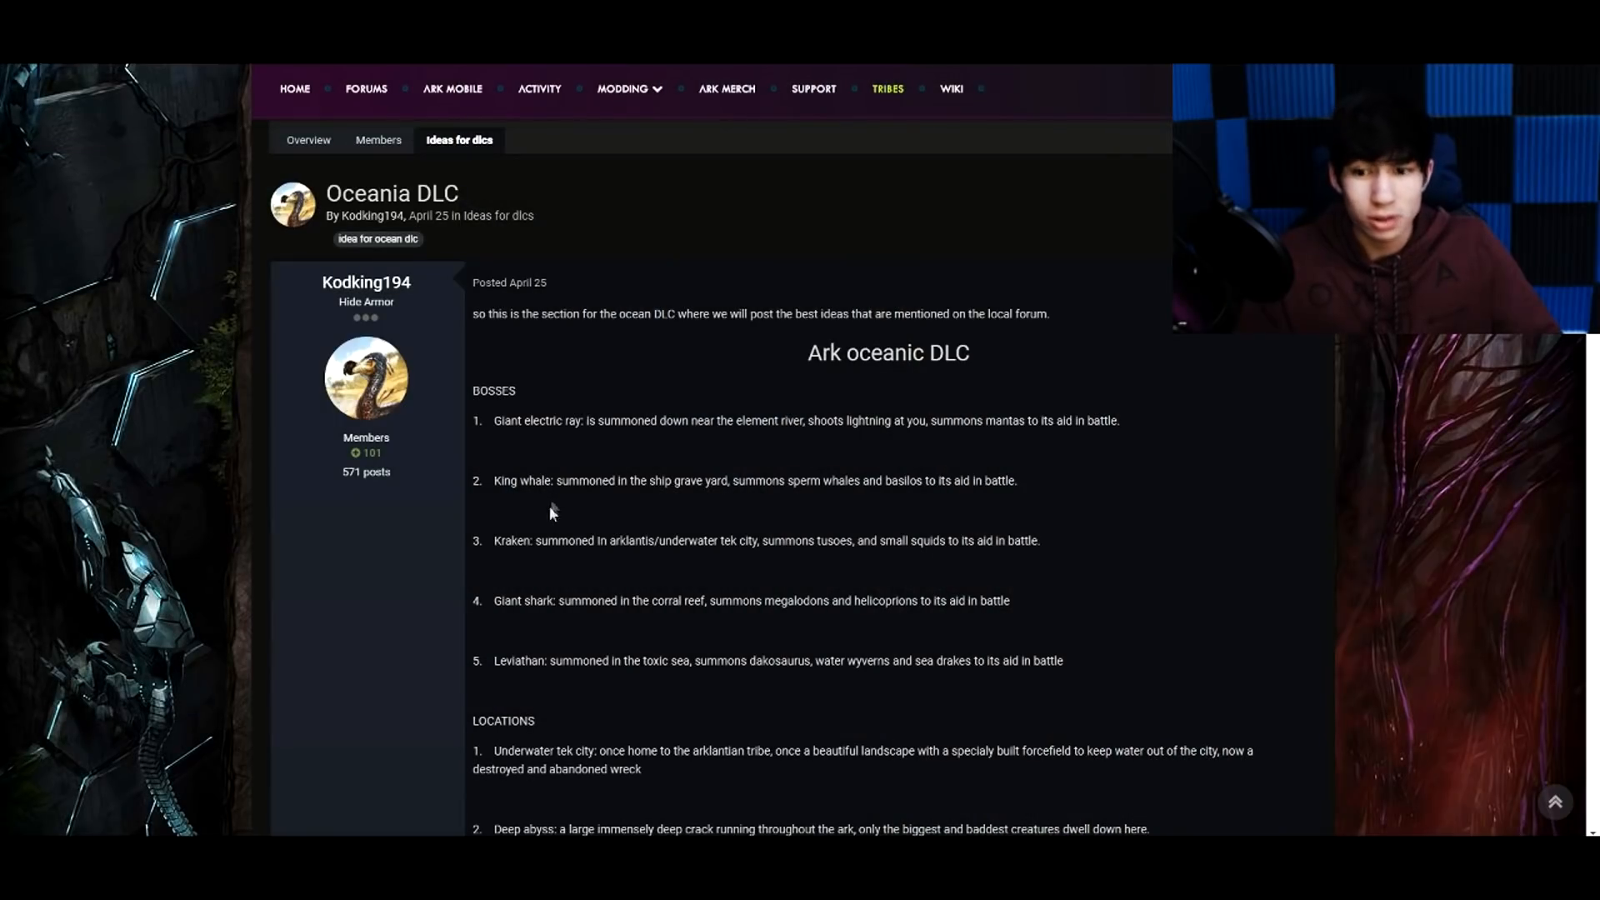
{"action": "left_click_drag", "start_coordinate": [499, 540], "coordinate": [590, 540]}
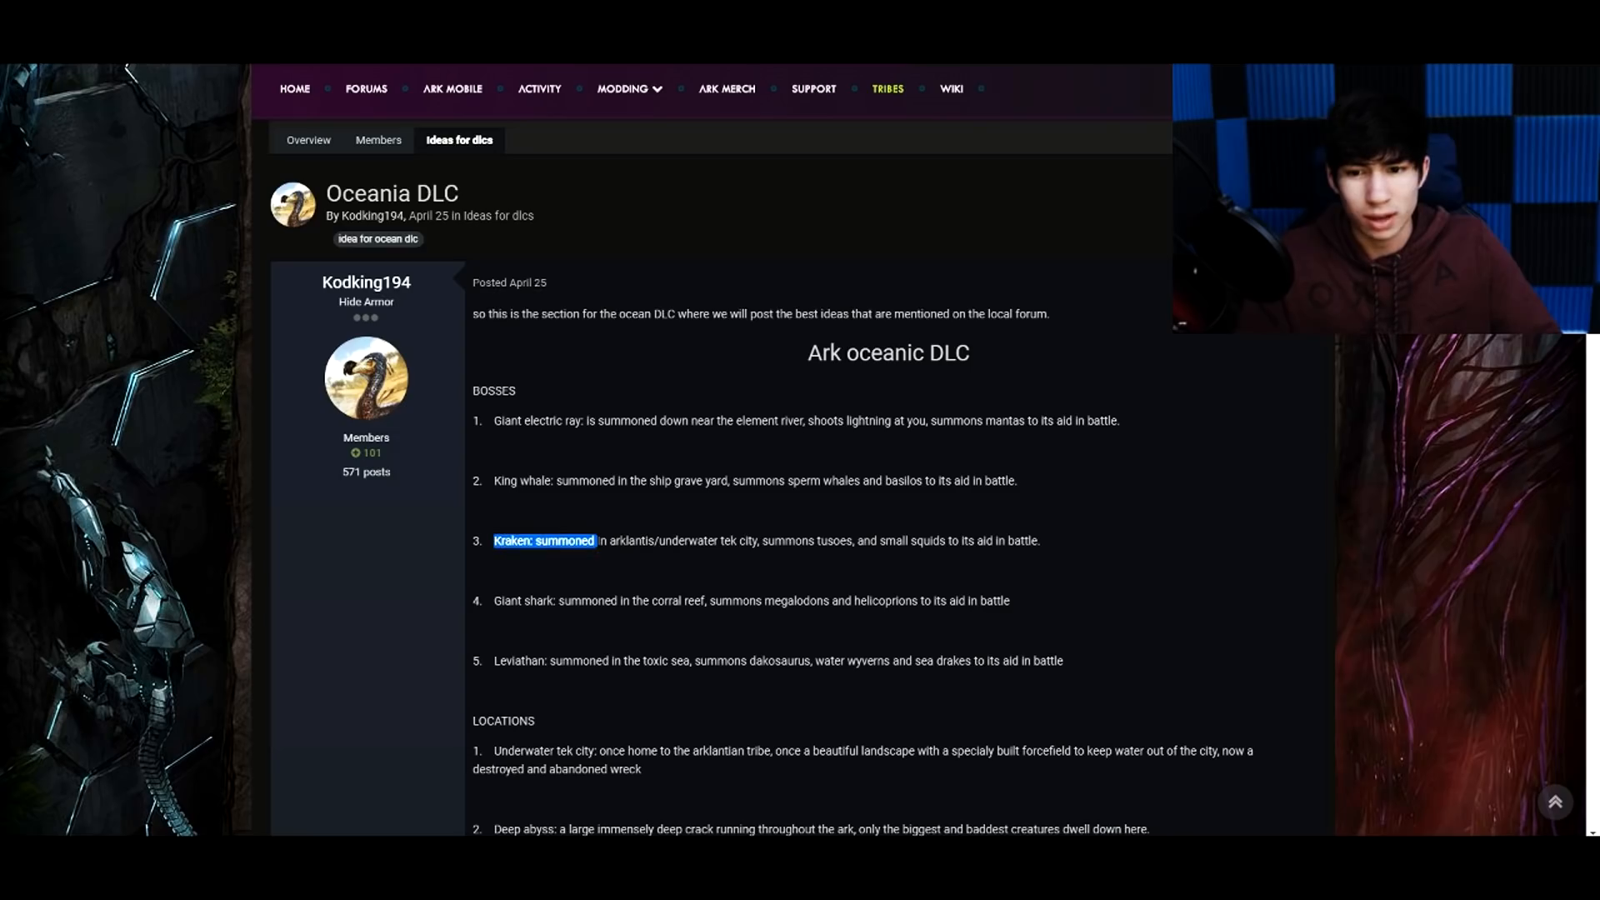
{"action": "left_click", "coordinate": [724, 540]}
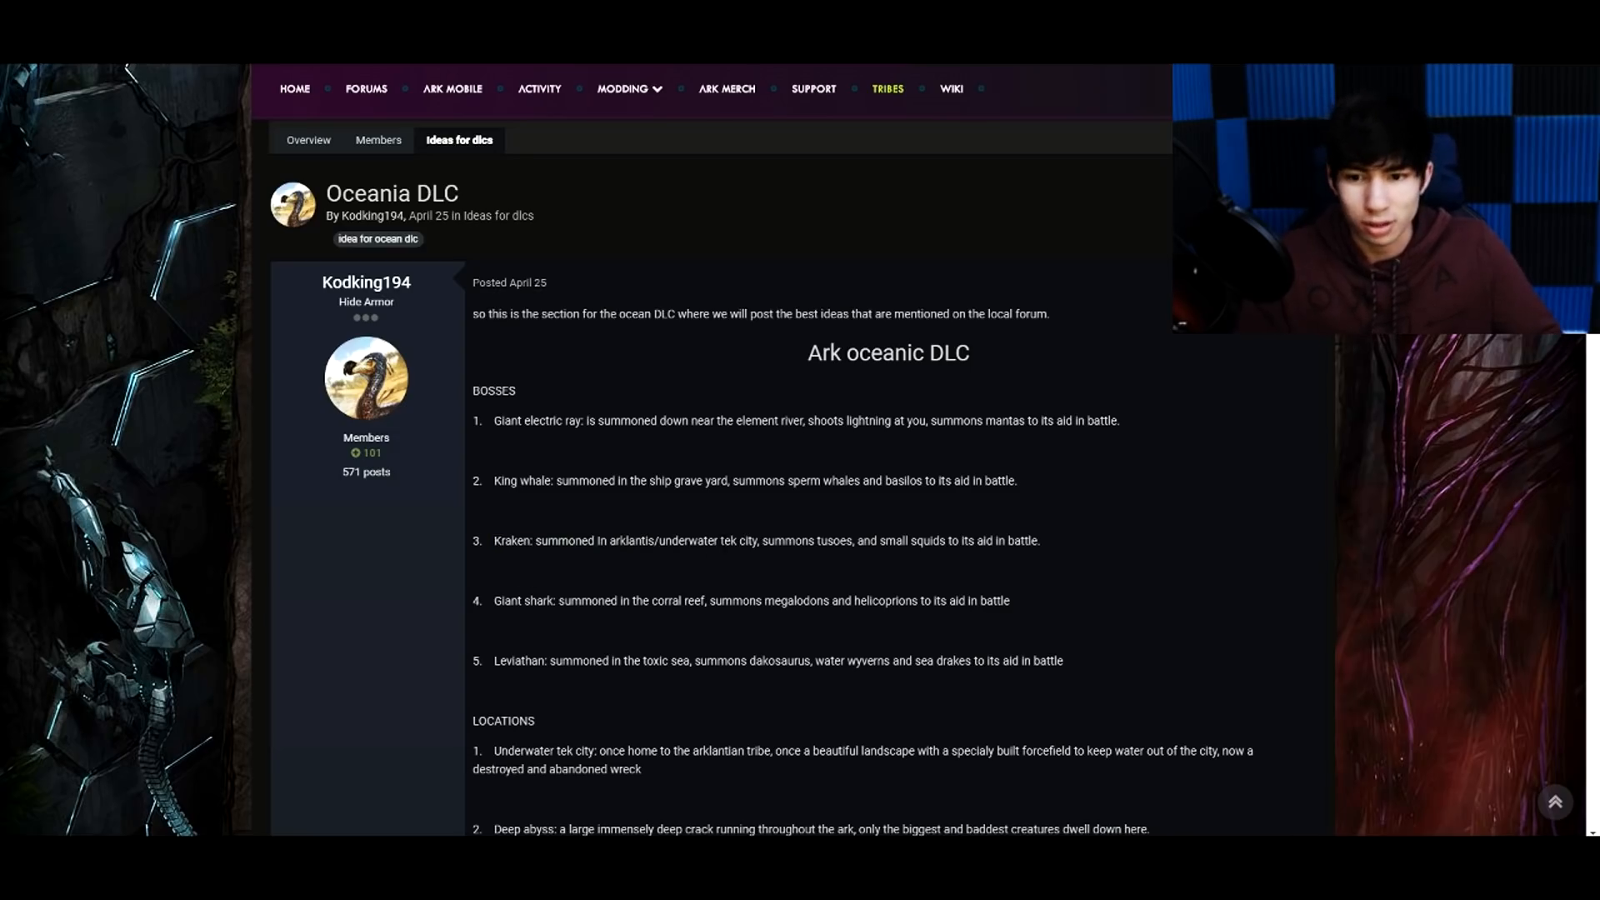
{"action": "scroll", "scroll_direction": "down", "scroll_amount": 3}
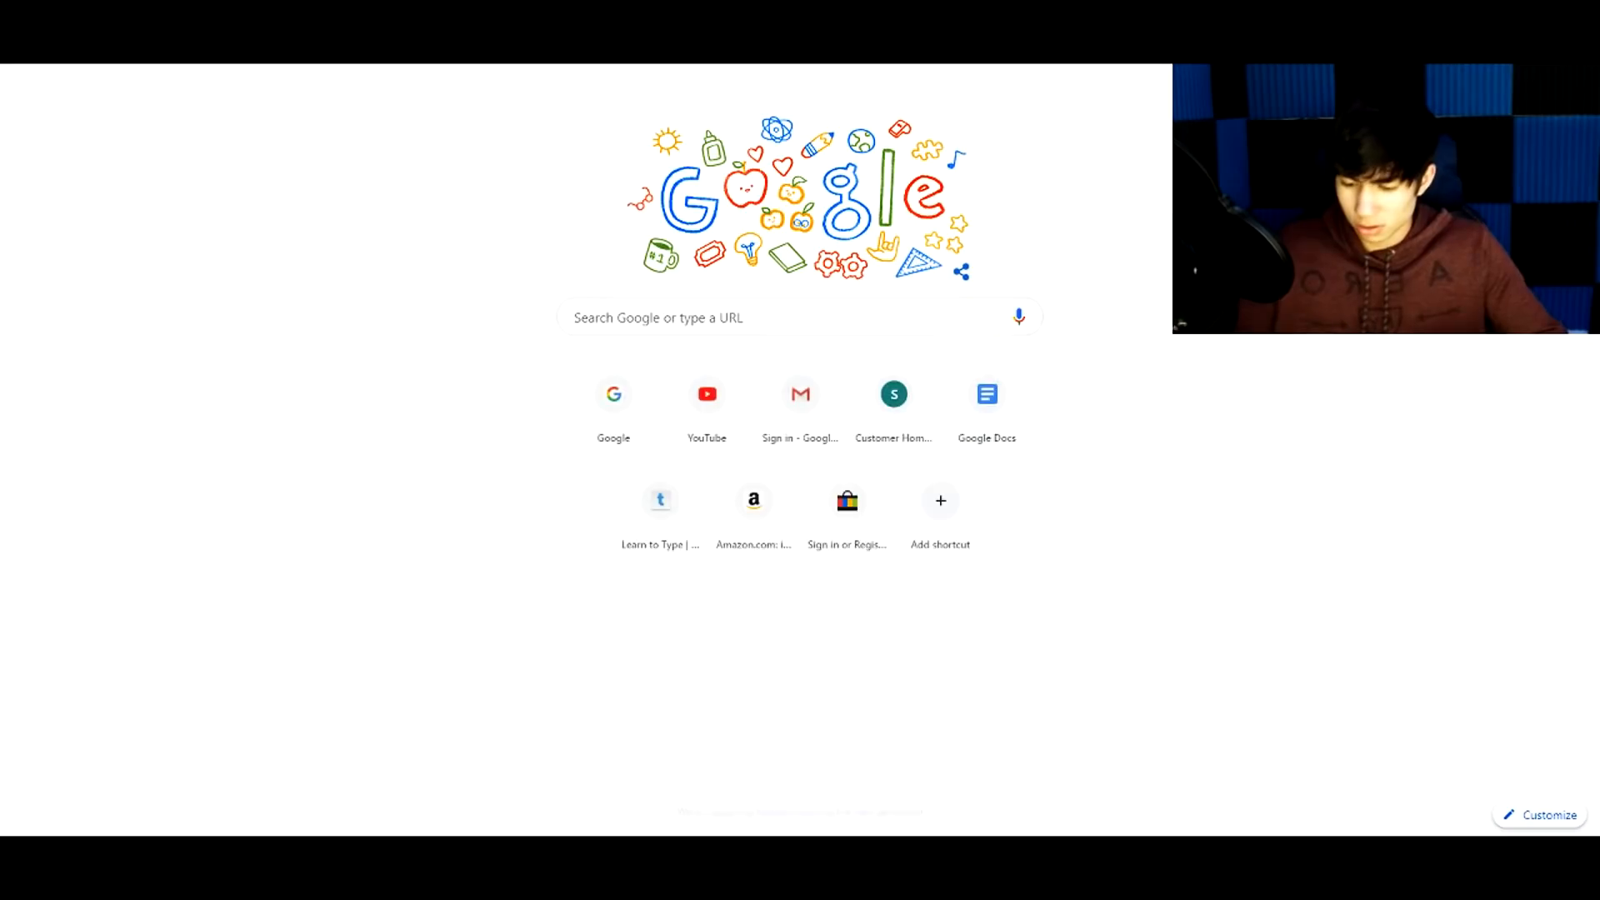
- Search Google Images for 'leviathan ark' and enlarge the Dragonpunk artwork
{"action": "type", "text": "leviathan ark"}
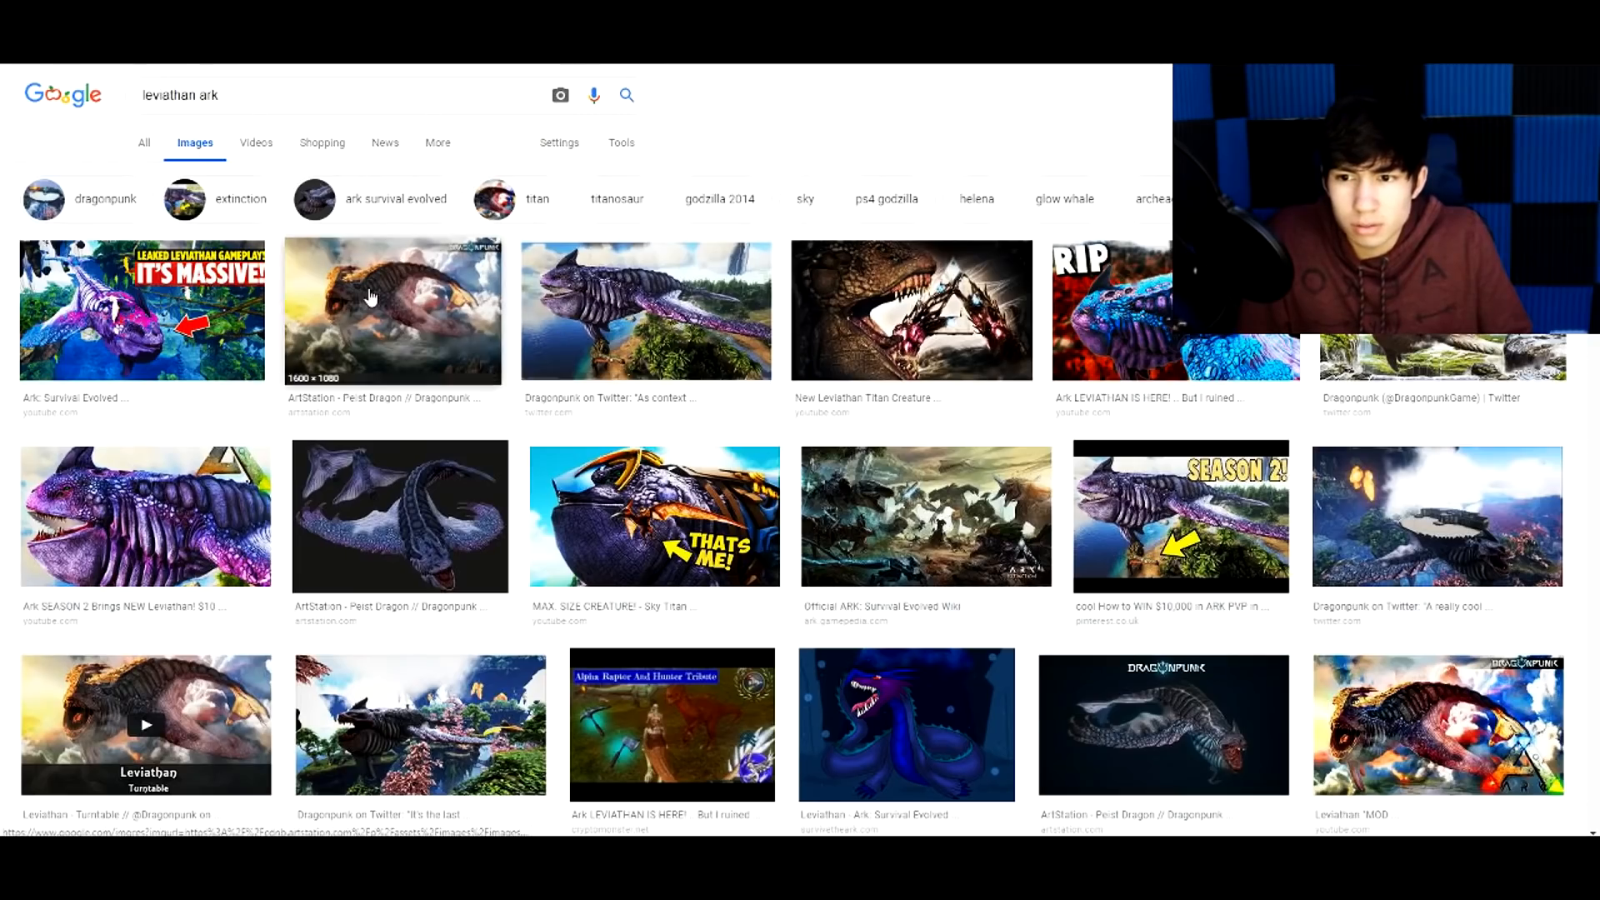
{"action": "left_click", "coordinate": [392, 310]}
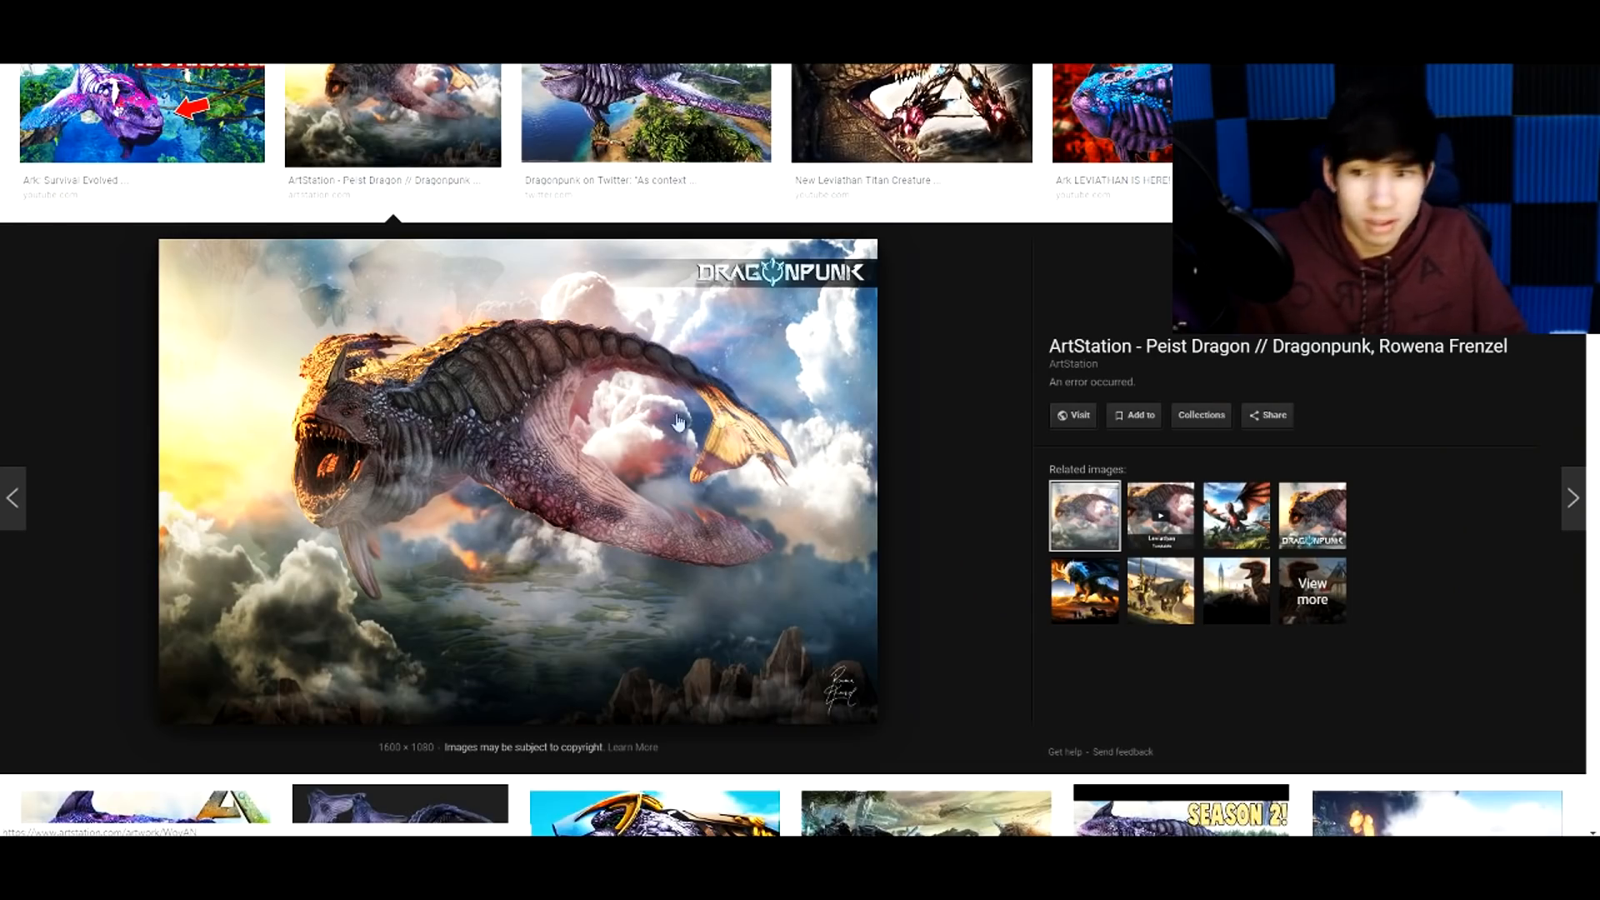
{"action": "mouse_move", "coordinate": [1310, 364]}
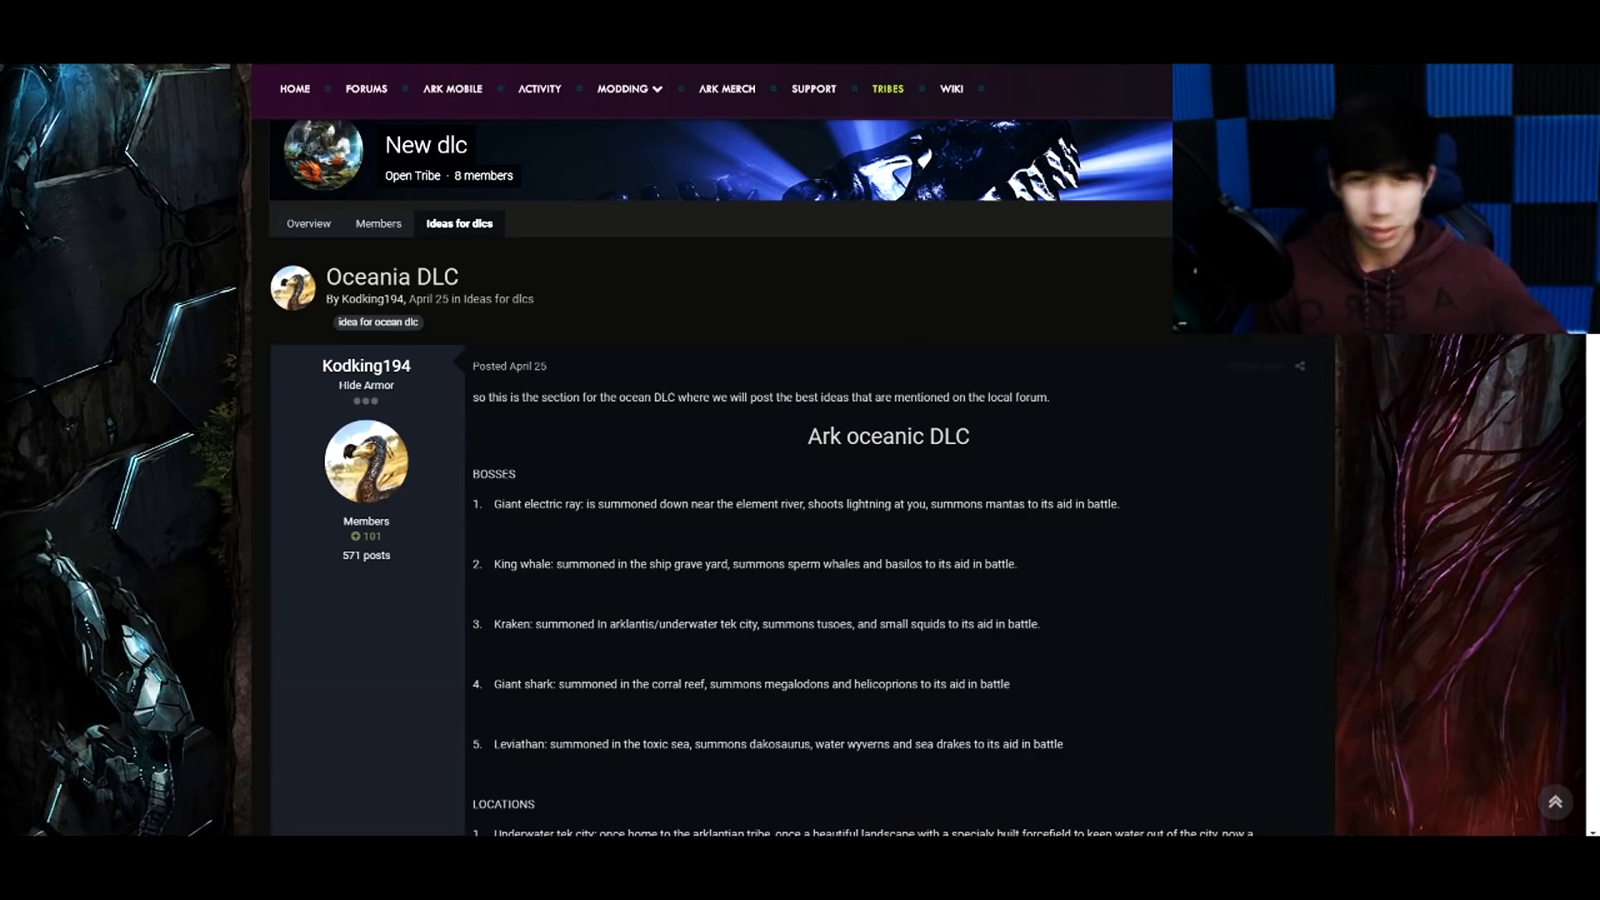
- Scroll past all twenty proposed locations to the Creatures heading
{"action": "scroll", "scroll_direction": "down", "scroll_amount": 3}
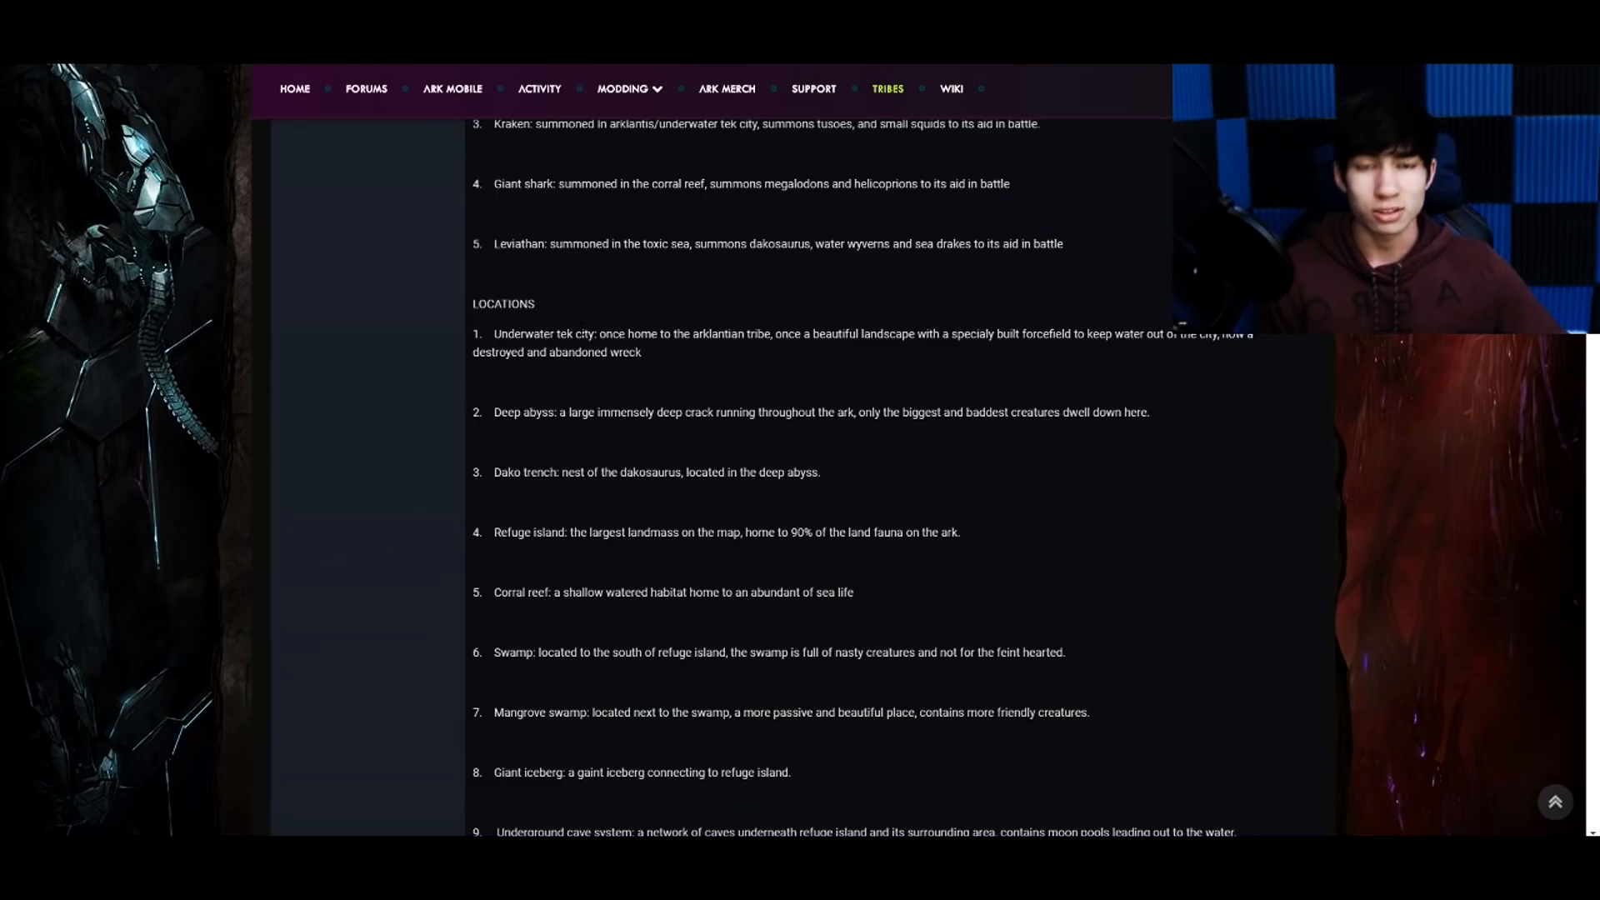
{"action": "scroll", "scroll_direction": "down", "scroll_amount": 3}
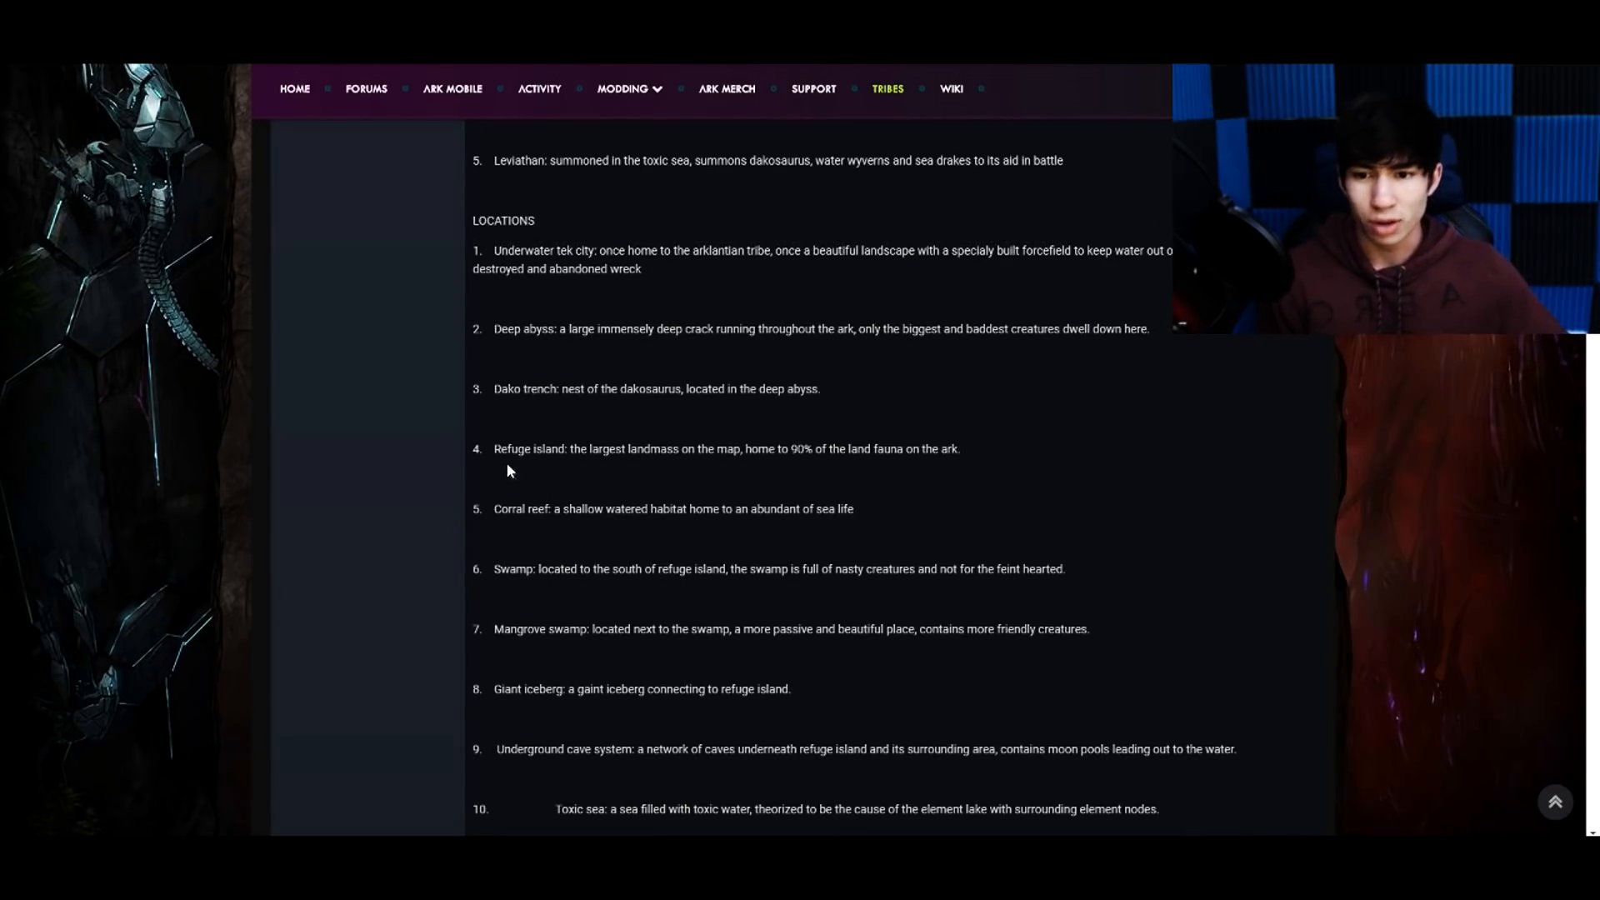
{"action": "mouse_move", "coordinate": [555, 536]}
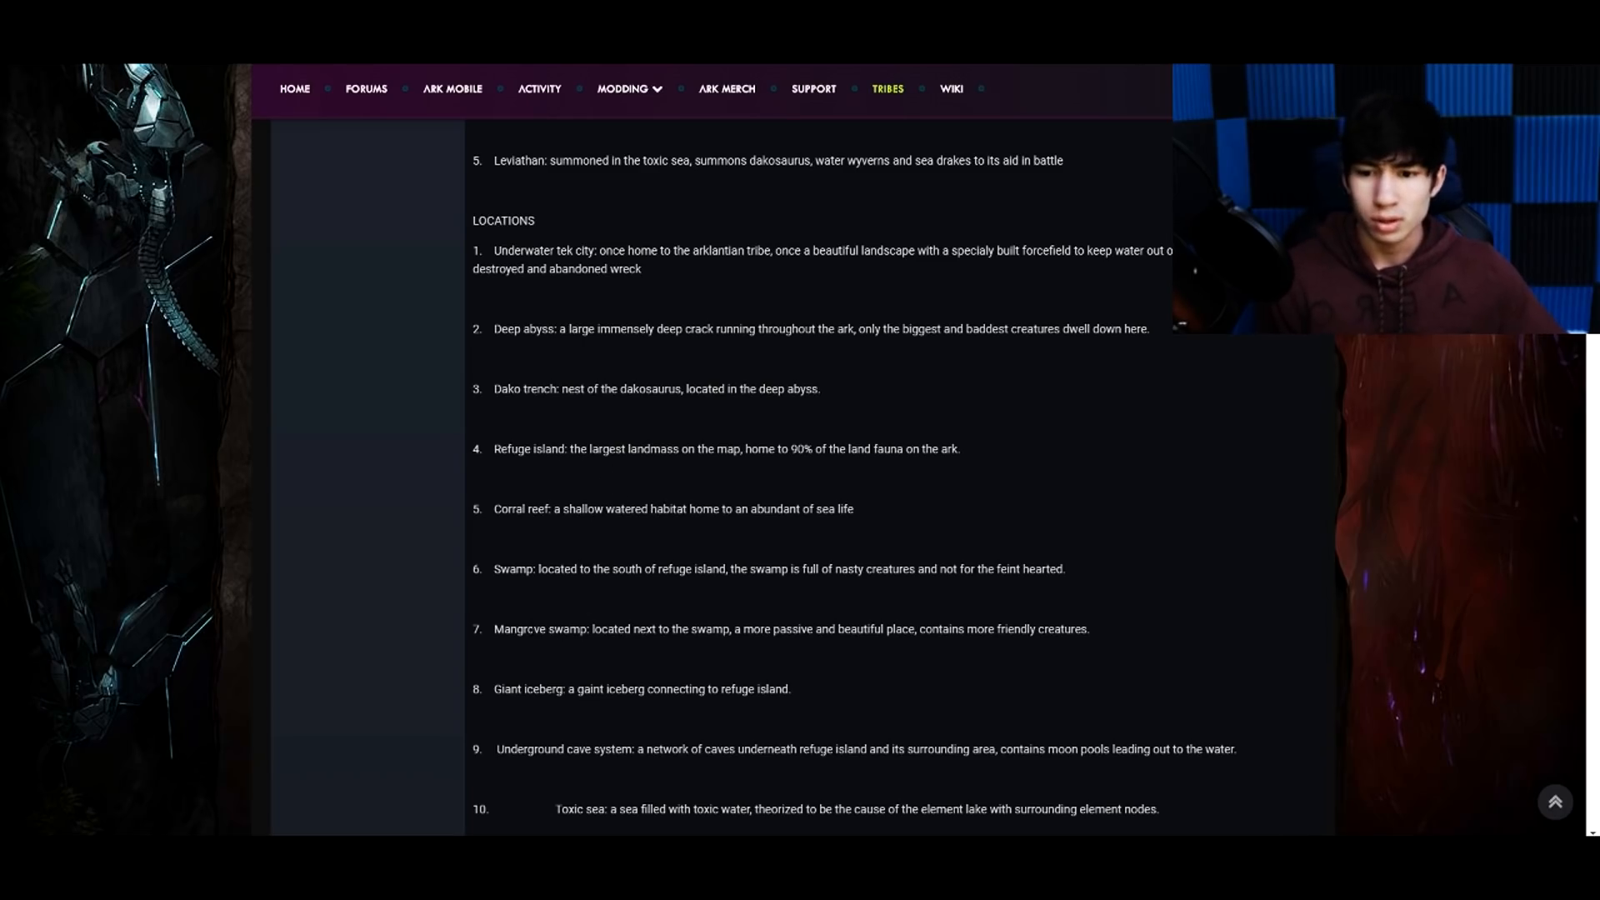
{"action": "scroll", "scroll_direction": "down", "scroll_amount": 3}
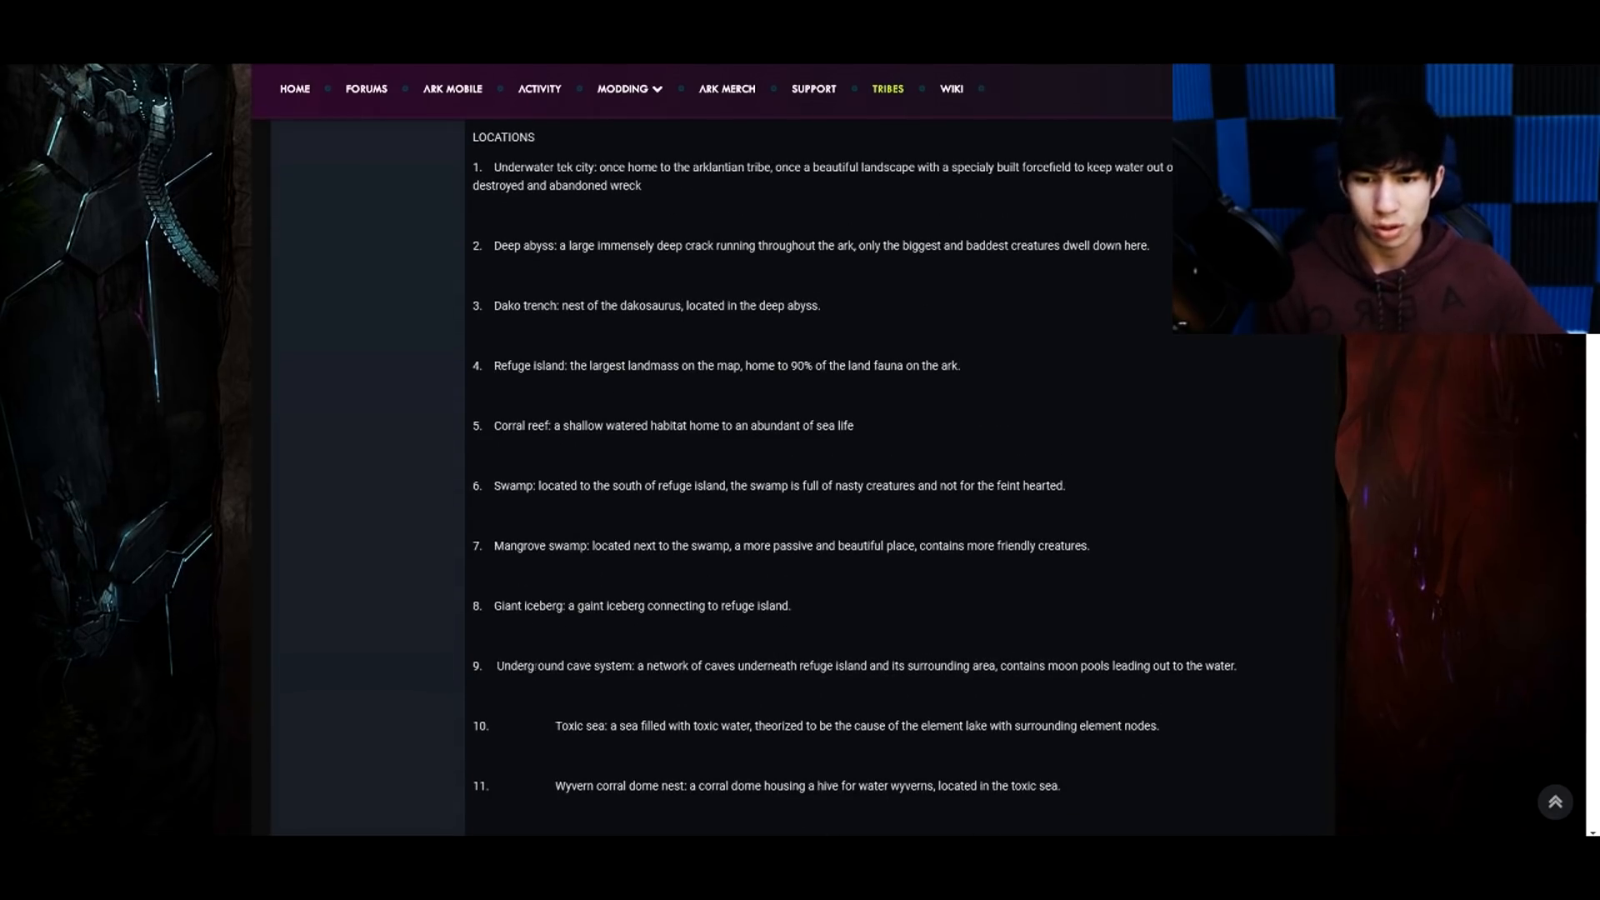
{"action": "scroll", "scroll_direction": "up", "scroll_amount": 3}
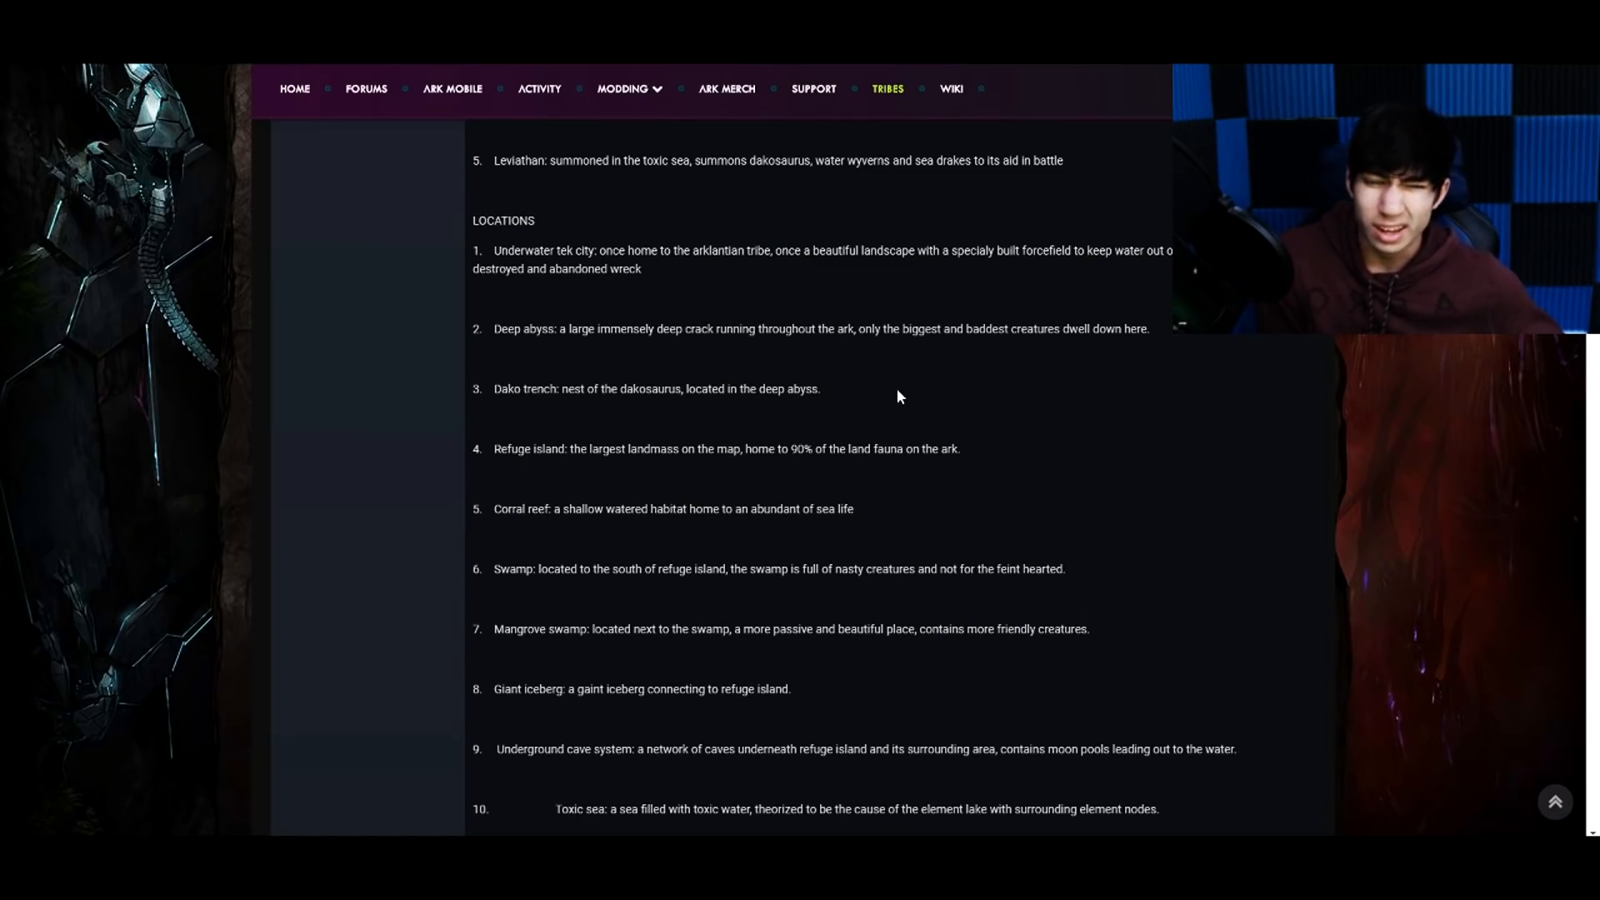
{"action": "mouse_move", "coordinate": [922, 355]}
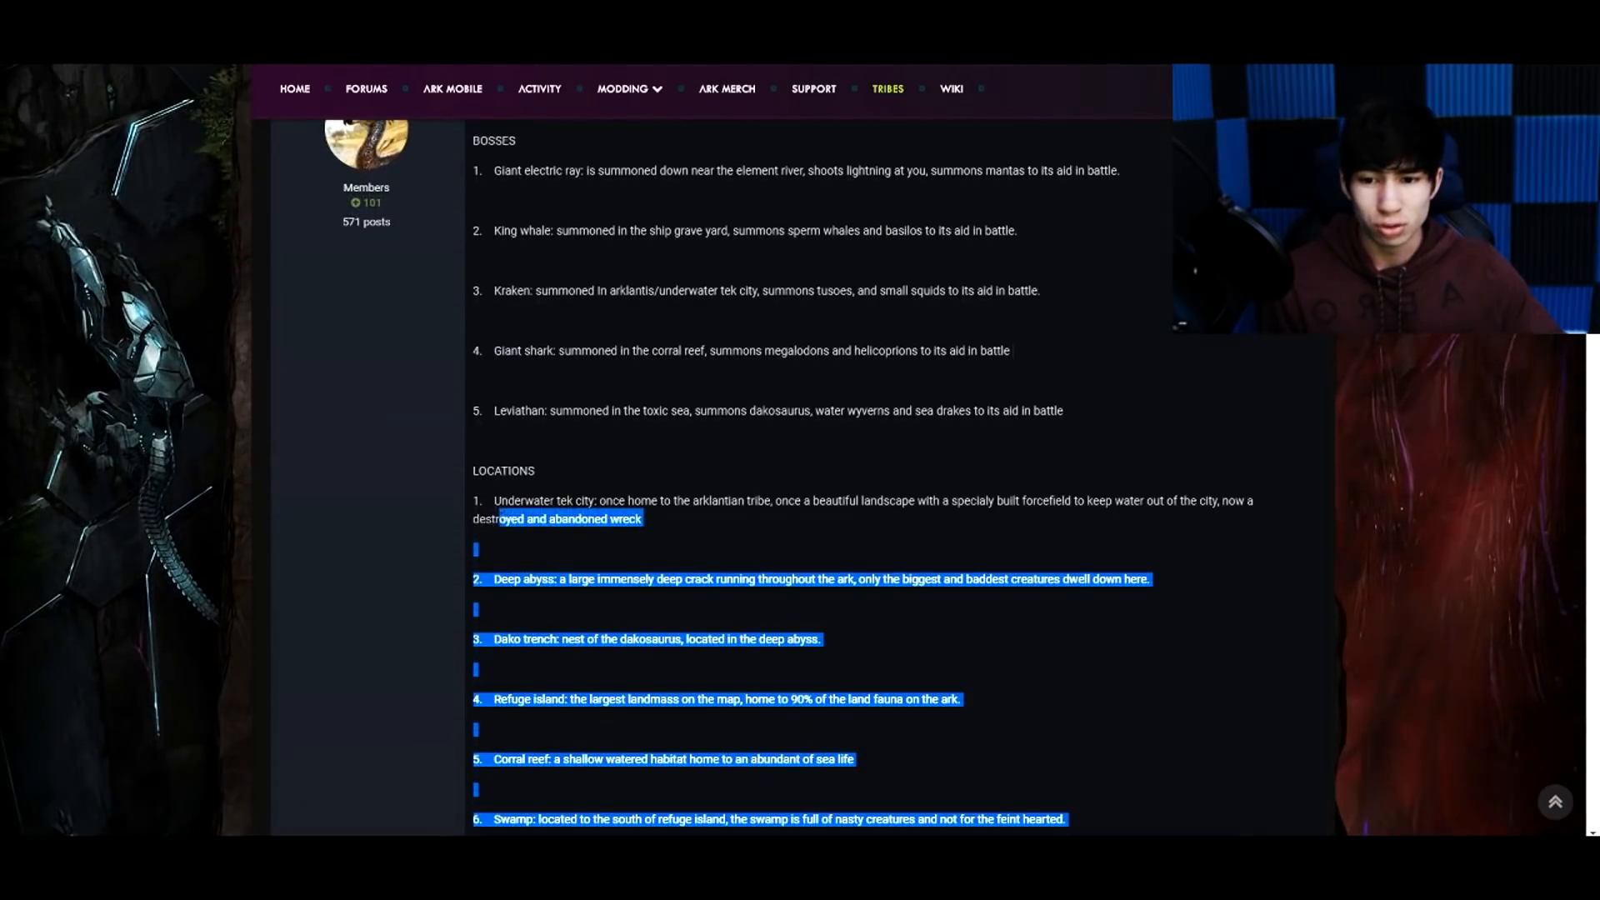
{"action": "scroll", "scroll_direction": "down", "scroll_amount": 3}
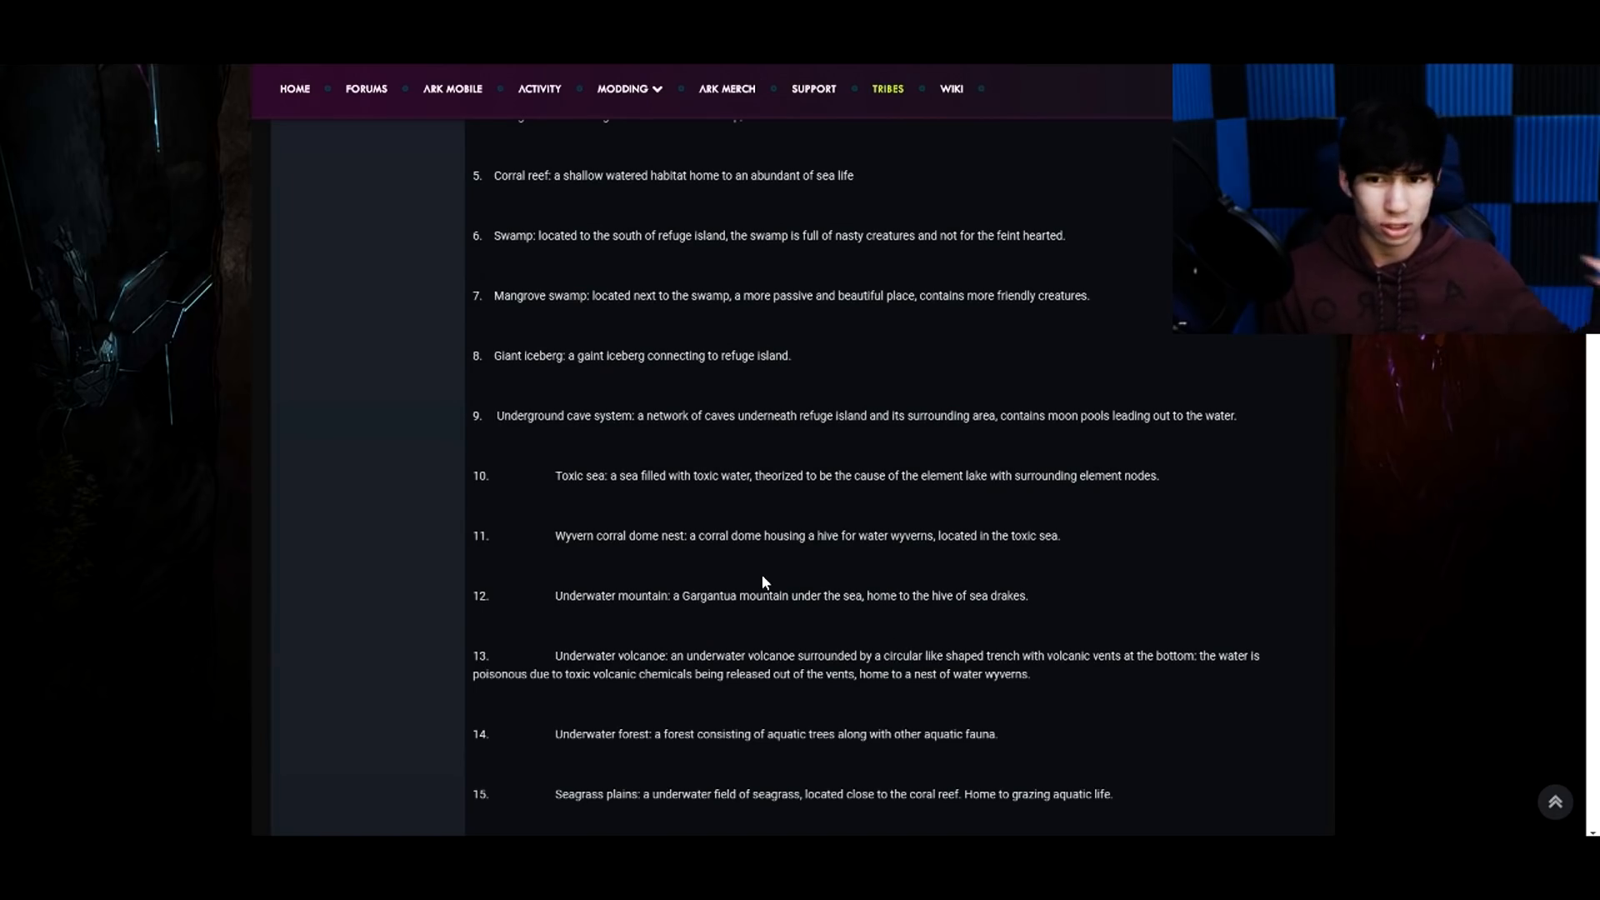
{"action": "scroll", "scroll_direction": "down", "scroll_amount": 3}
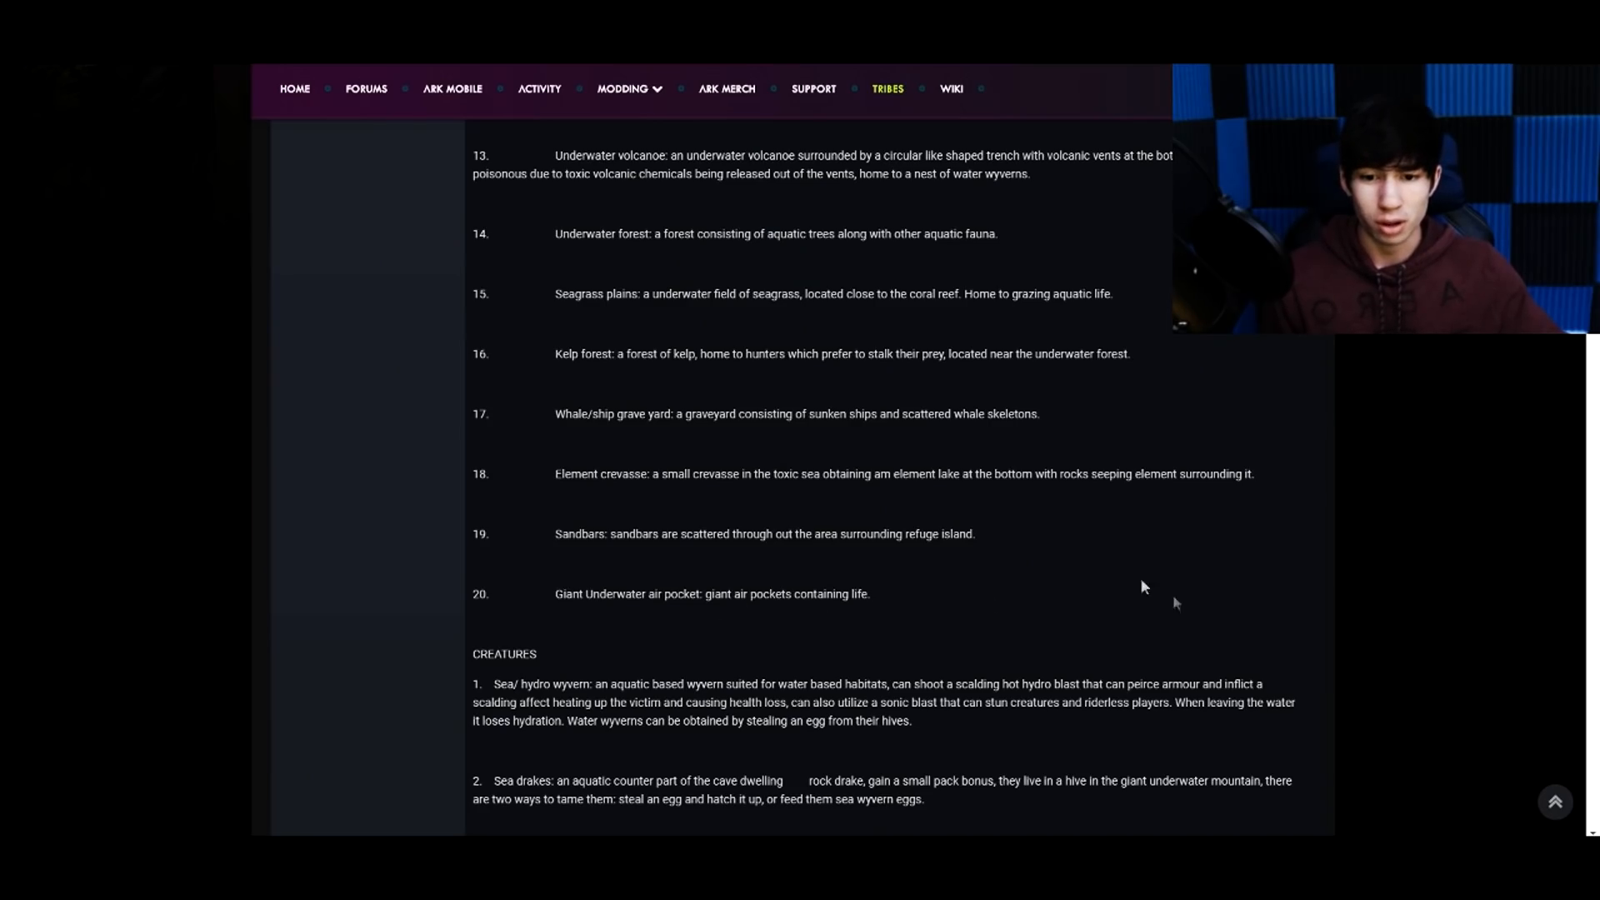
{"action": "scroll", "scroll_direction": "down", "scroll_amount": 3}
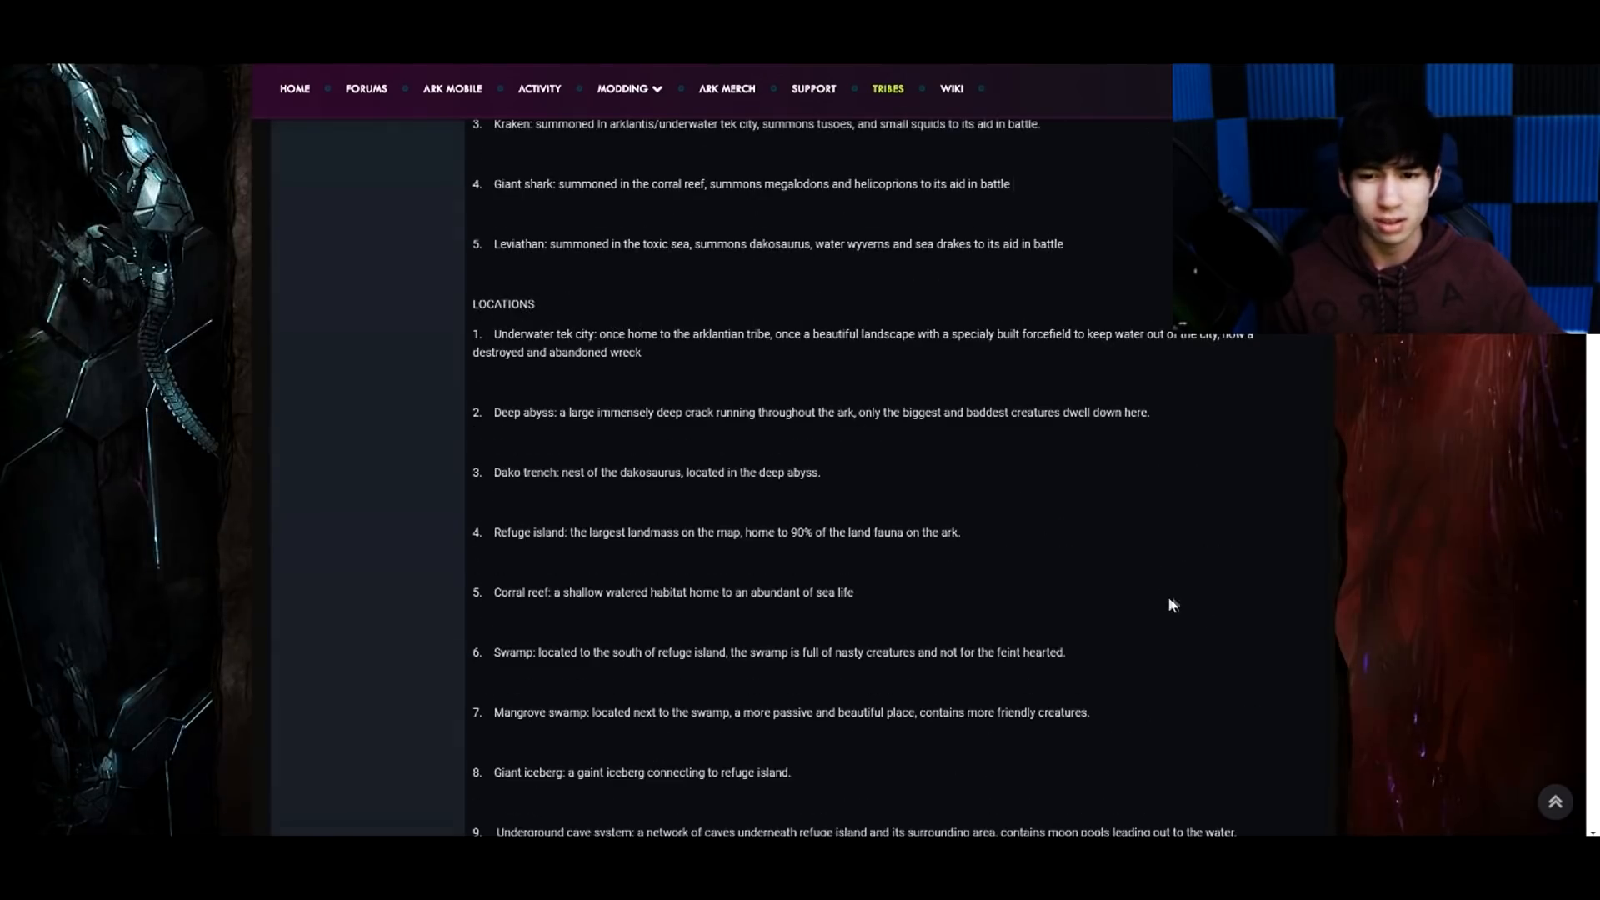
{"action": "scroll", "scroll_direction": "down", "scroll_amount": 3}
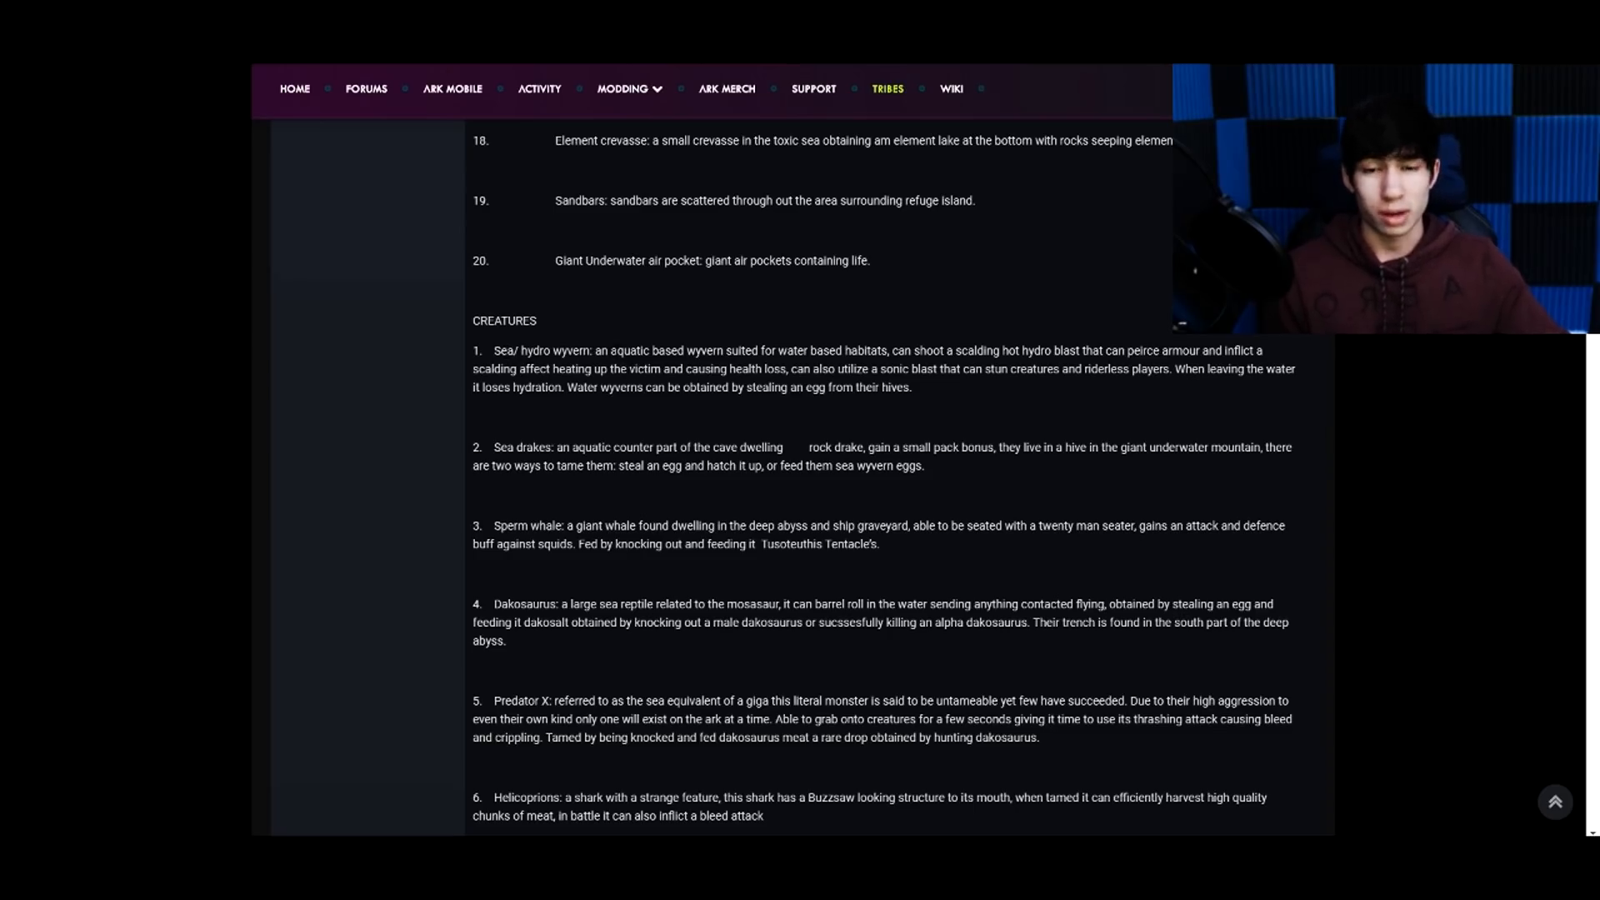
{"action": "mouse_move", "coordinate": [682, 368]}
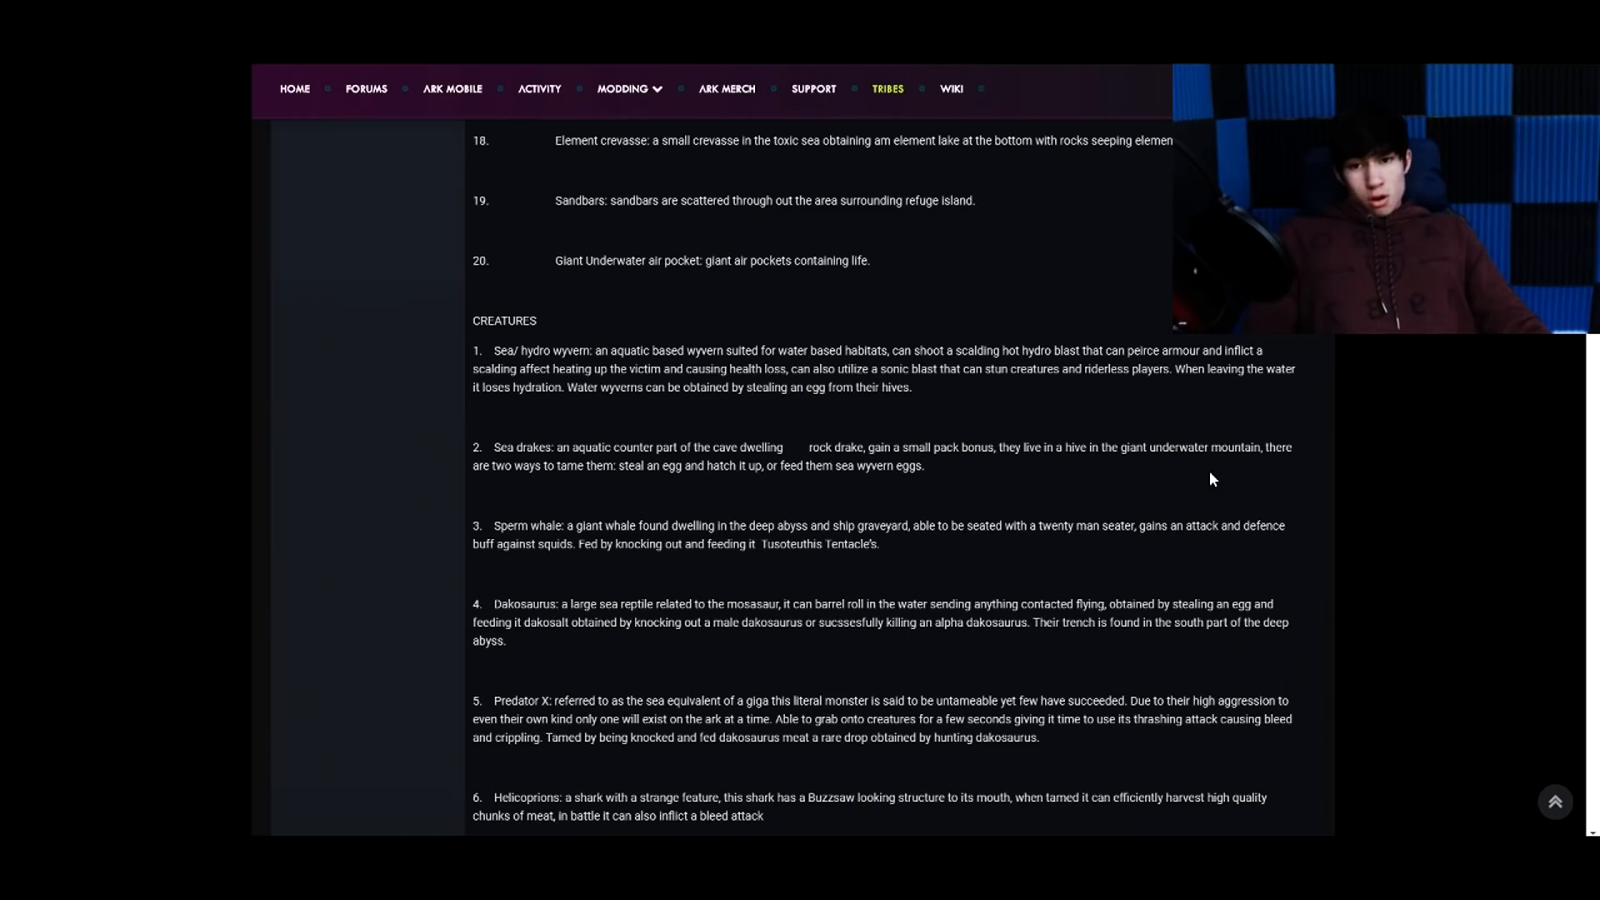
{"action": "mouse_move", "coordinate": [958, 522]}
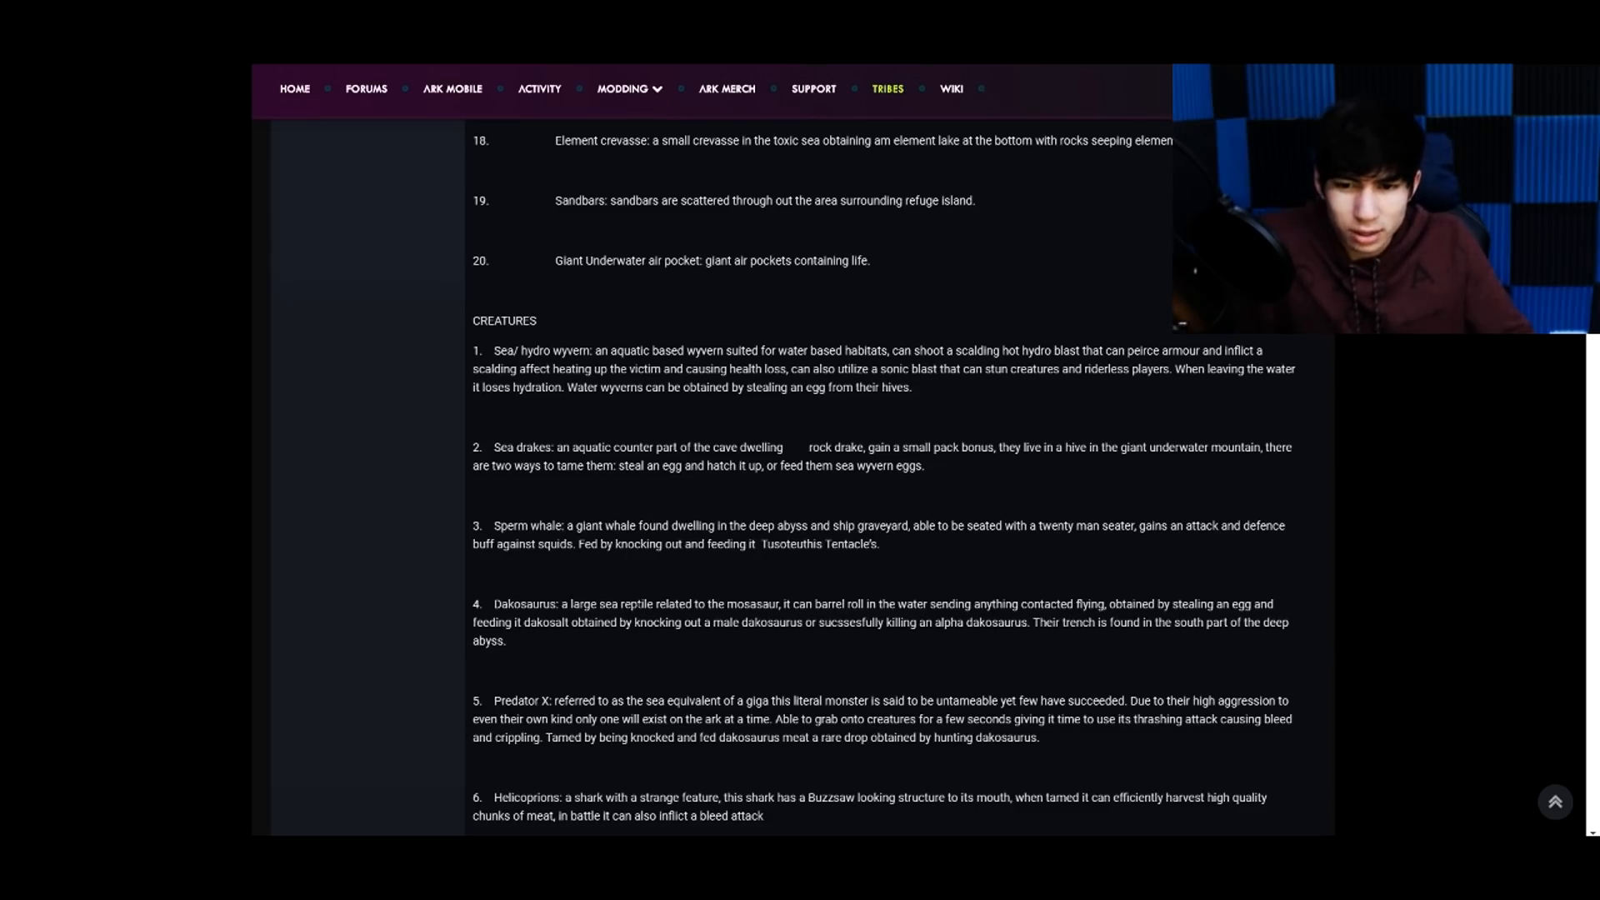
{"action": "mouse_move", "coordinate": [654, 599]}
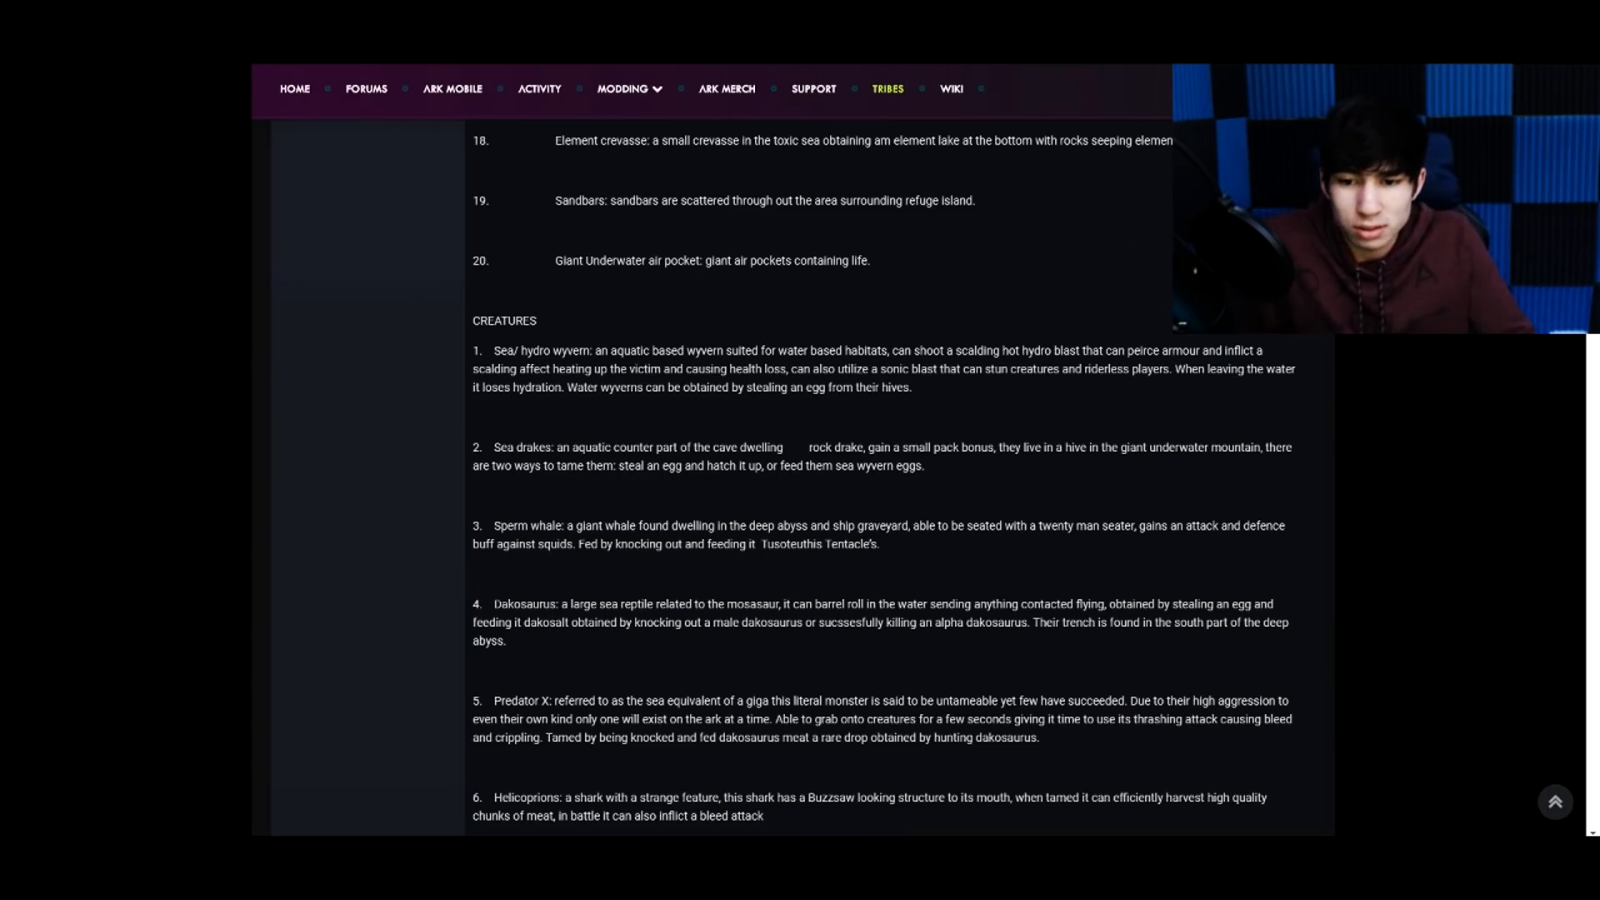
- Highlight the name Dakosaurus in creature 4
{"action": "left_click_drag", "start_coordinate": [494, 603], "coordinate": [503, 640]}
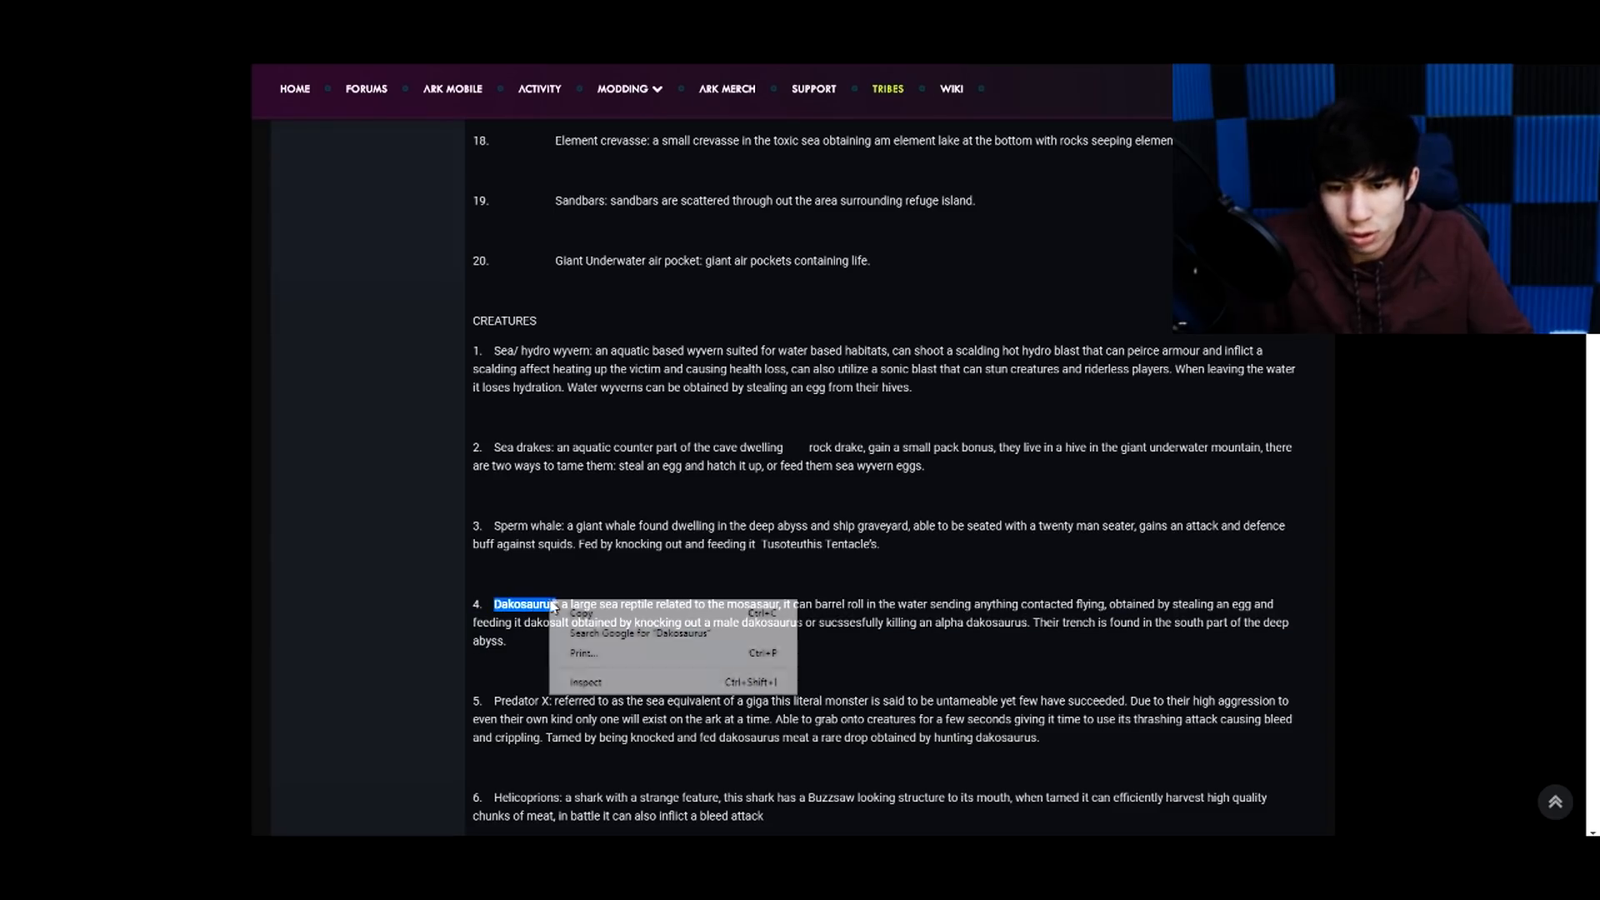
- Search Google for Dakosaurus and open the first image result
{"action": "left_click", "coordinate": [637, 633]}
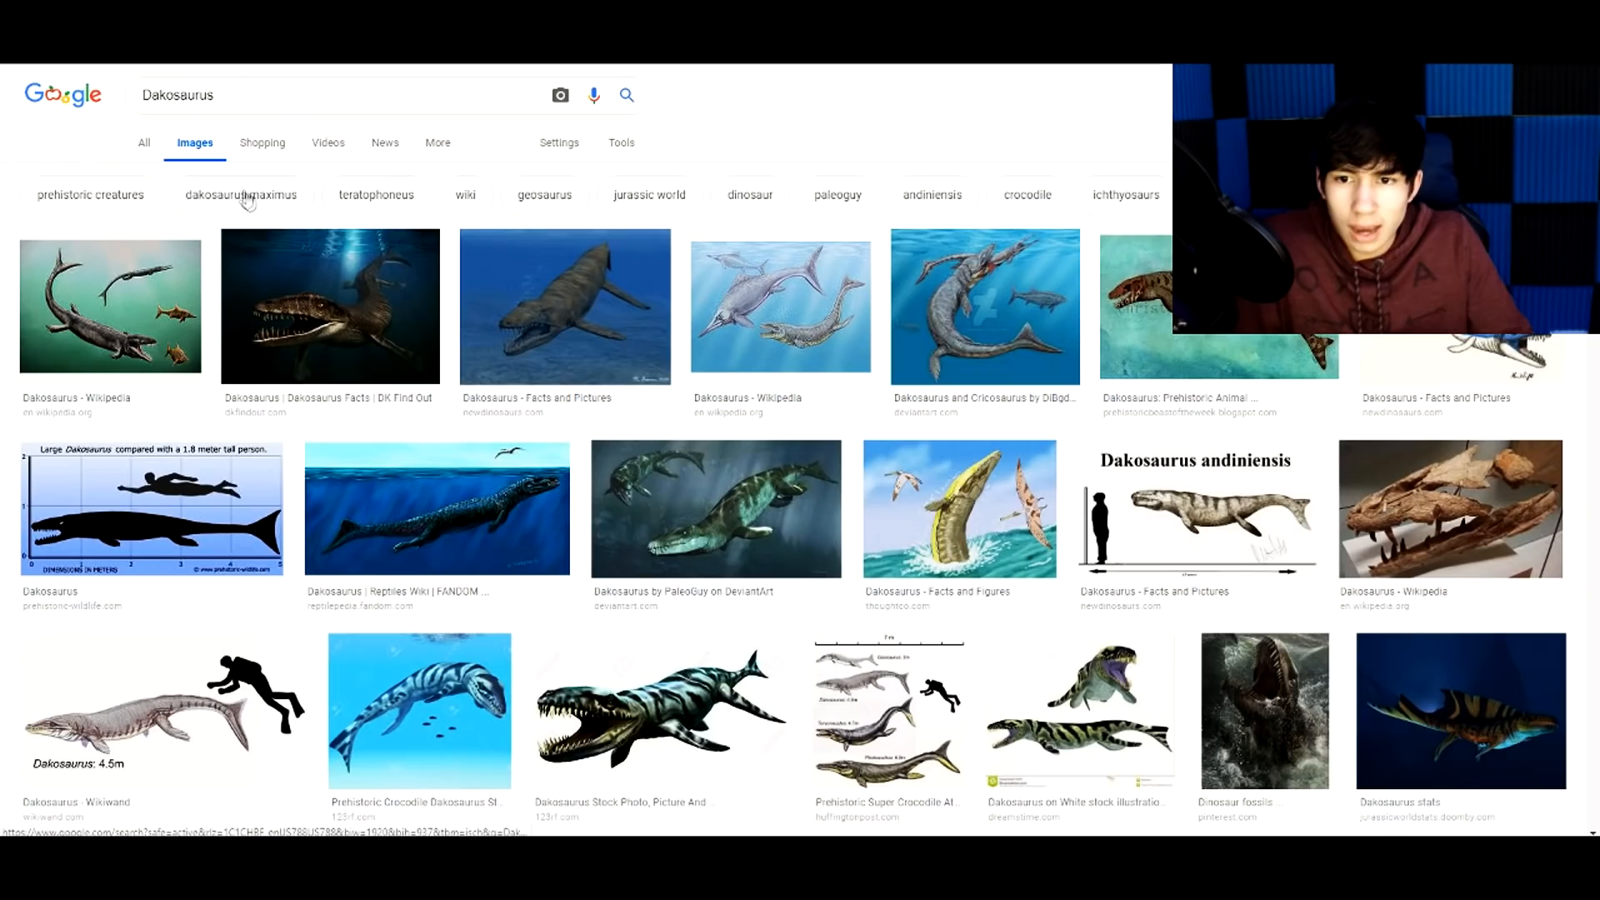
{"action": "mouse_move", "coordinate": [173, 346]}
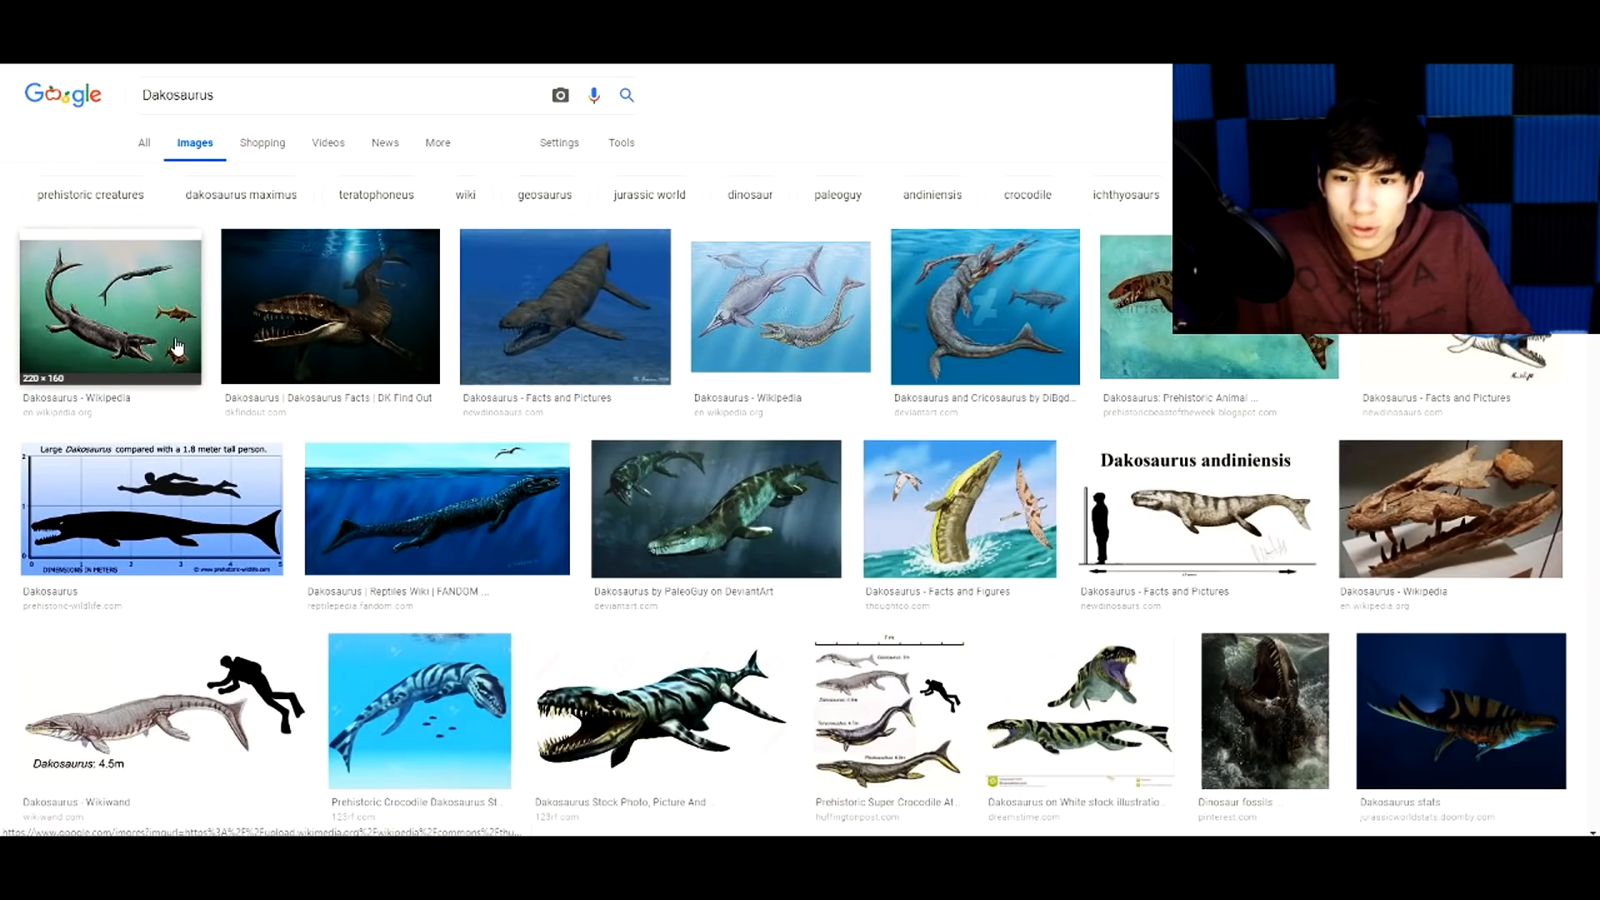
{"action": "left_click", "coordinate": [110, 306]}
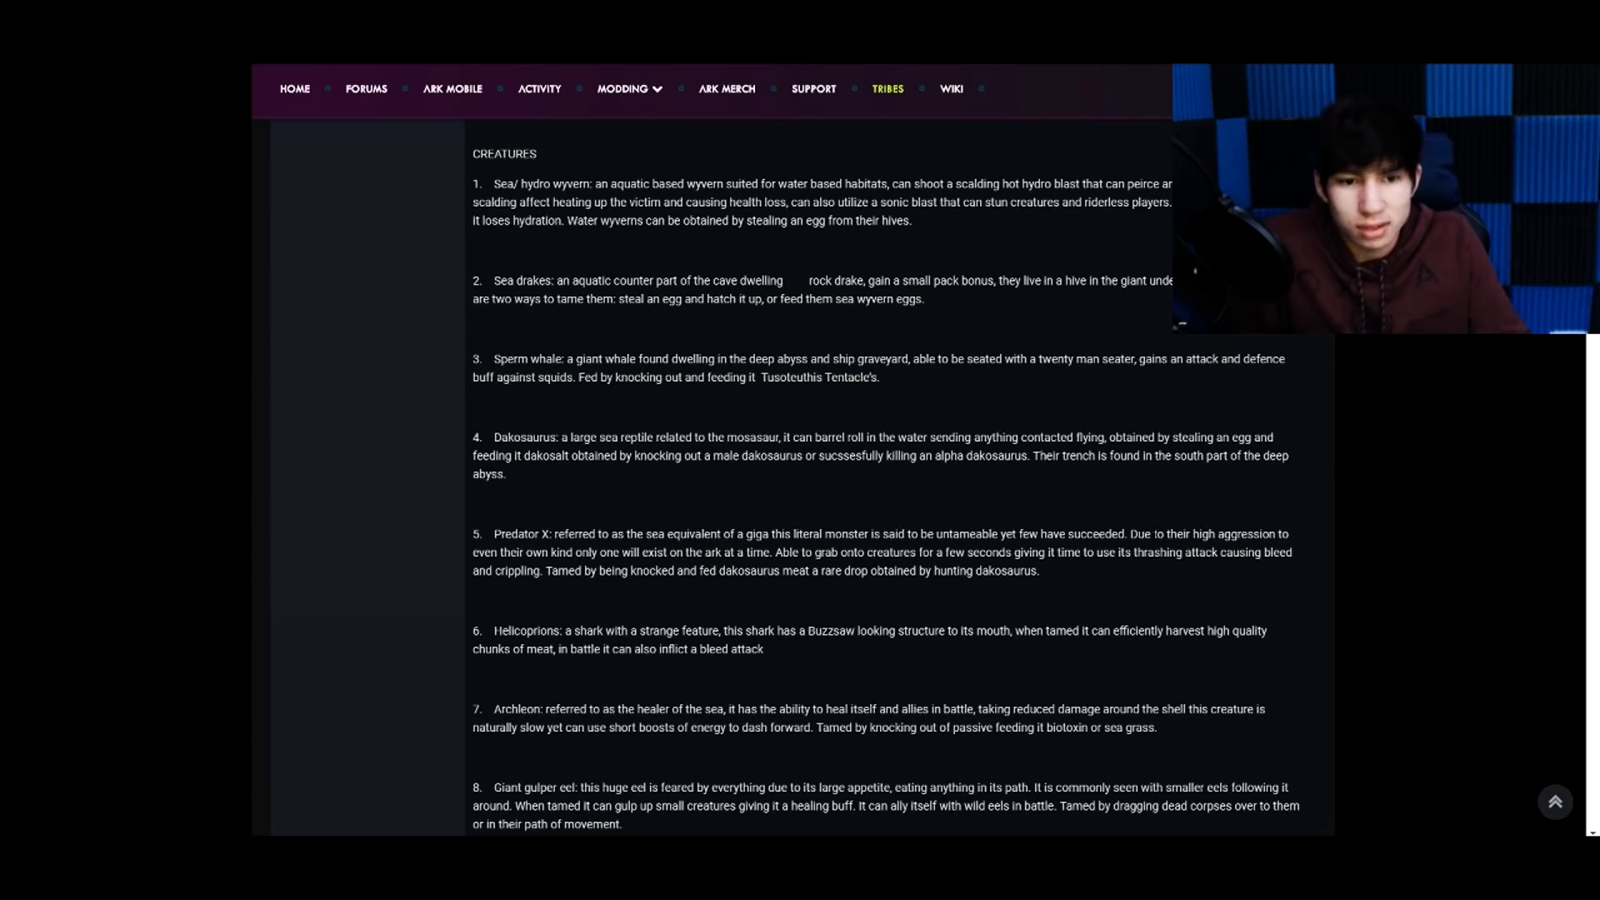
{"action": "mouse_move", "coordinate": [585, 589]}
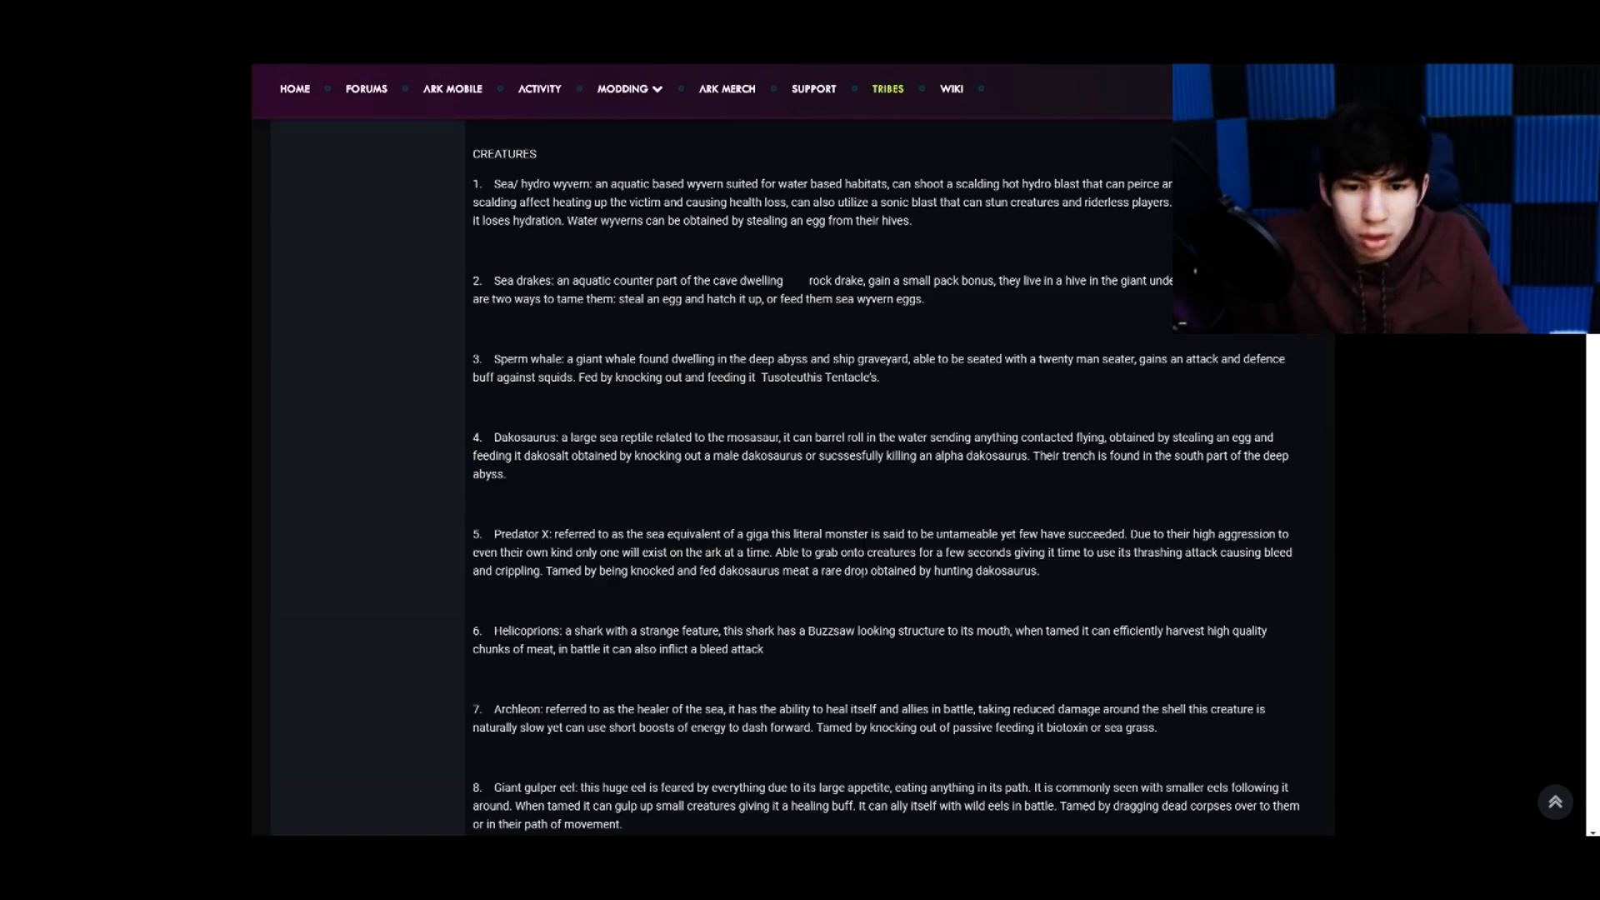
{"action": "mouse_move", "coordinate": [1122, 627]}
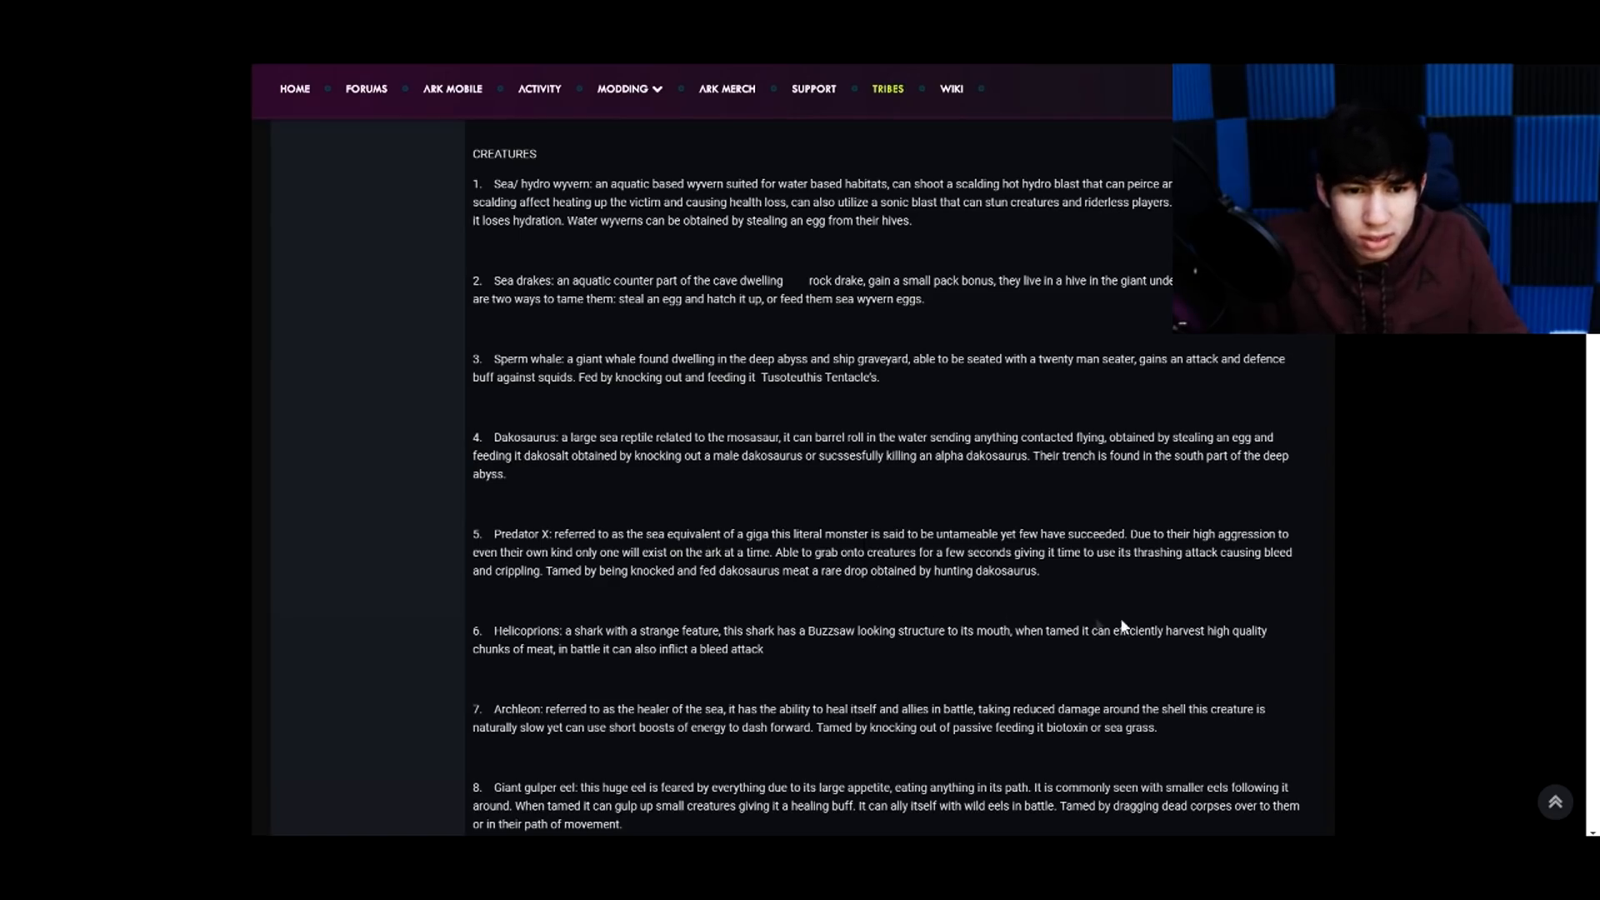
{"action": "mouse_move", "coordinate": [1168, 608]}
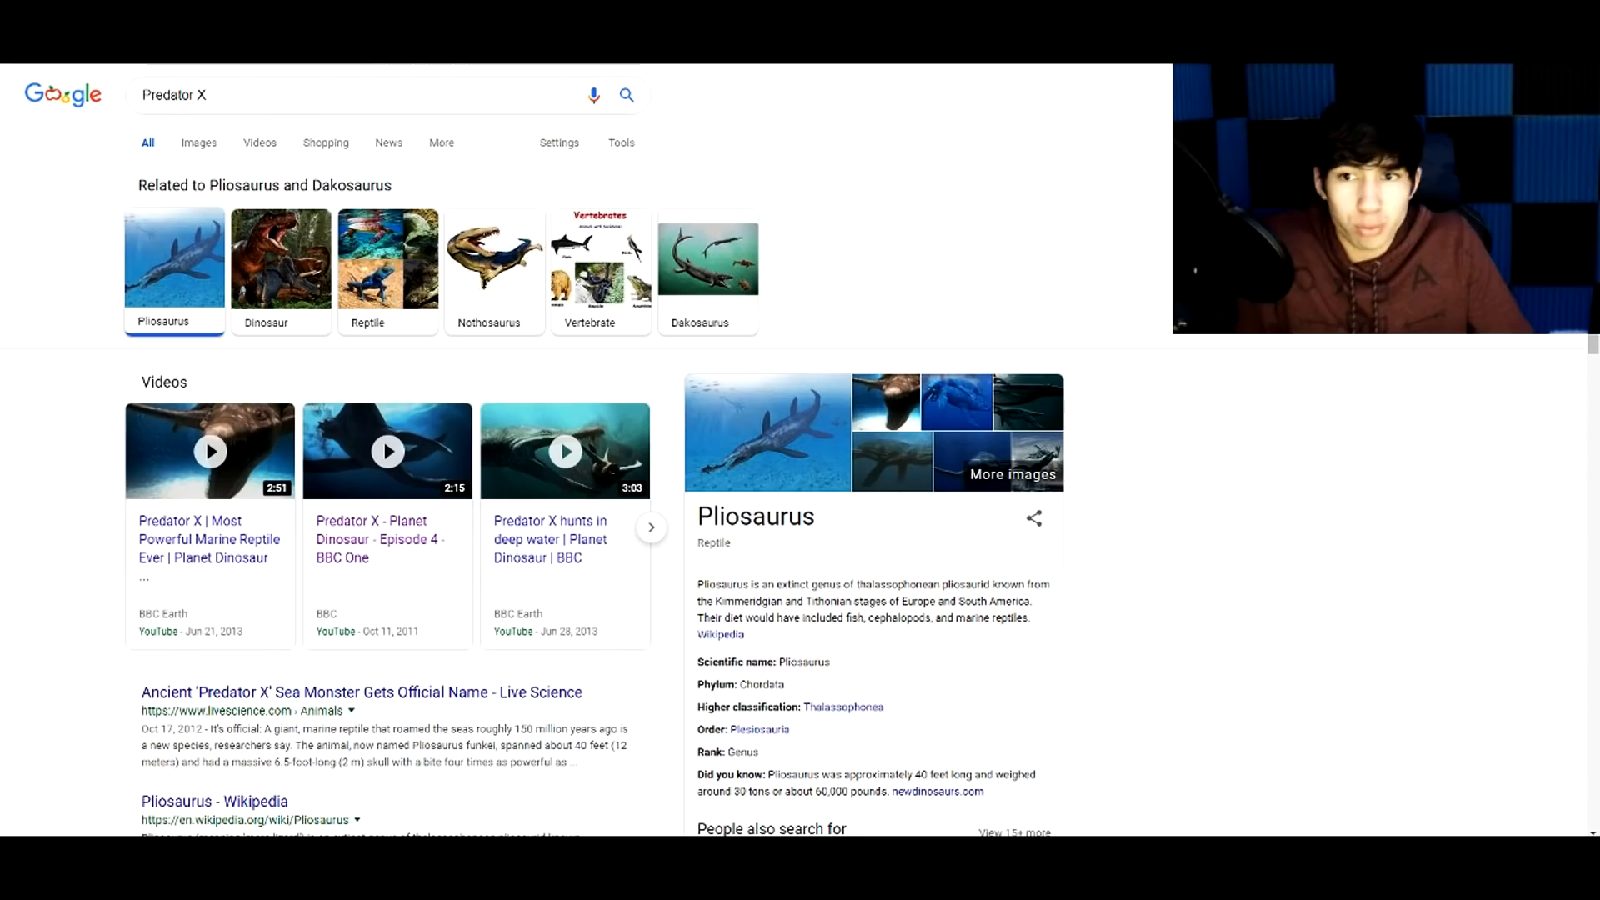
- View Predator X image results, opening the deep-water hunting picture and another artwork
{"action": "left_click", "coordinate": [194, 142]}
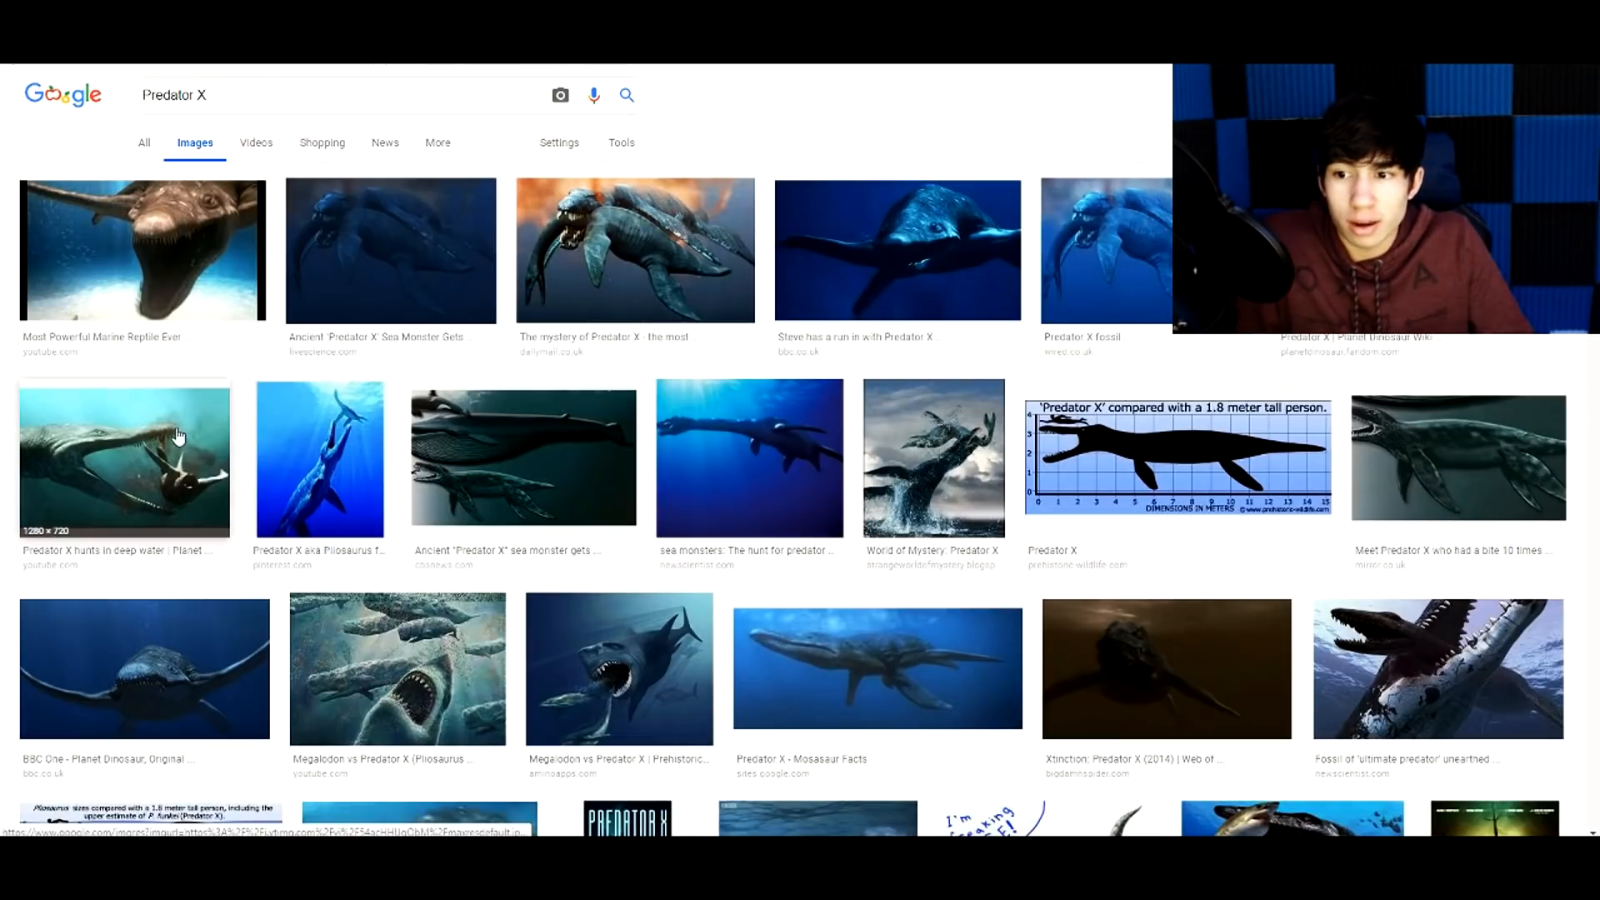
{"action": "left_click", "coordinate": [124, 458]}
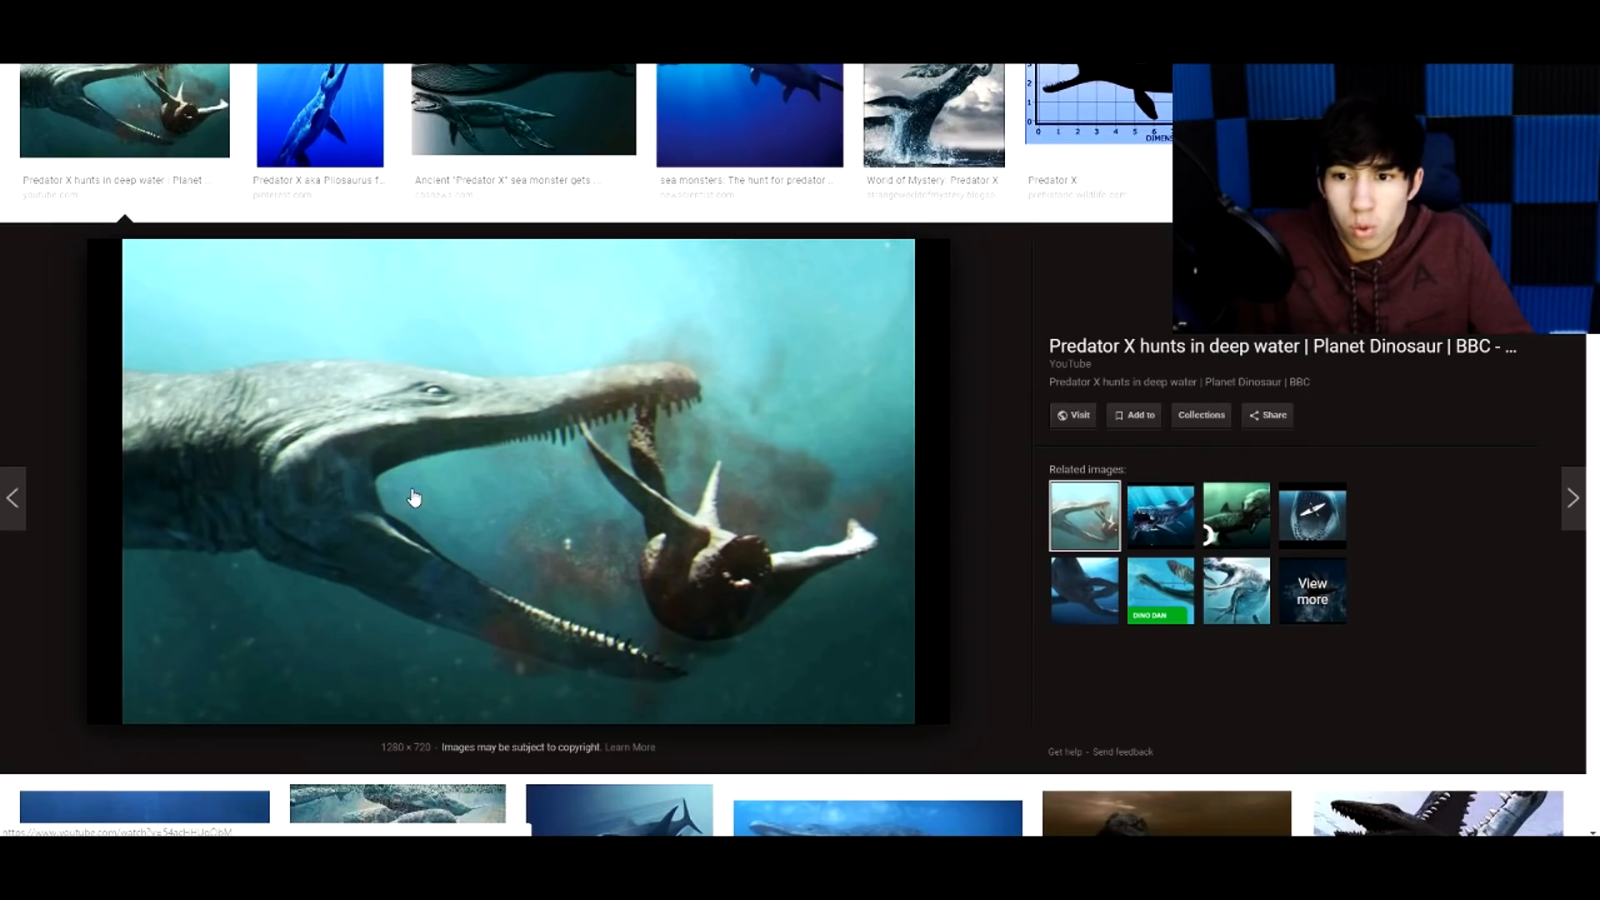
{"action": "left_click", "coordinate": [522, 112]}
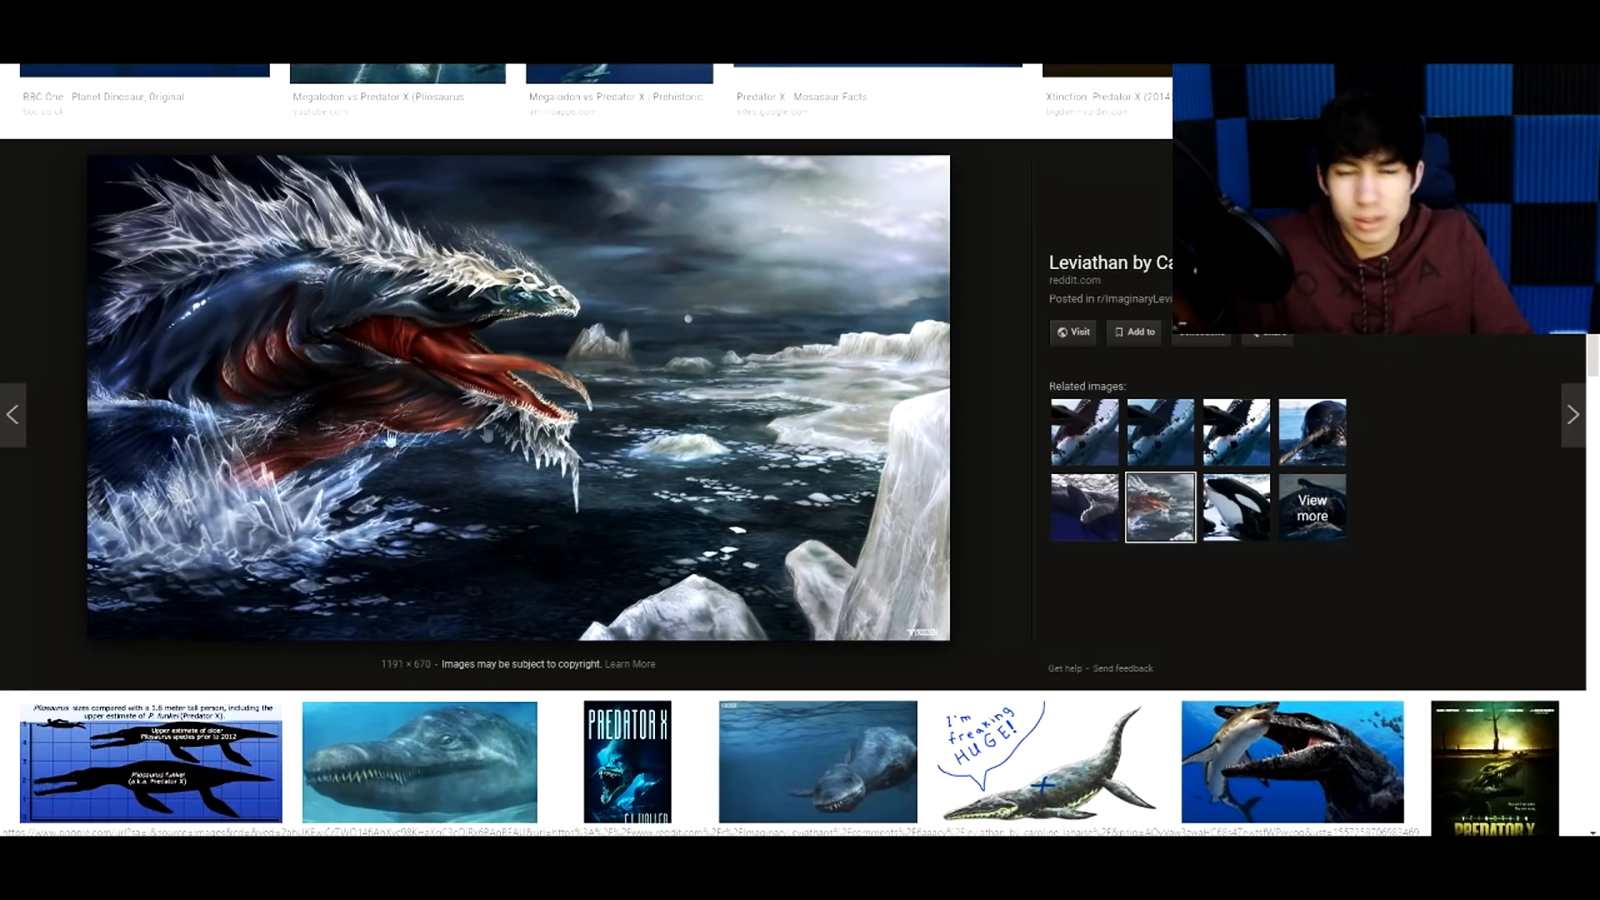
{"action": "mouse_move", "coordinate": [683, 574]}
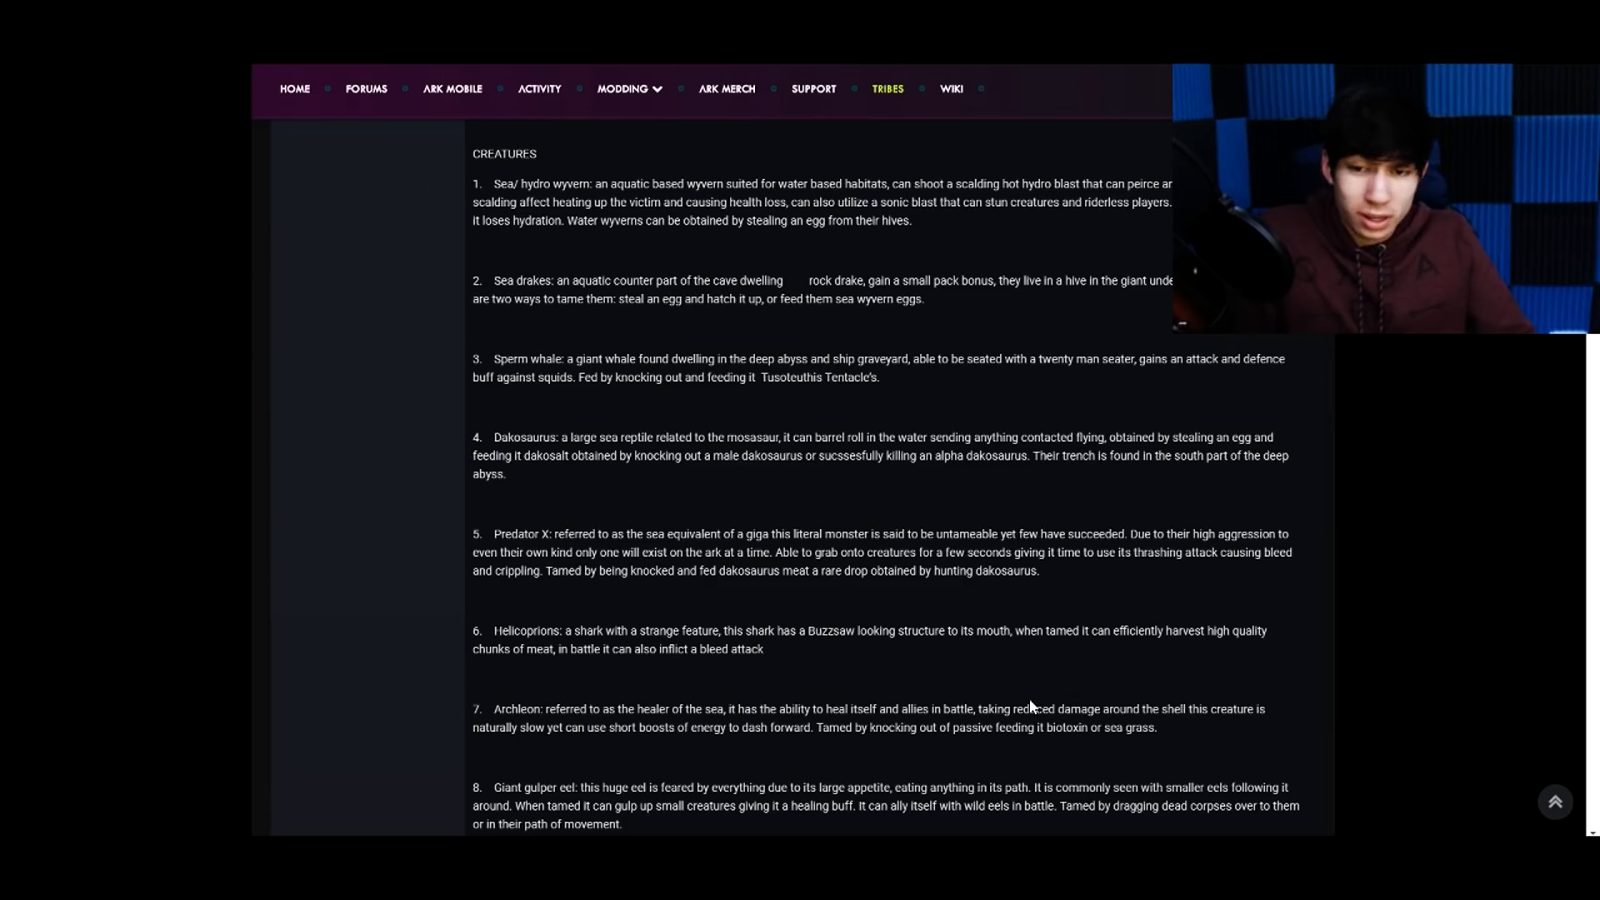
- Read creatures 9–25 and through to the end of the thirteen-item list
{"action": "scroll", "scroll_direction": "down", "scroll_amount": 3}
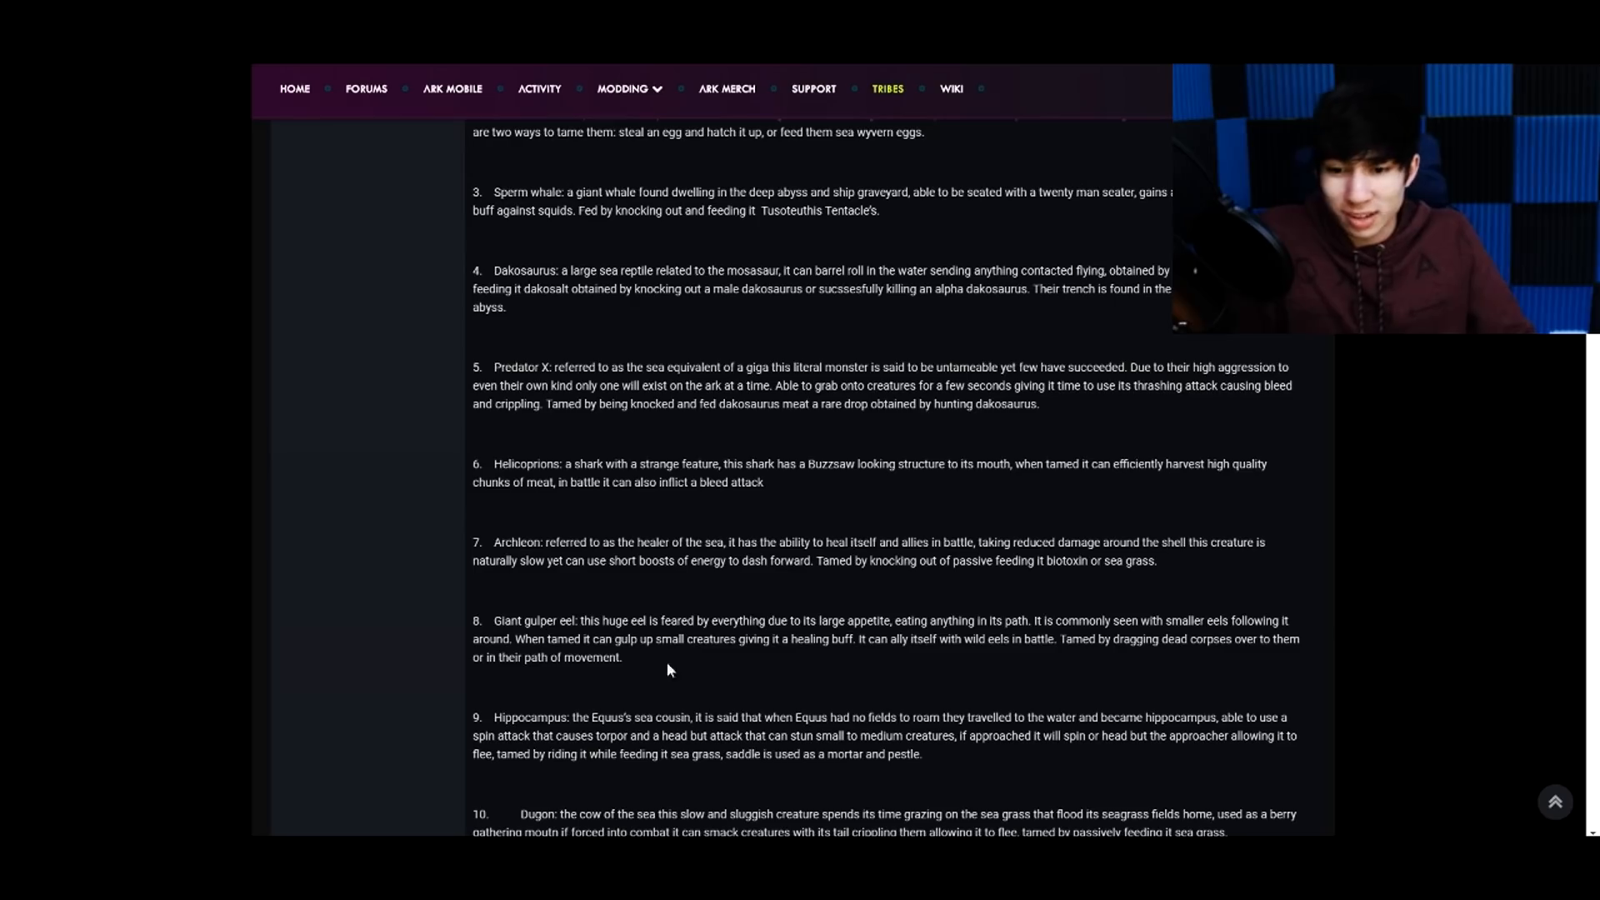
{"action": "mouse_move", "coordinate": [497, 463]}
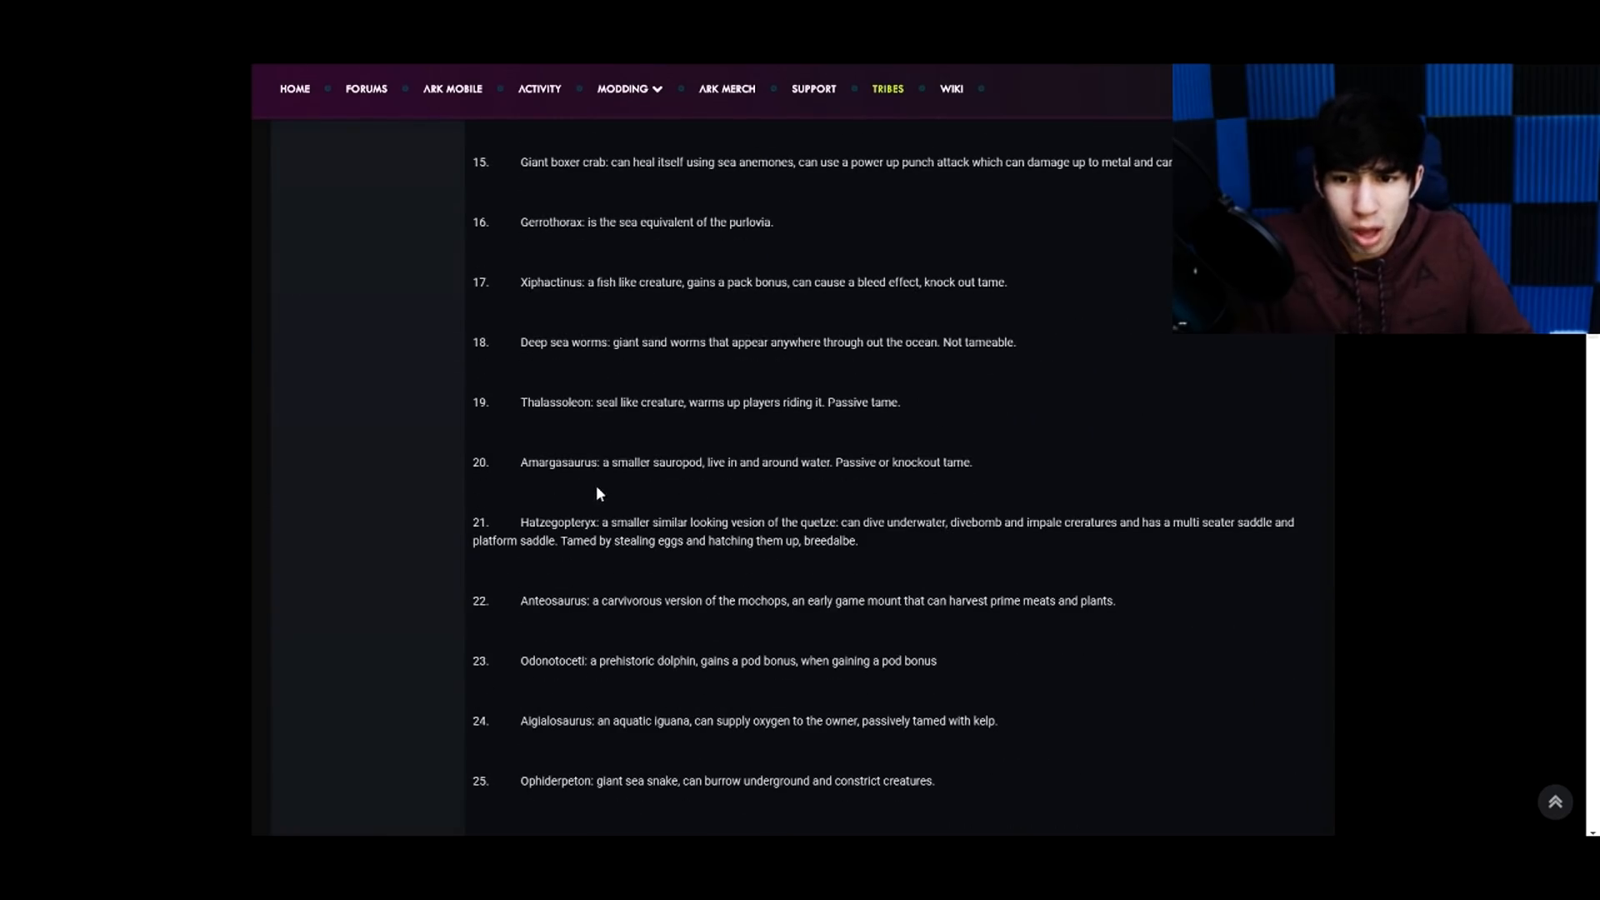
{"action": "scroll", "scroll_direction": "down", "scroll_amount": 3}
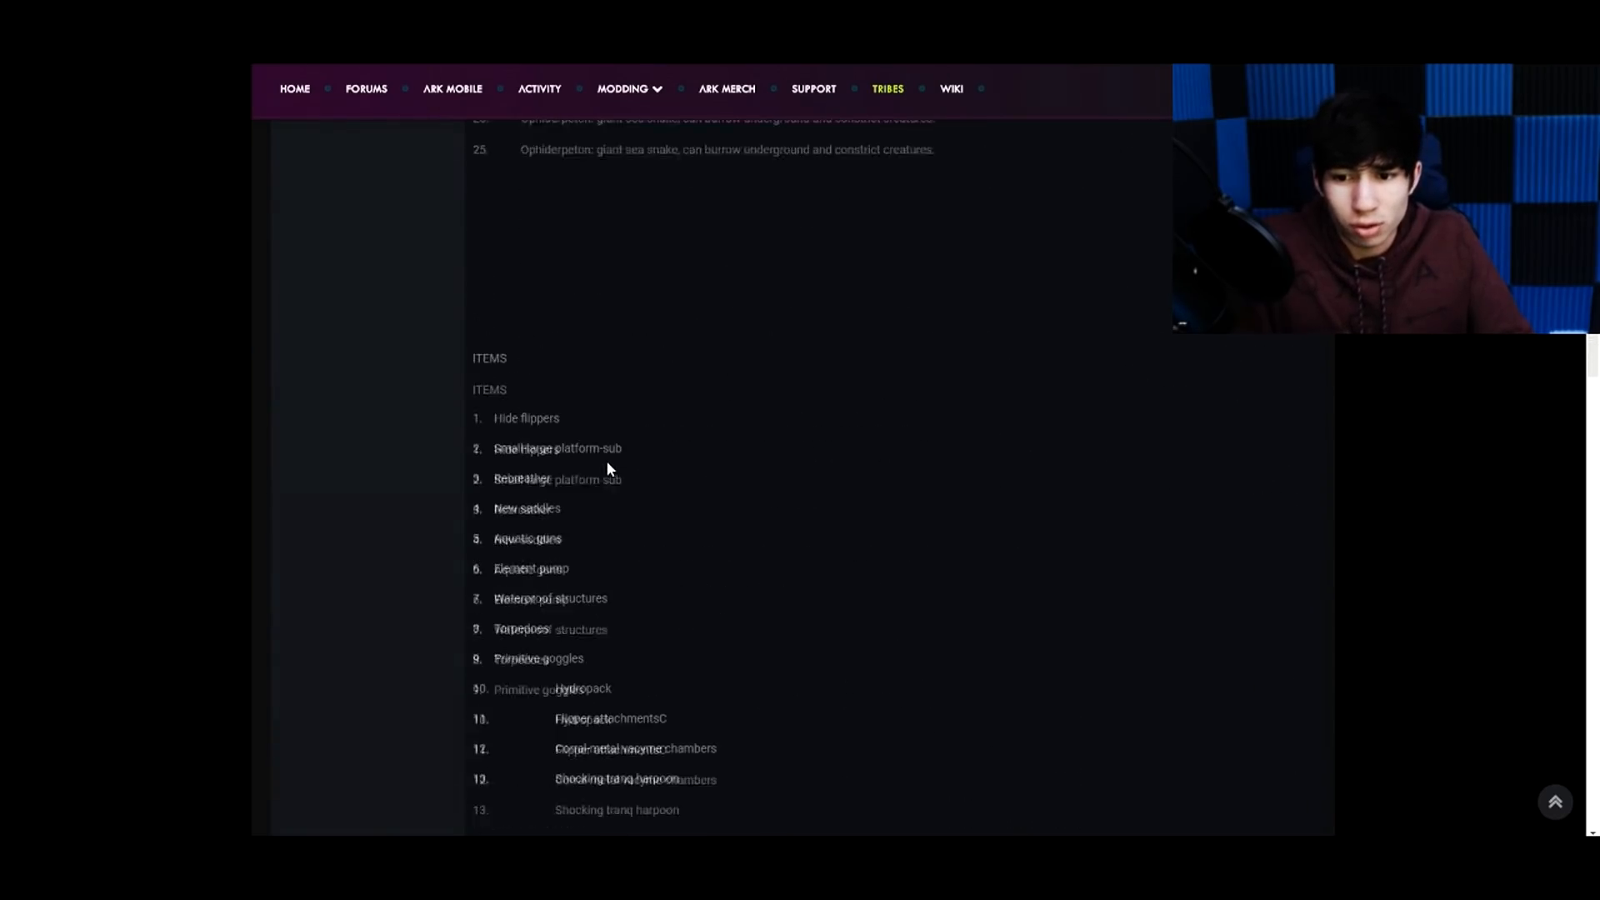
{"action": "scroll", "scroll_direction": "down", "scroll_amount": 3}
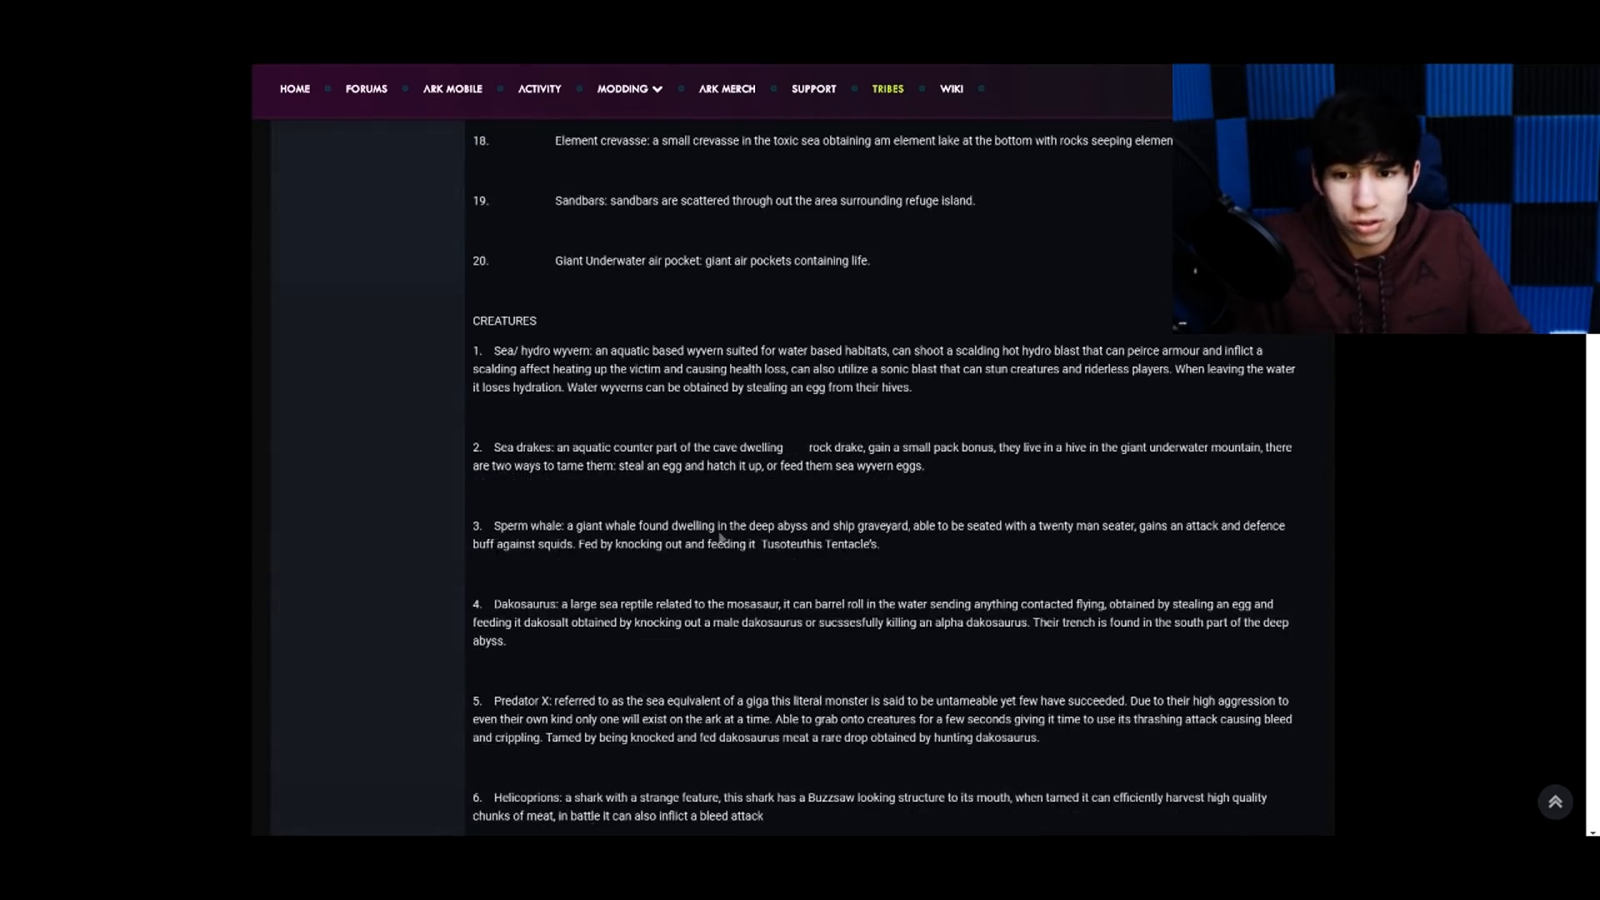
{"action": "scroll", "scroll_direction": "down", "scroll_amount": 3}
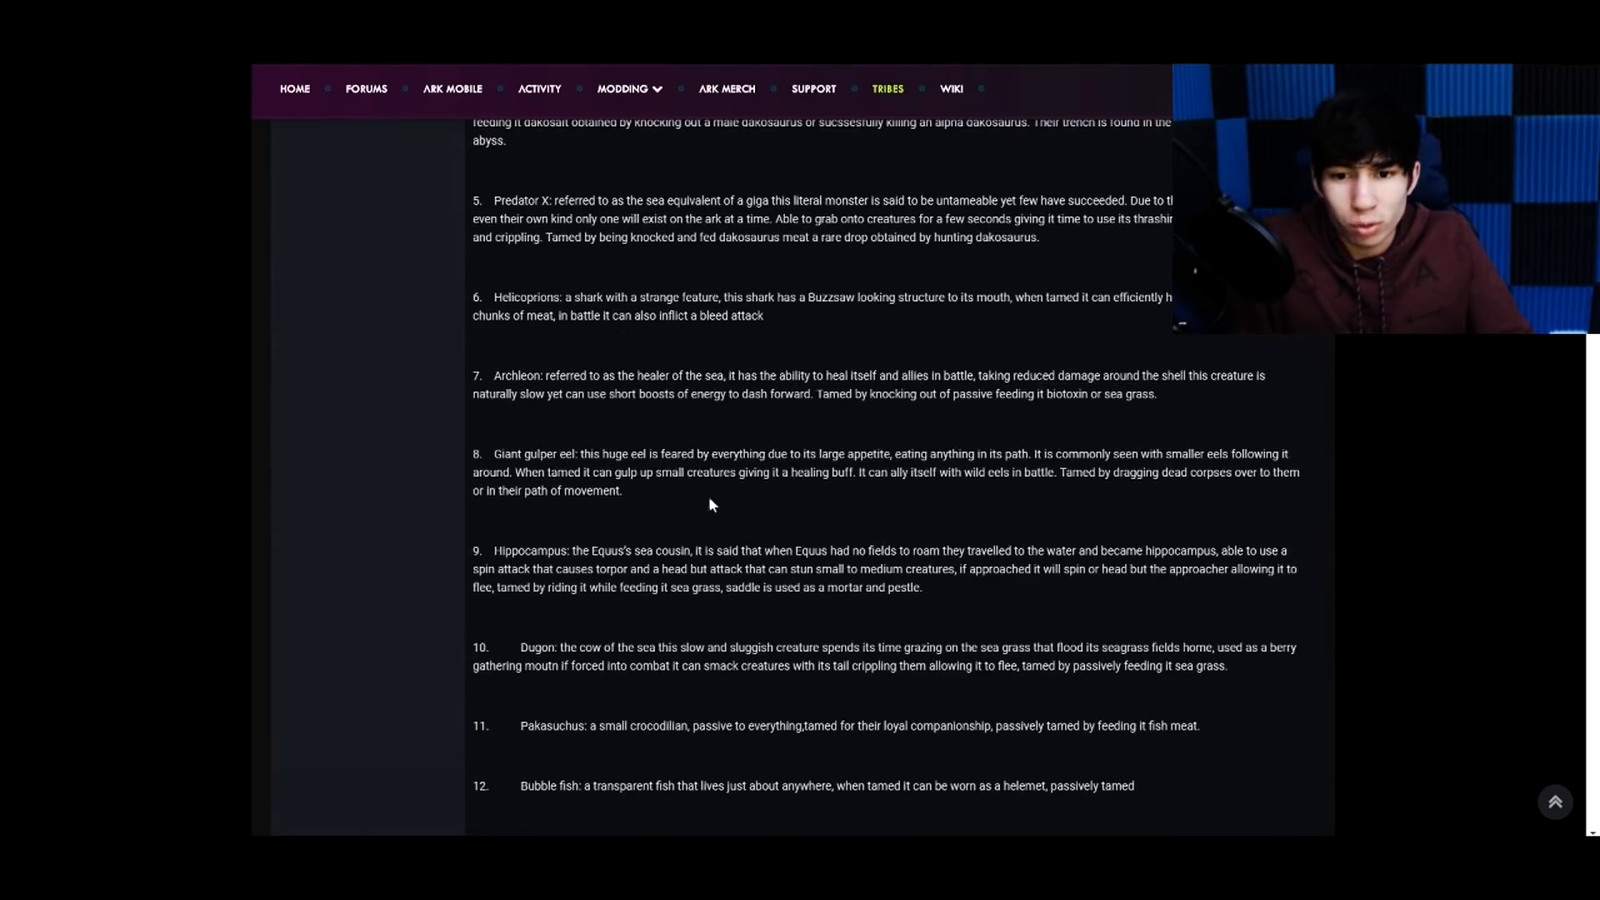
{"action": "left_click_drag", "start_coordinate": [609, 386], "coordinate": [763, 815]}
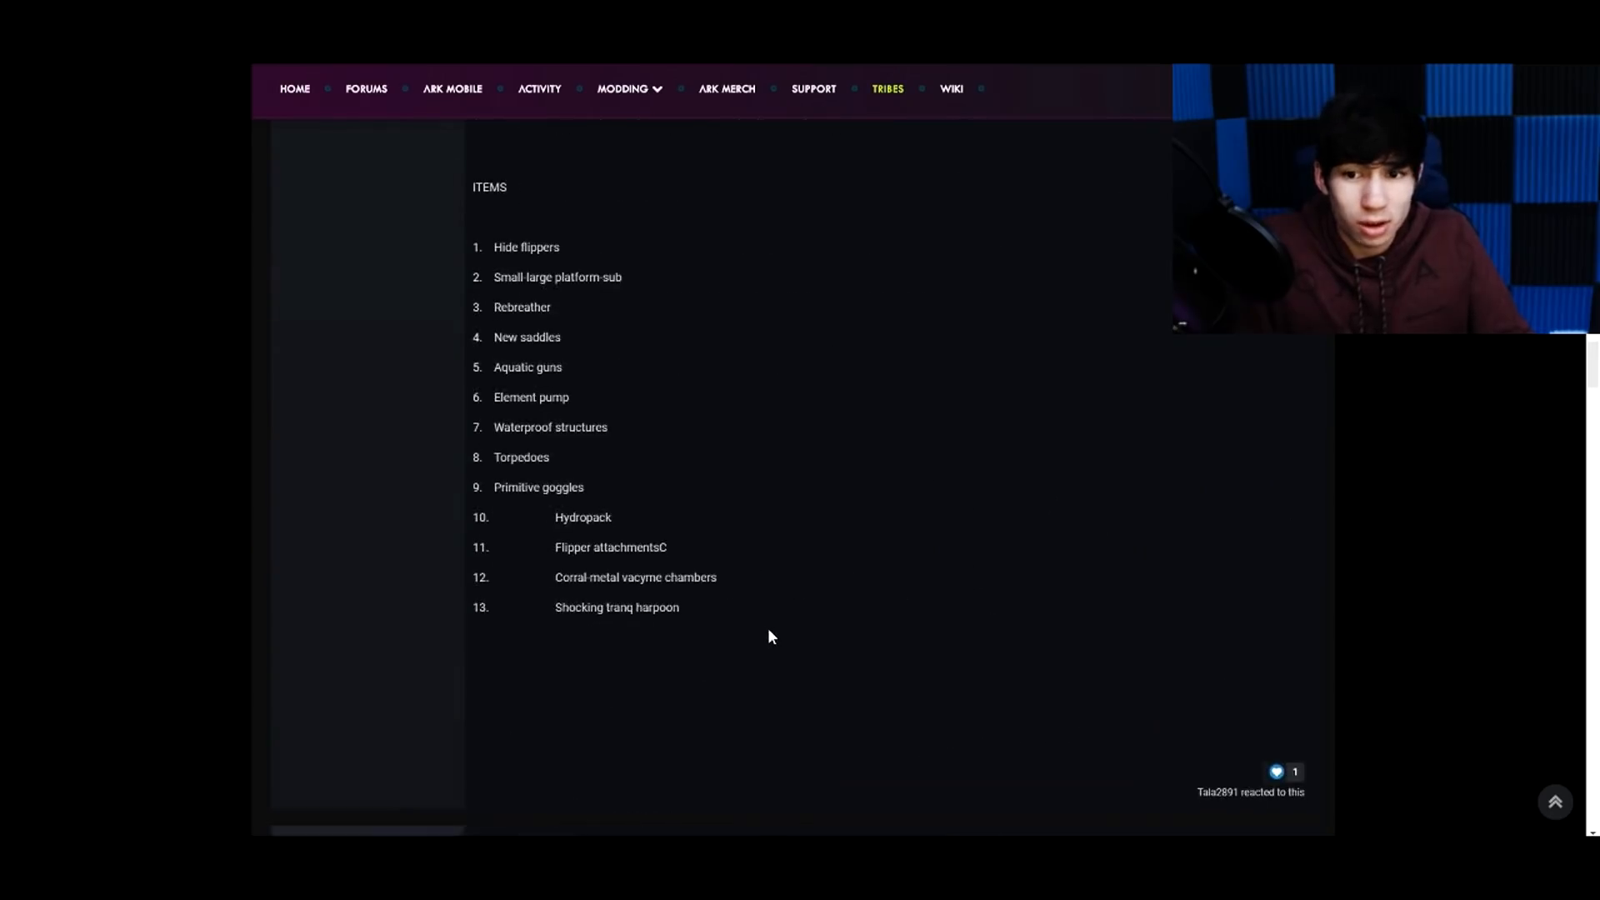
- Scroll through the proposed ITEMS, the author's resources-list reply, and creatures 13 through 23
{"action": "scroll", "scroll_direction": "up", "scroll_amount": 3}
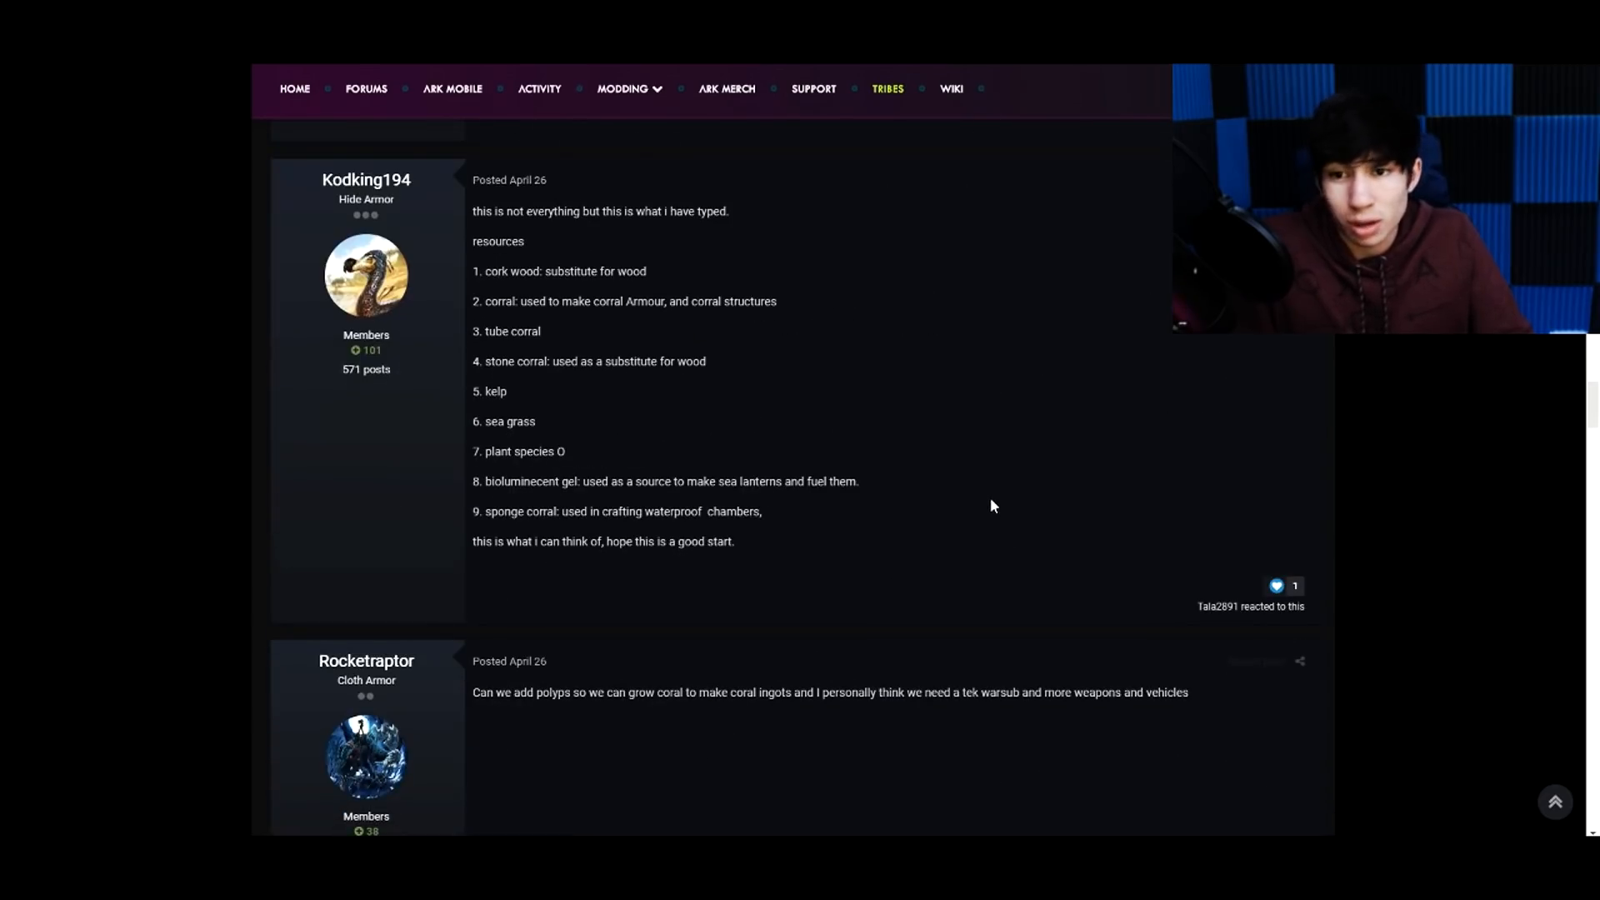
{"action": "scroll", "scroll_direction": "down", "scroll_amount": 3}
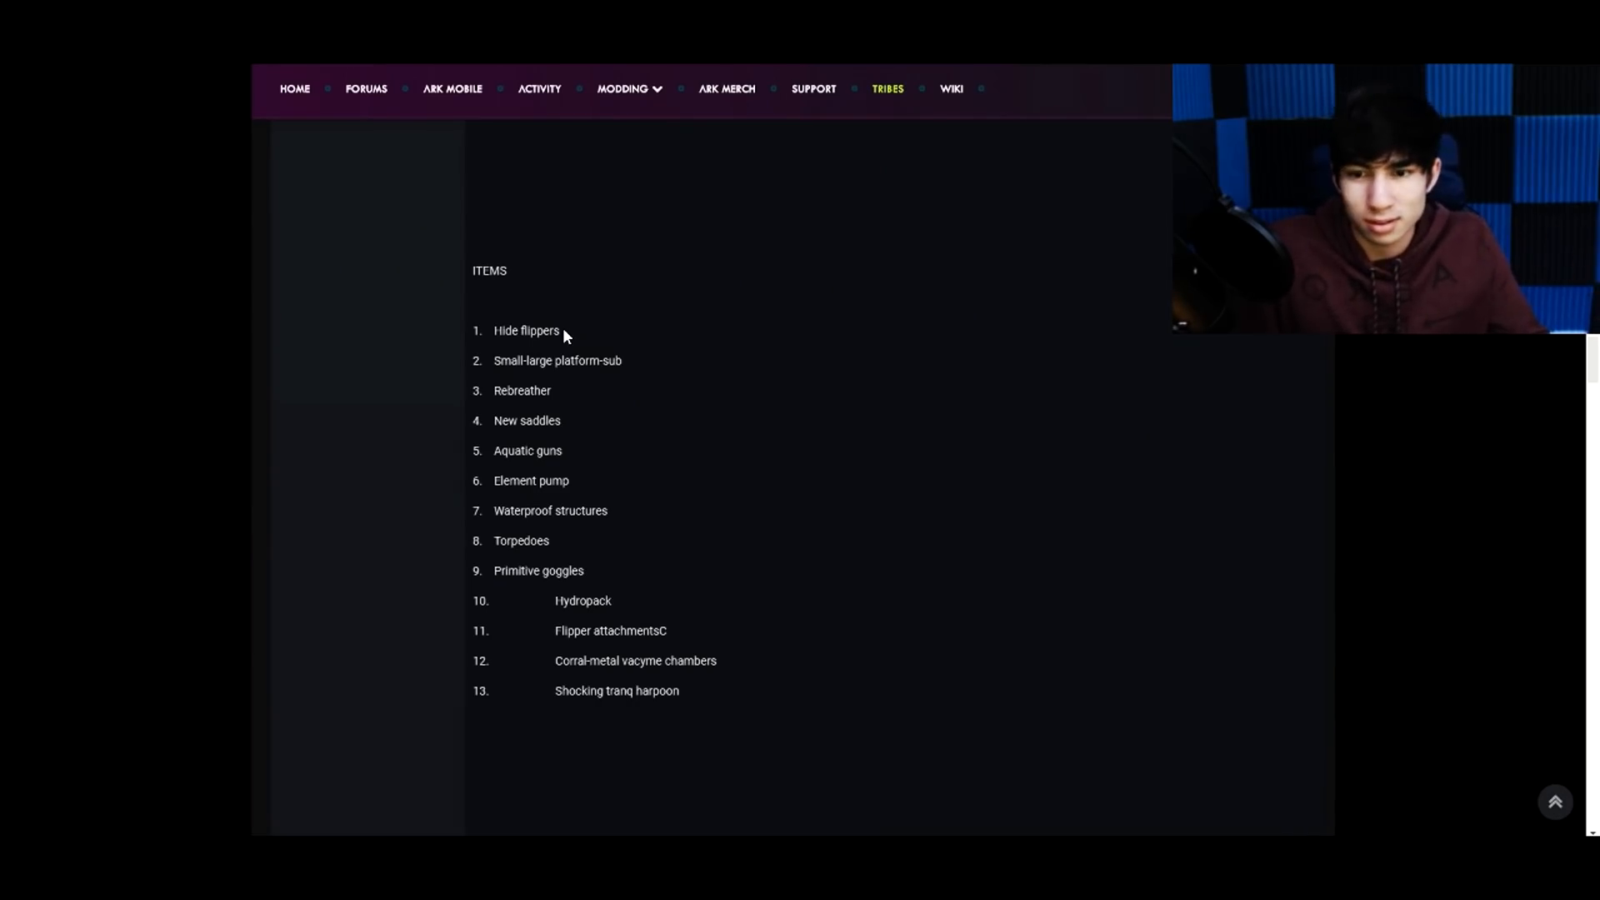
{"action": "mouse_move", "coordinate": [540, 377]}
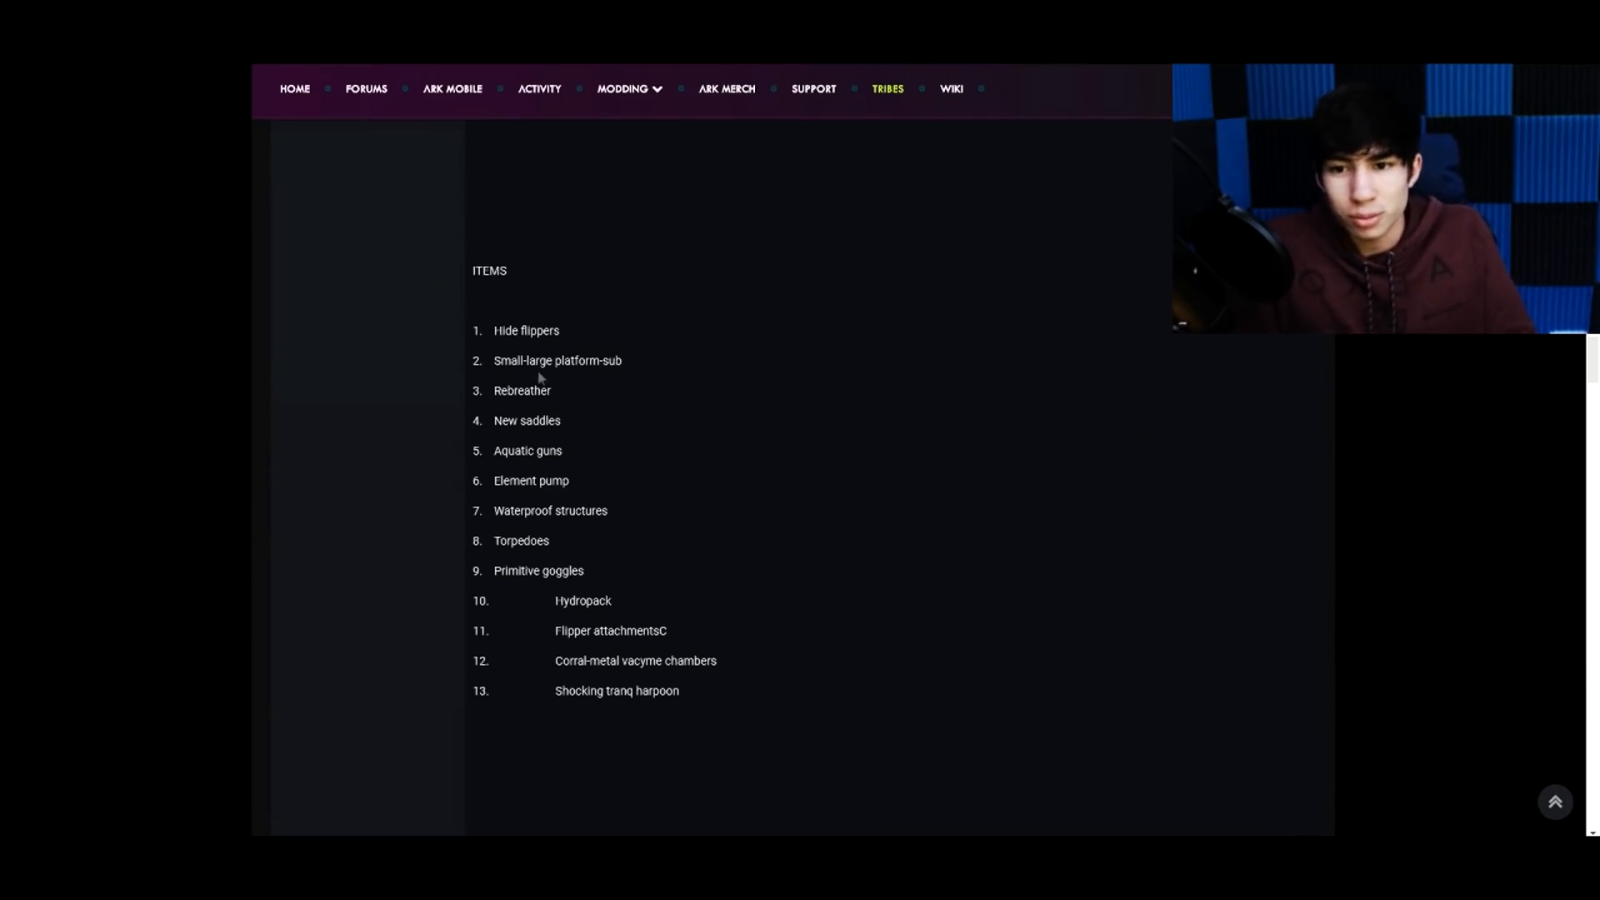
{"action": "mouse_move", "coordinate": [627, 374]}
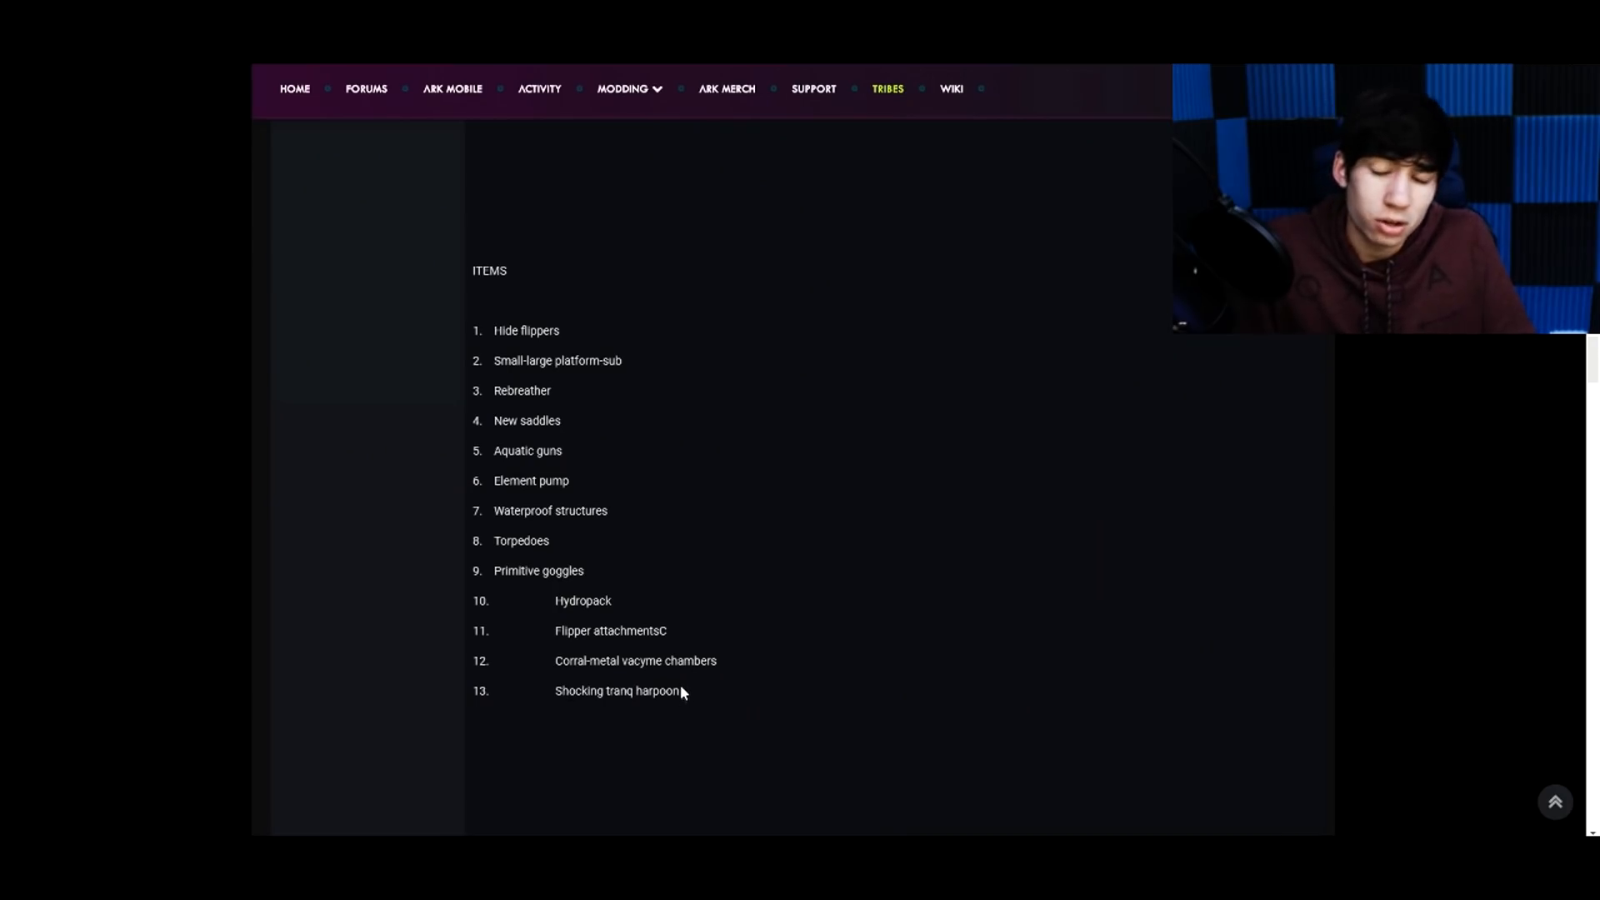
{"action": "scroll", "scroll_direction": "down", "scroll_amount": 3}
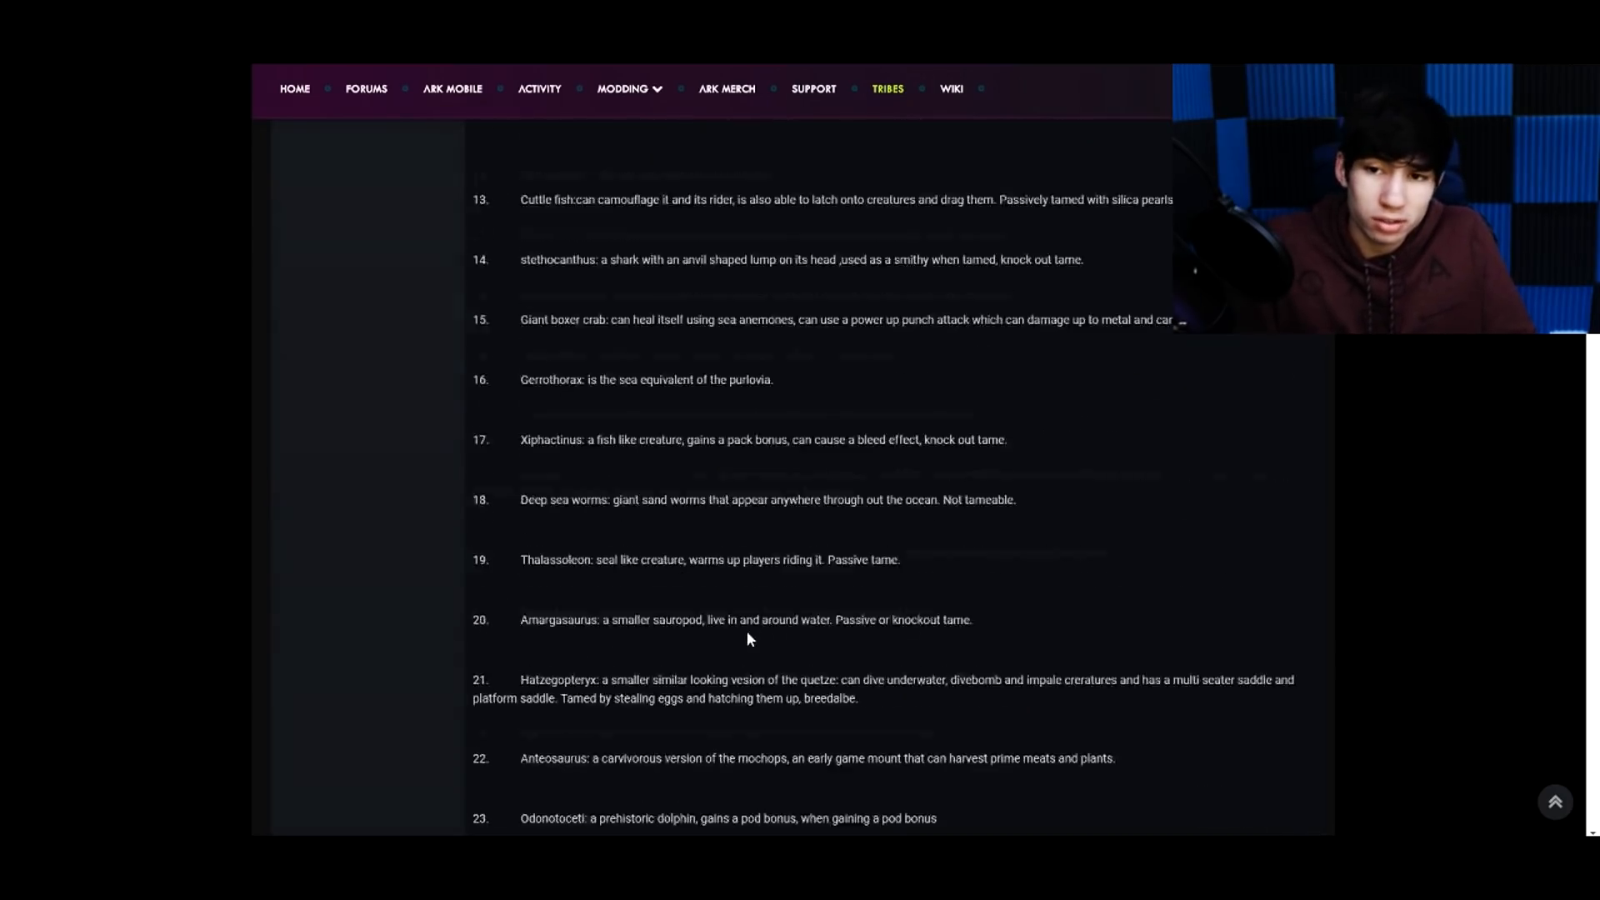